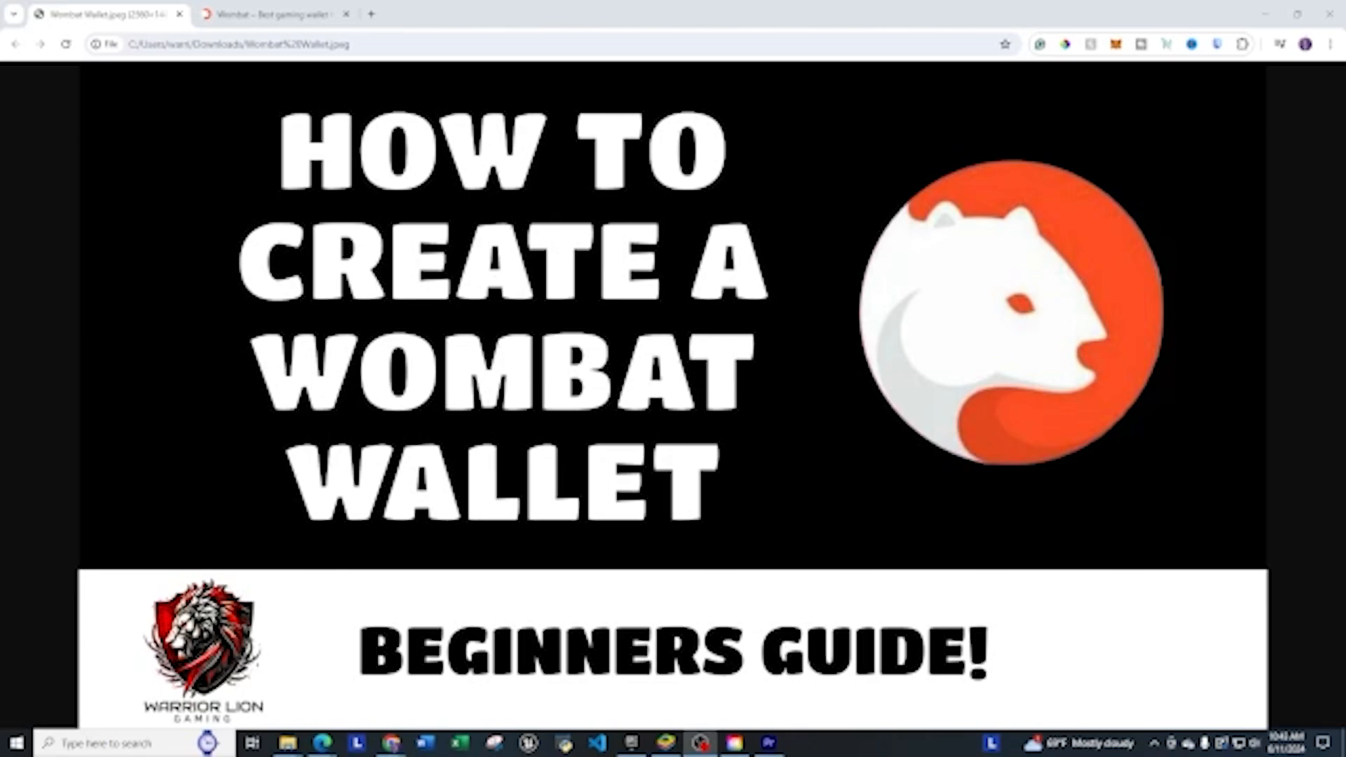
# Switch to the 'Wombat – Best gaming wallet' tab showing help.wombat.app.
pyautogui.click(273, 14)
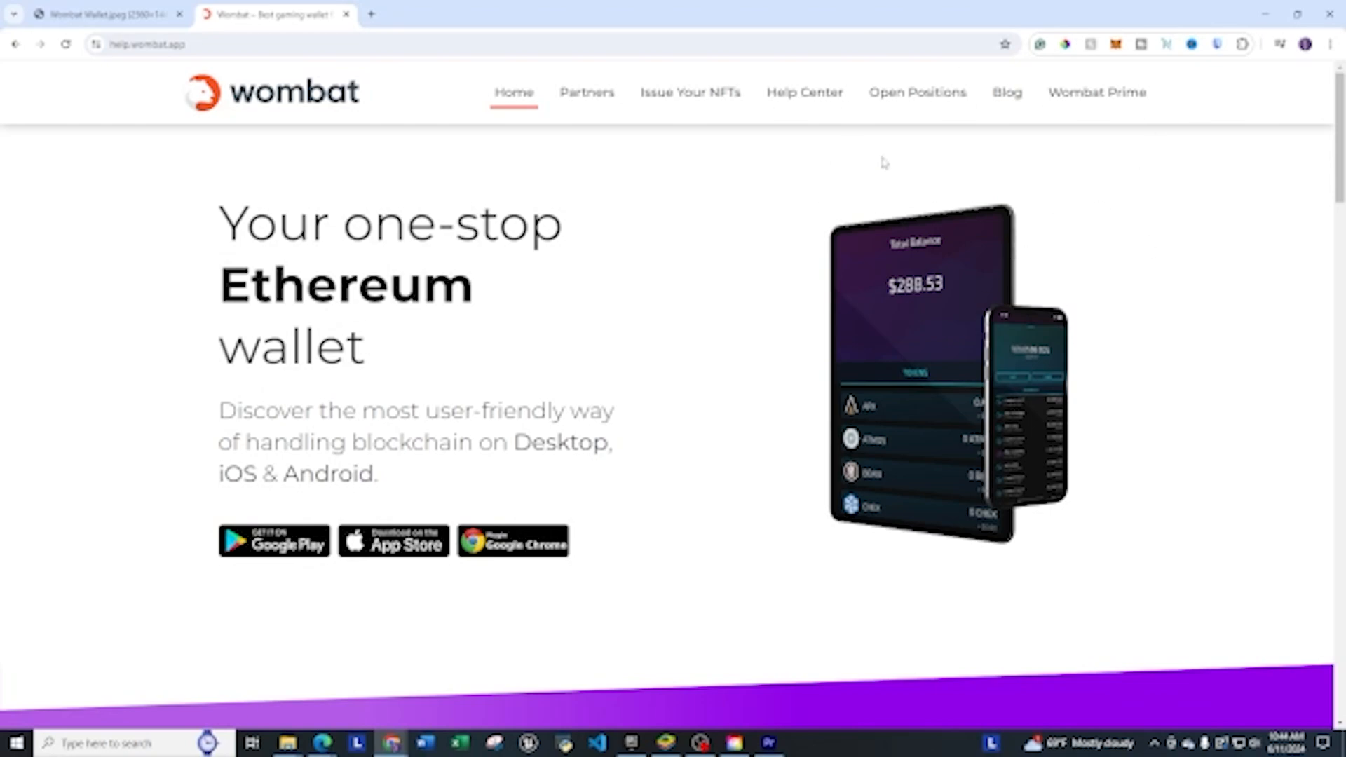
pyautogui.moveTo(512, 510)
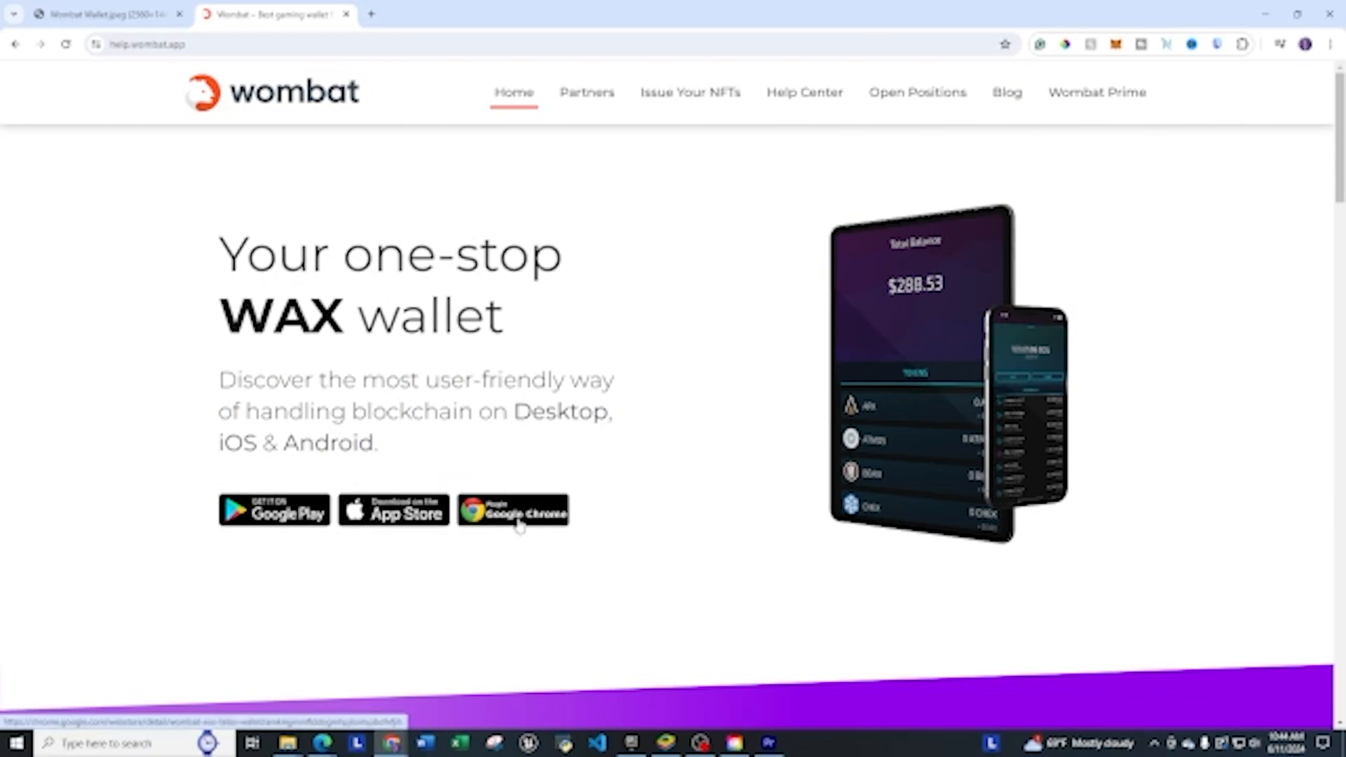
# Add the Wombat extension to Chrome from its Chrome Web Store page.
pyautogui.click(513, 510)
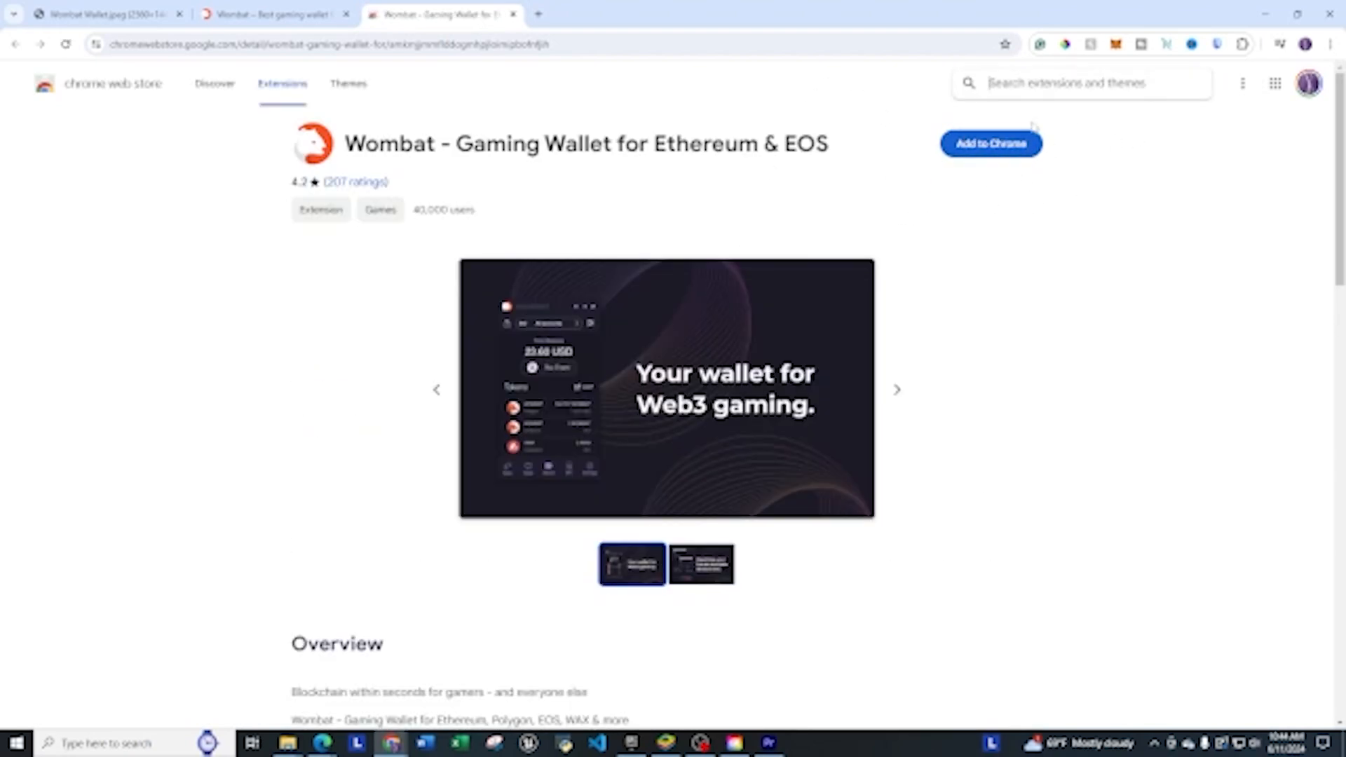
pyautogui.click(990, 143)
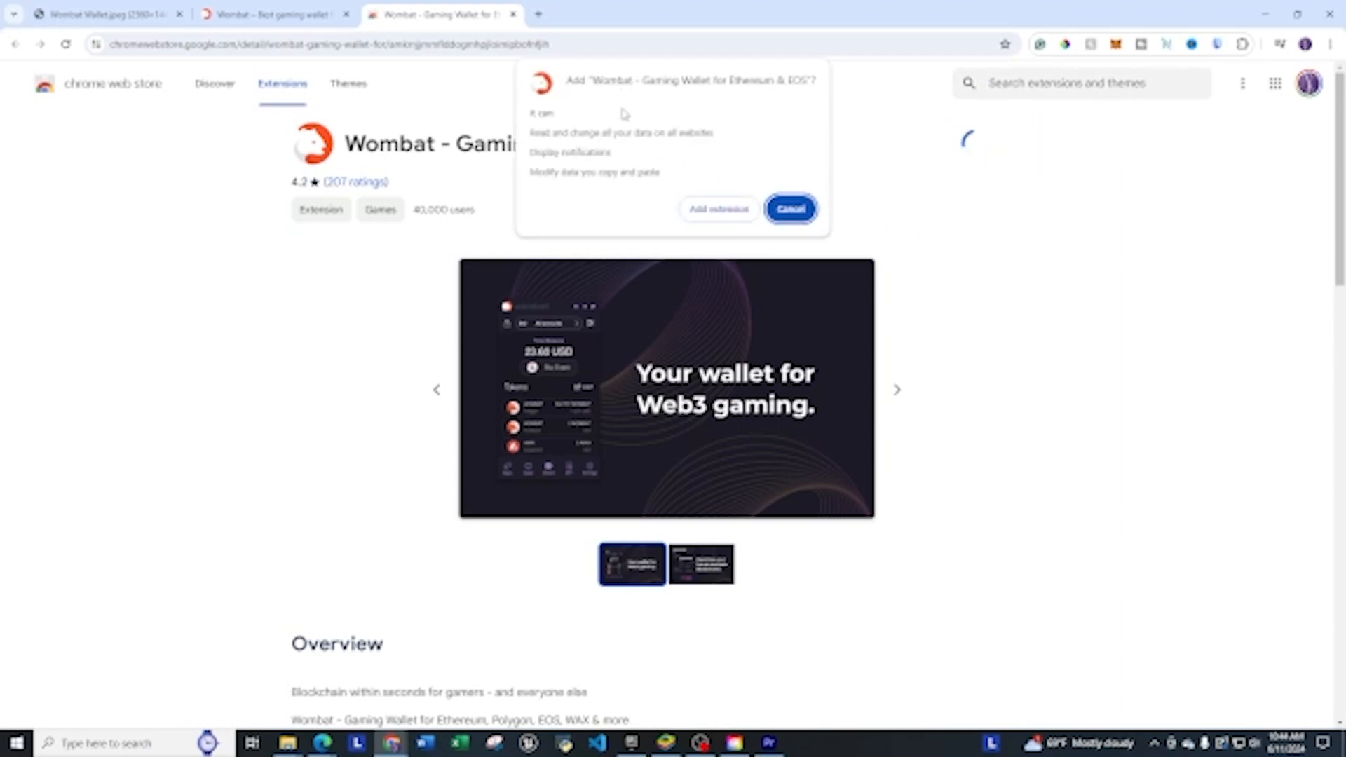
pyautogui.click(790, 209)
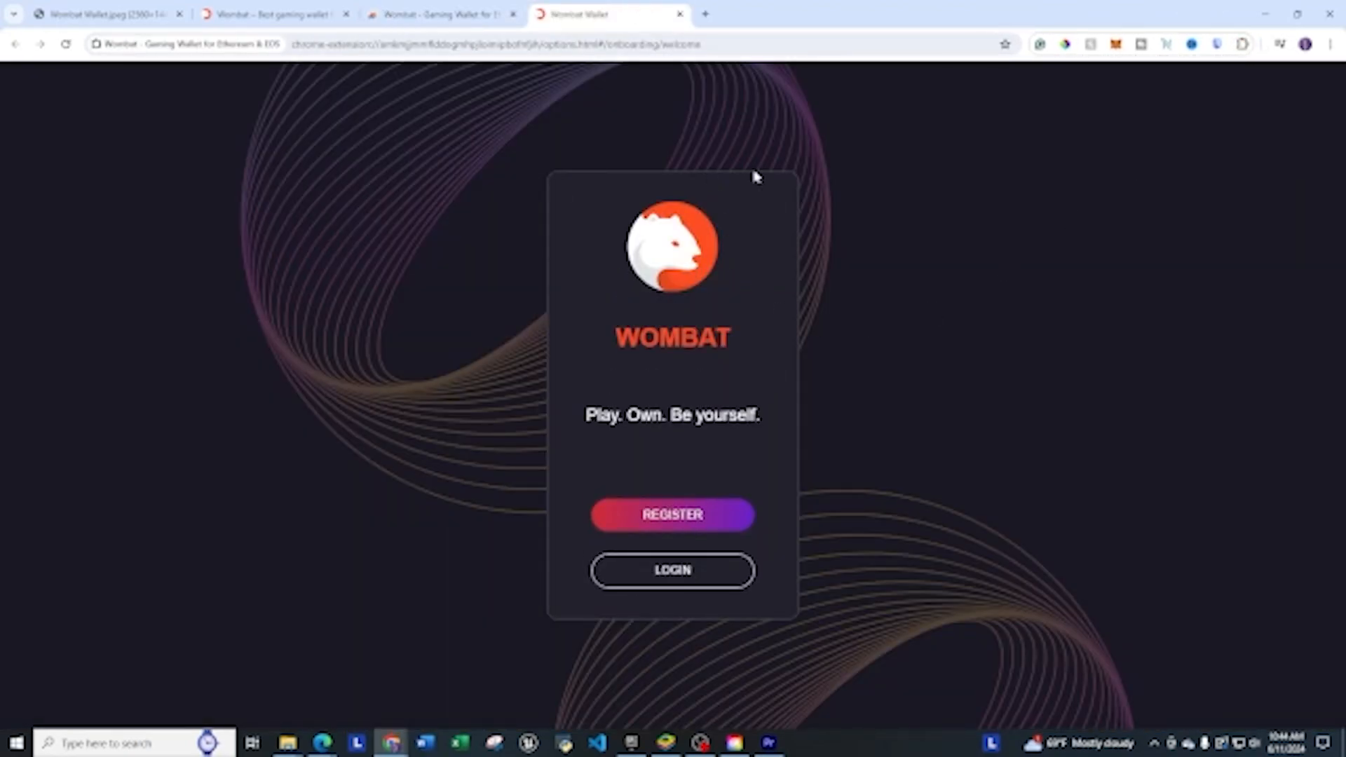
pyautogui.moveTo(952, 294)
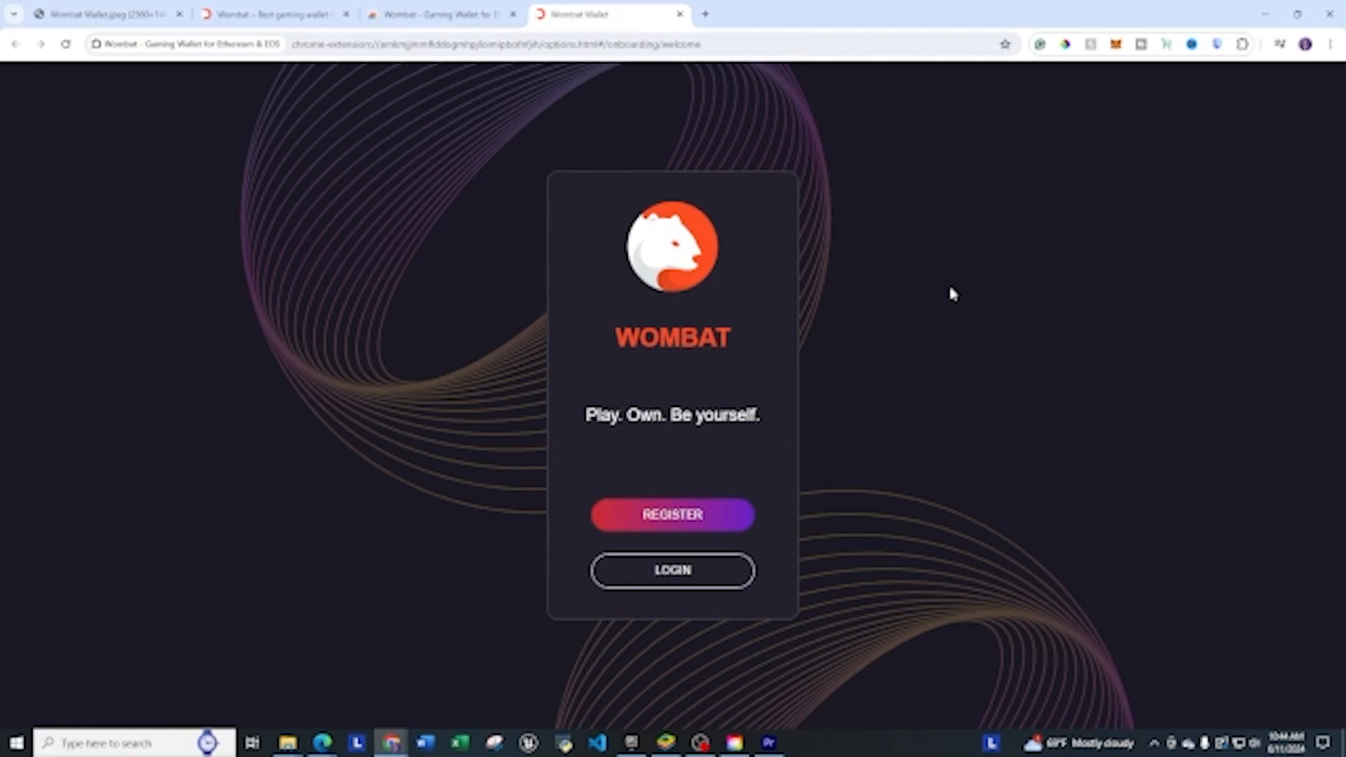
pyautogui.moveTo(1172, 63)
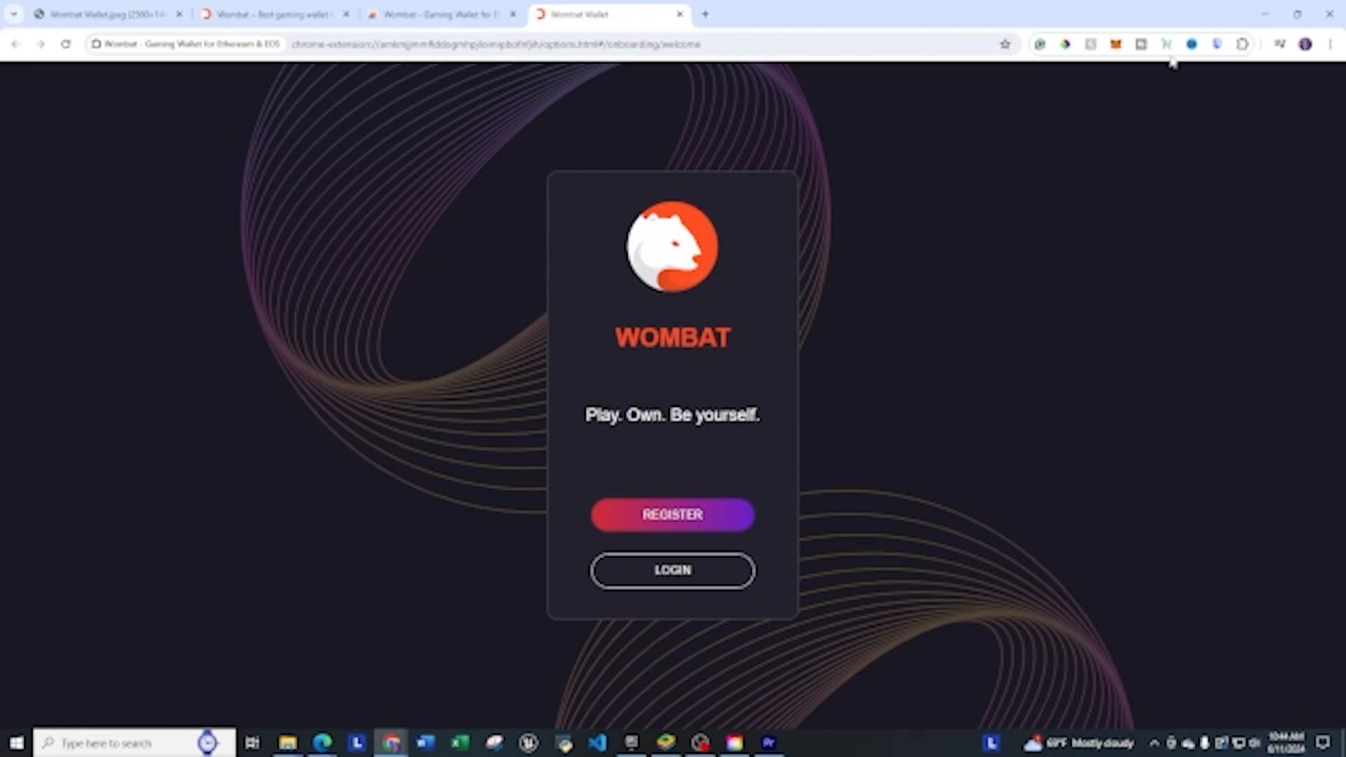
pyautogui.moveTo(1167, 53)
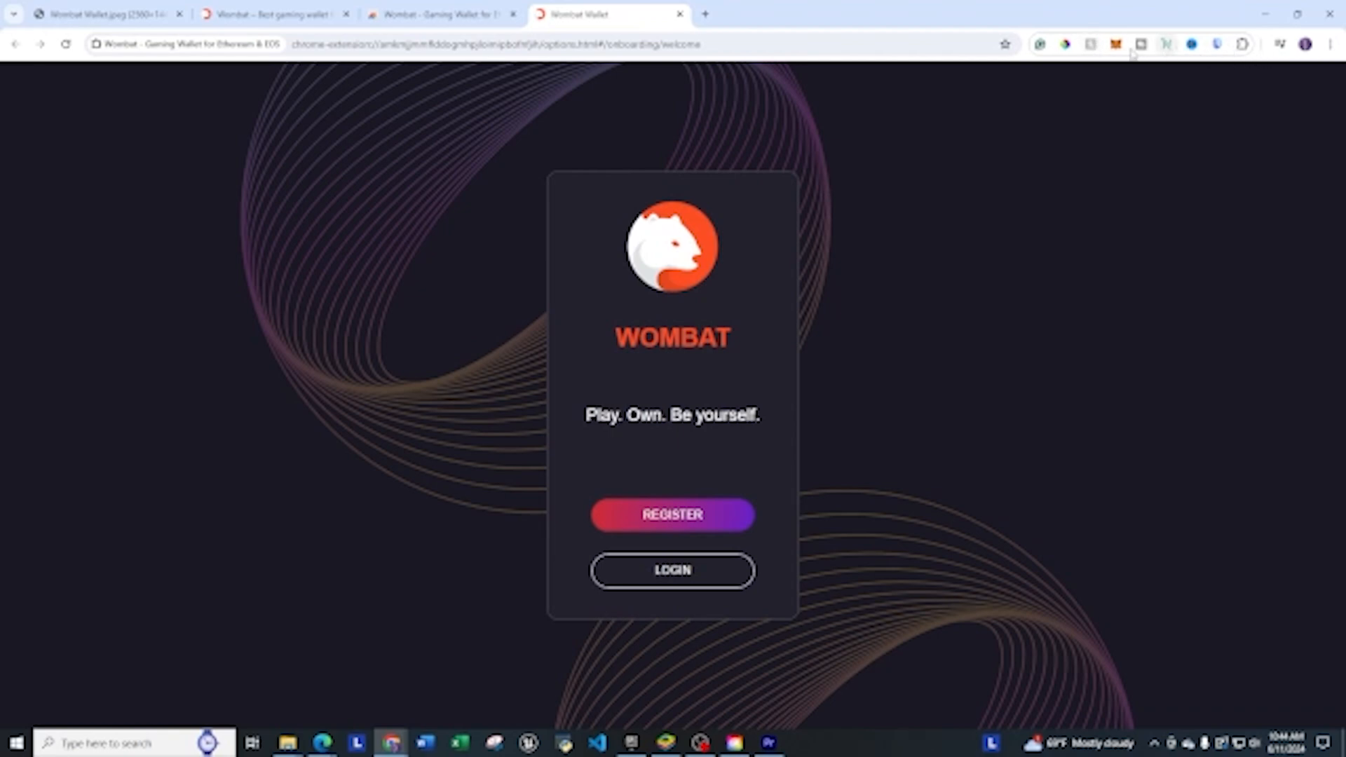
# Pin Wombat from the Extensions menu and begin registering a new account.
pyautogui.click(1242, 43)
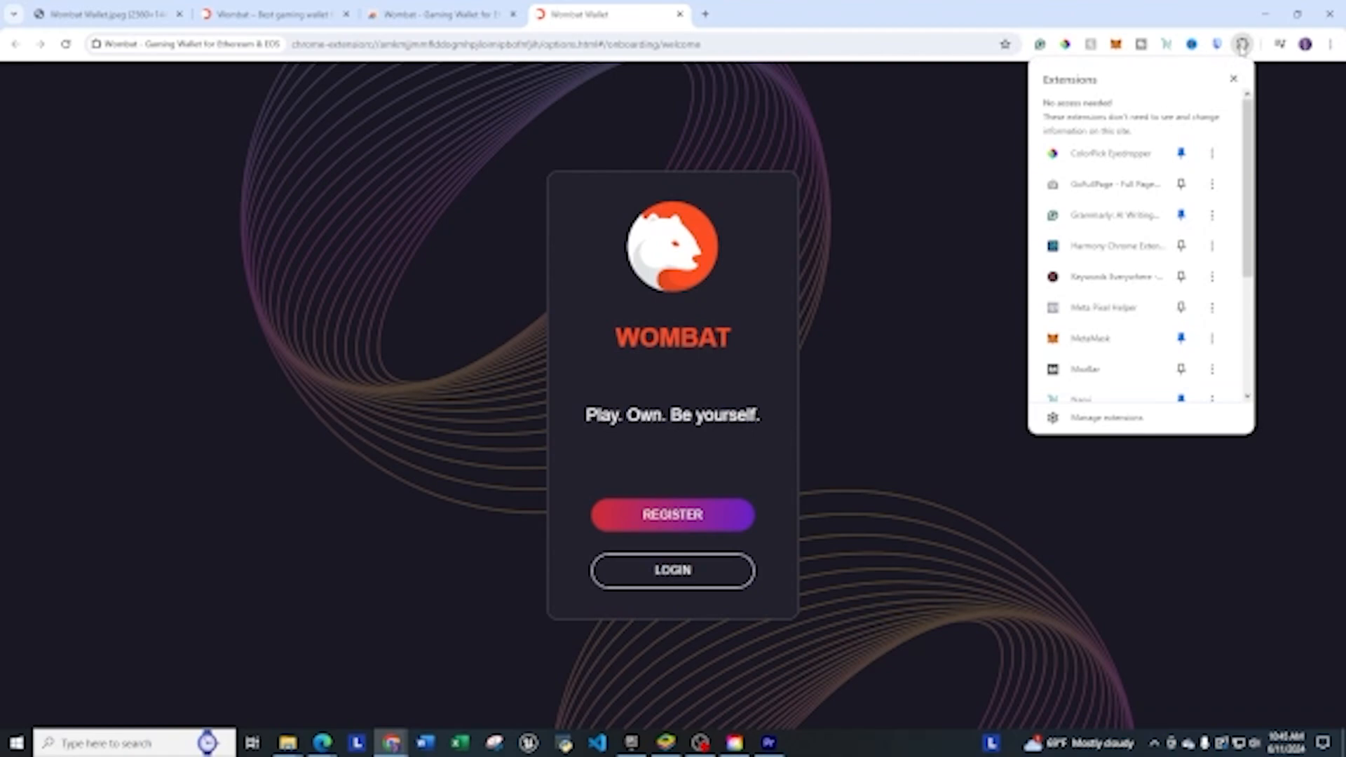
pyautogui.scroll(-3)
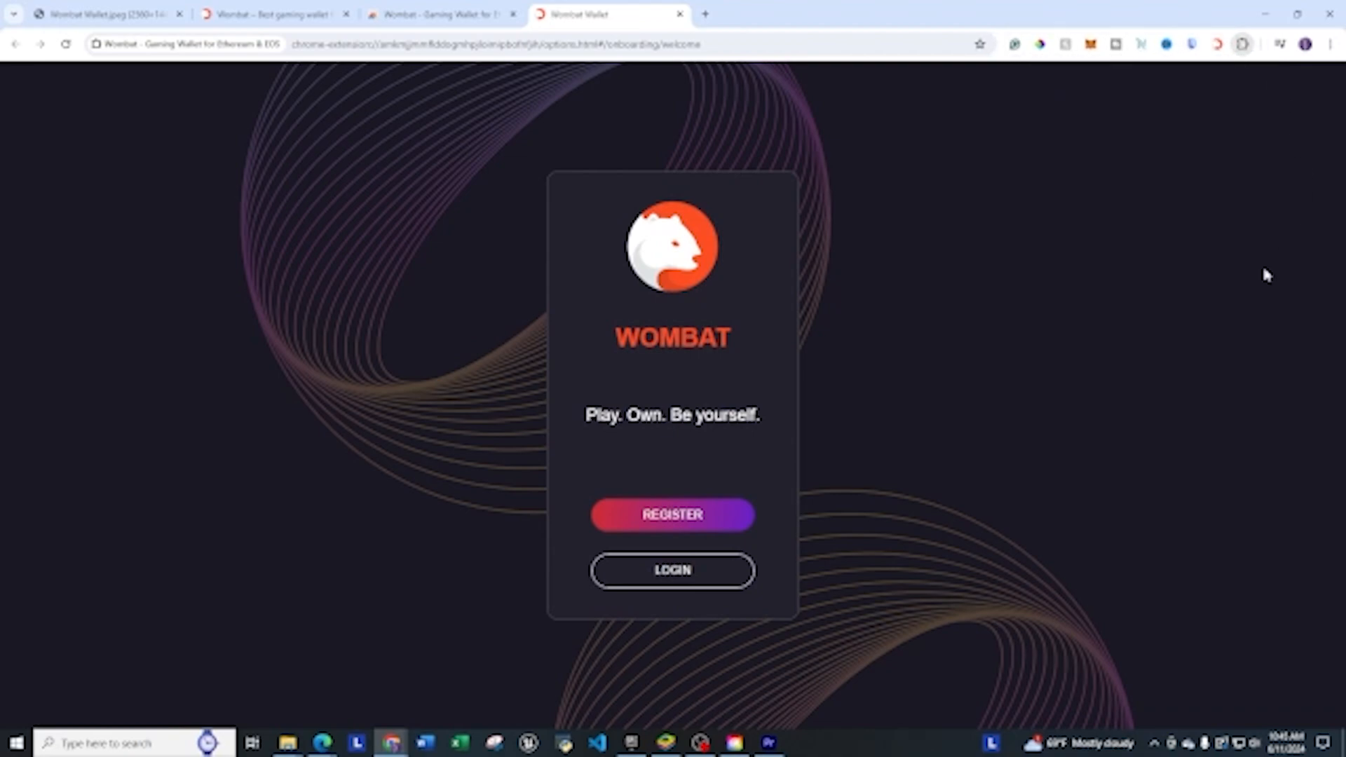
pyautogui.moveTo(1251, 190)
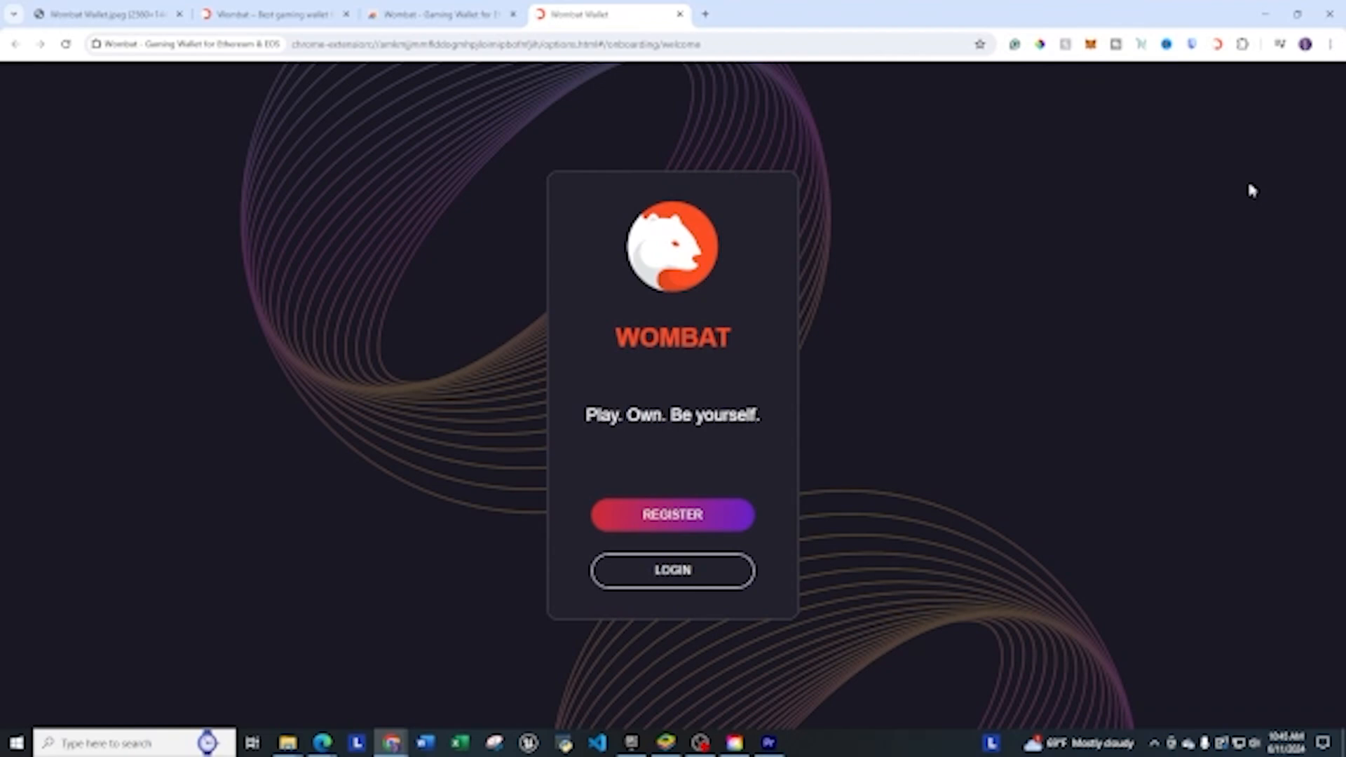
pyautogui.click(672, 514)
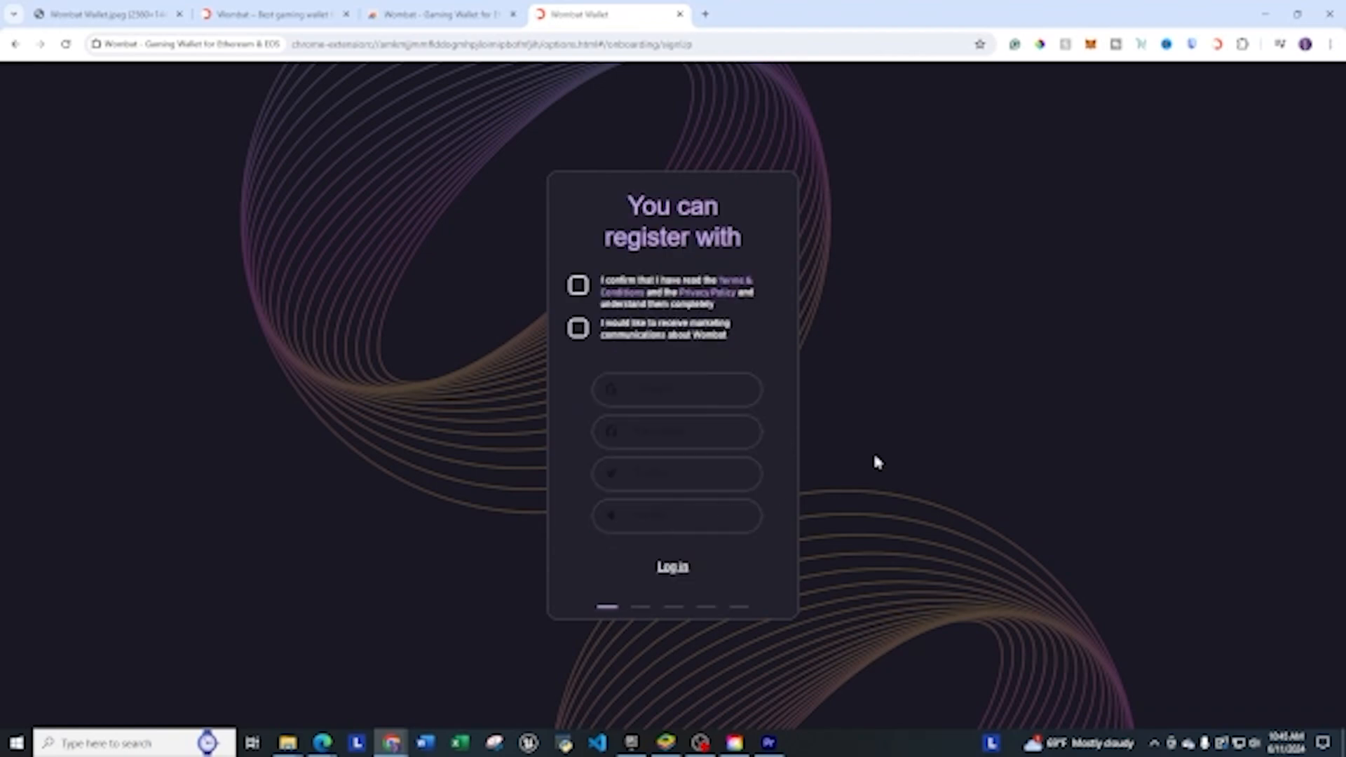
pyautogui.moveTo(1016, 287)
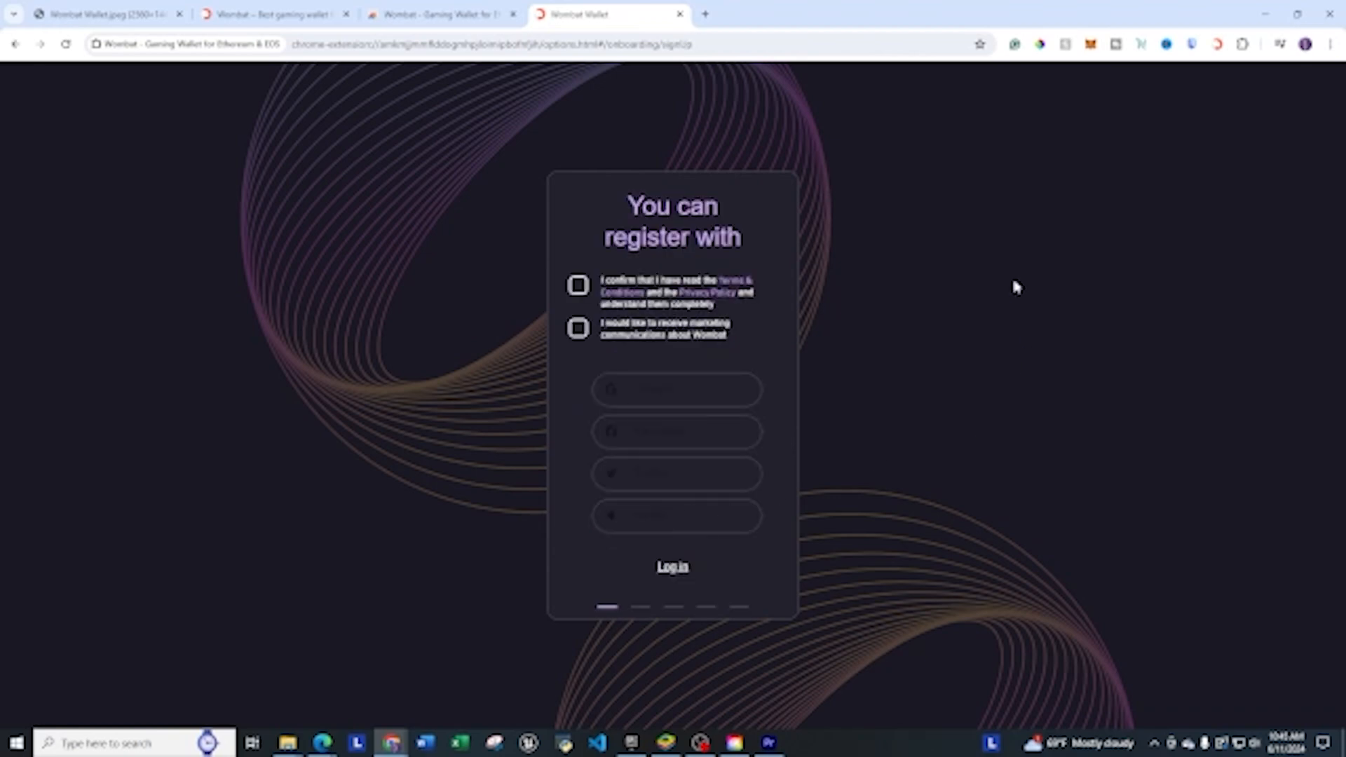
pyautogui.moveTo(838, 256)
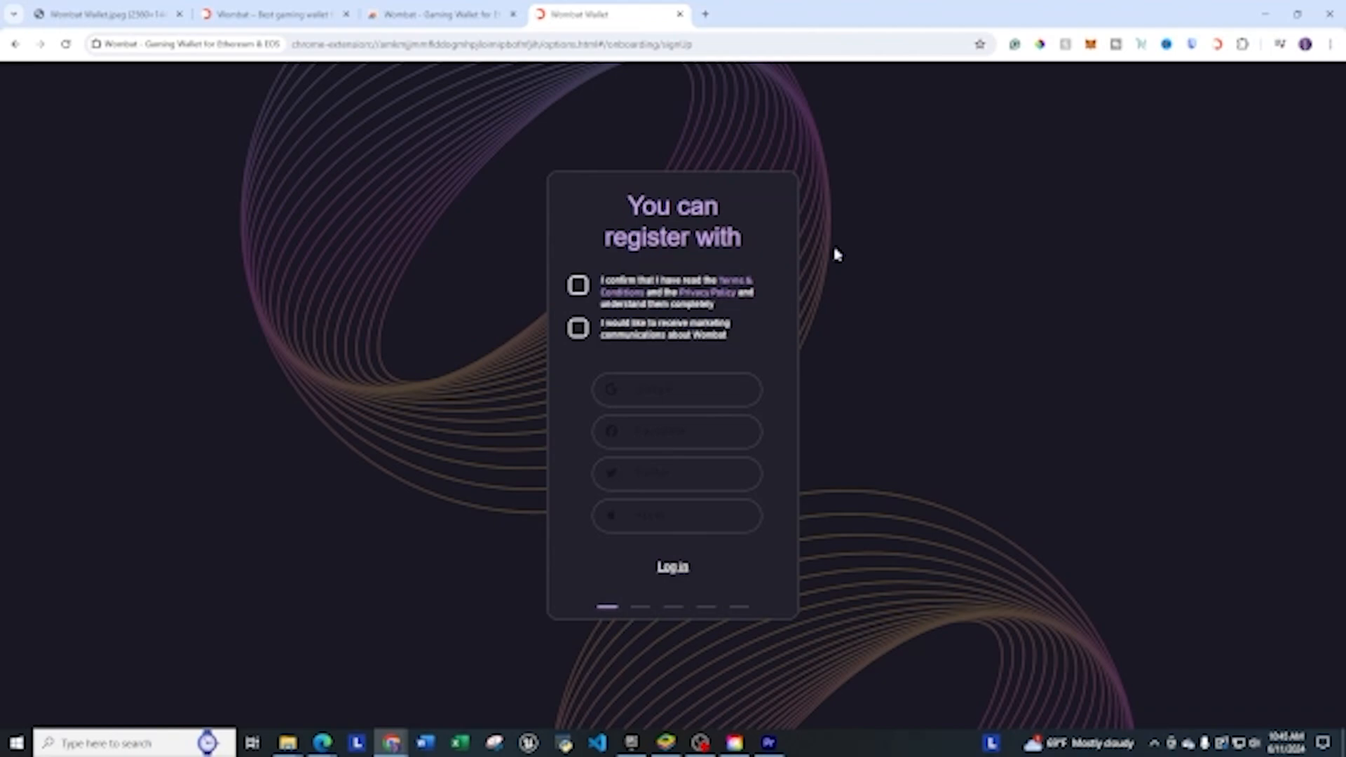
# Agree to the Terms & Conditions and choose Google as the registration method.
pyautogui.click(578, 285)
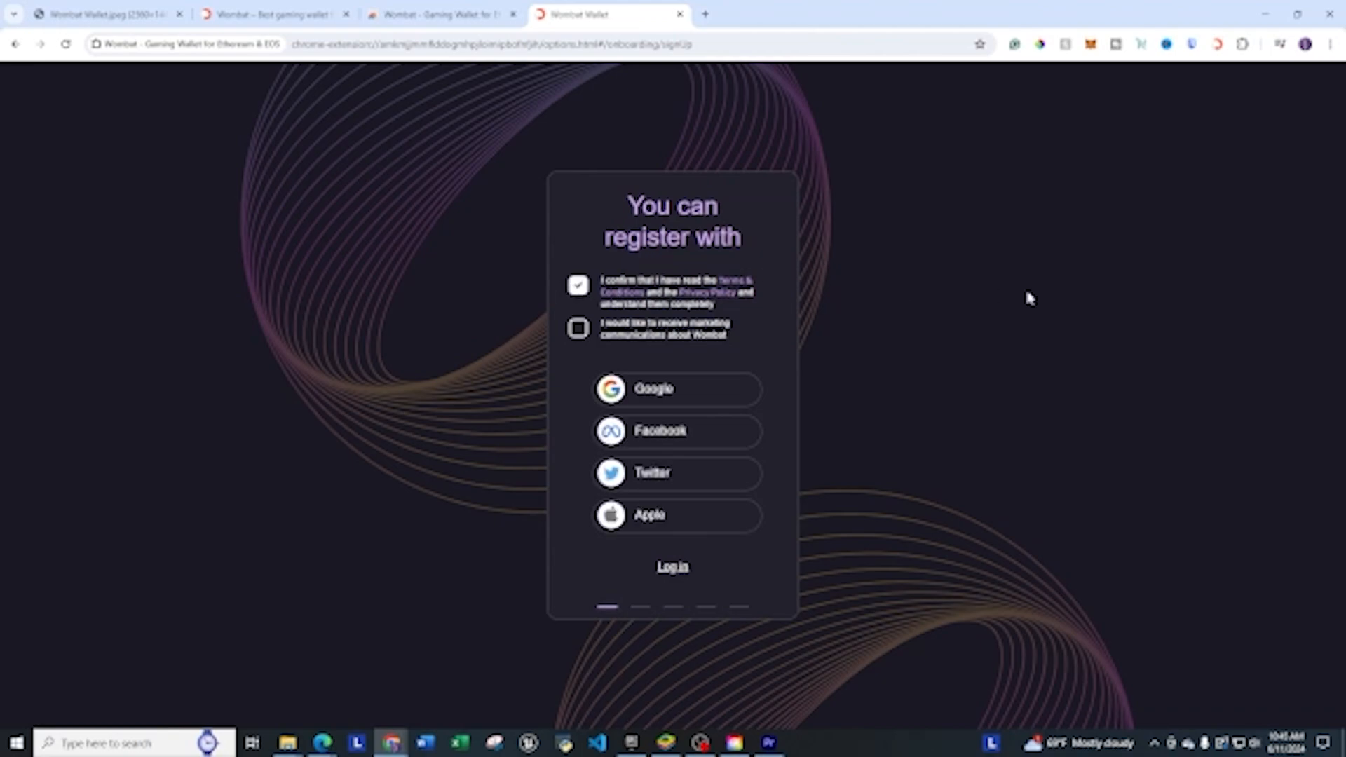
pyautogui.moveTo(1051, 382)
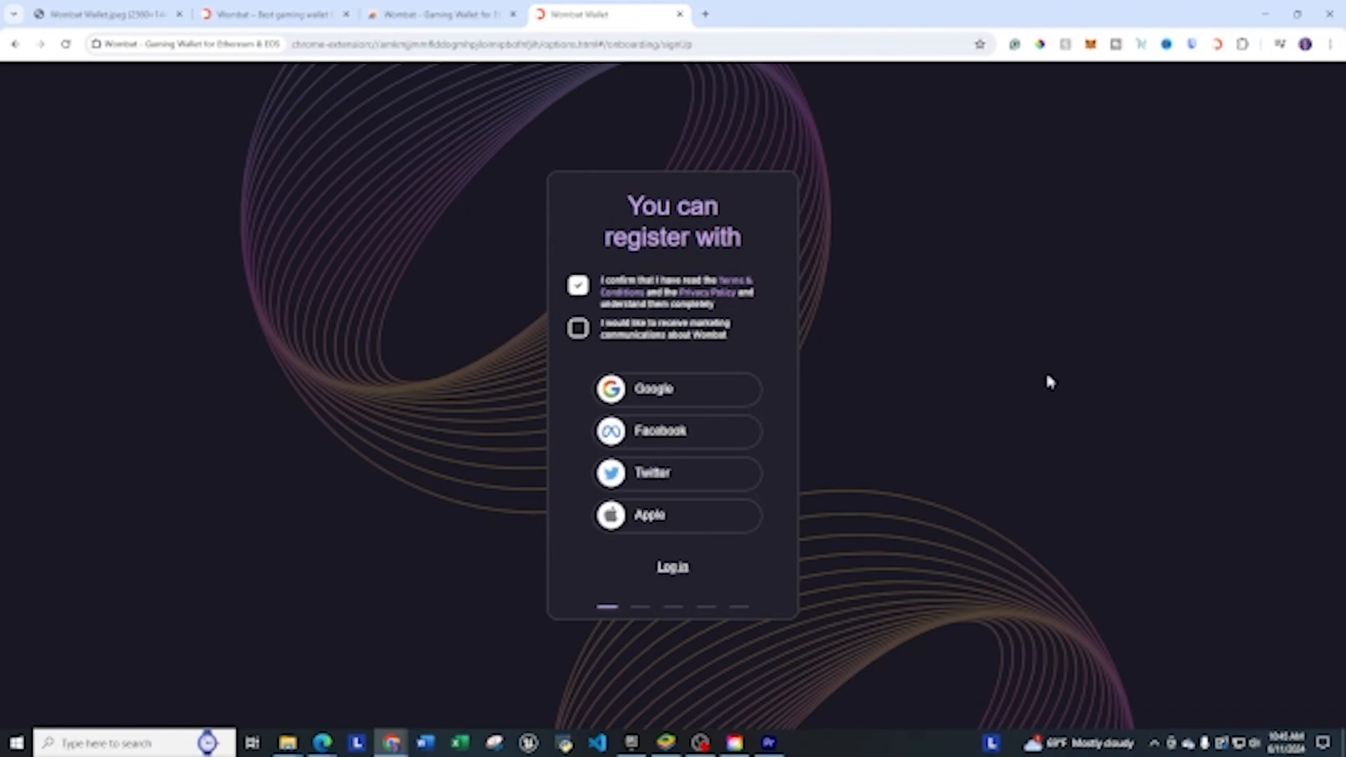
pyautogui.moveTo(913, 389)
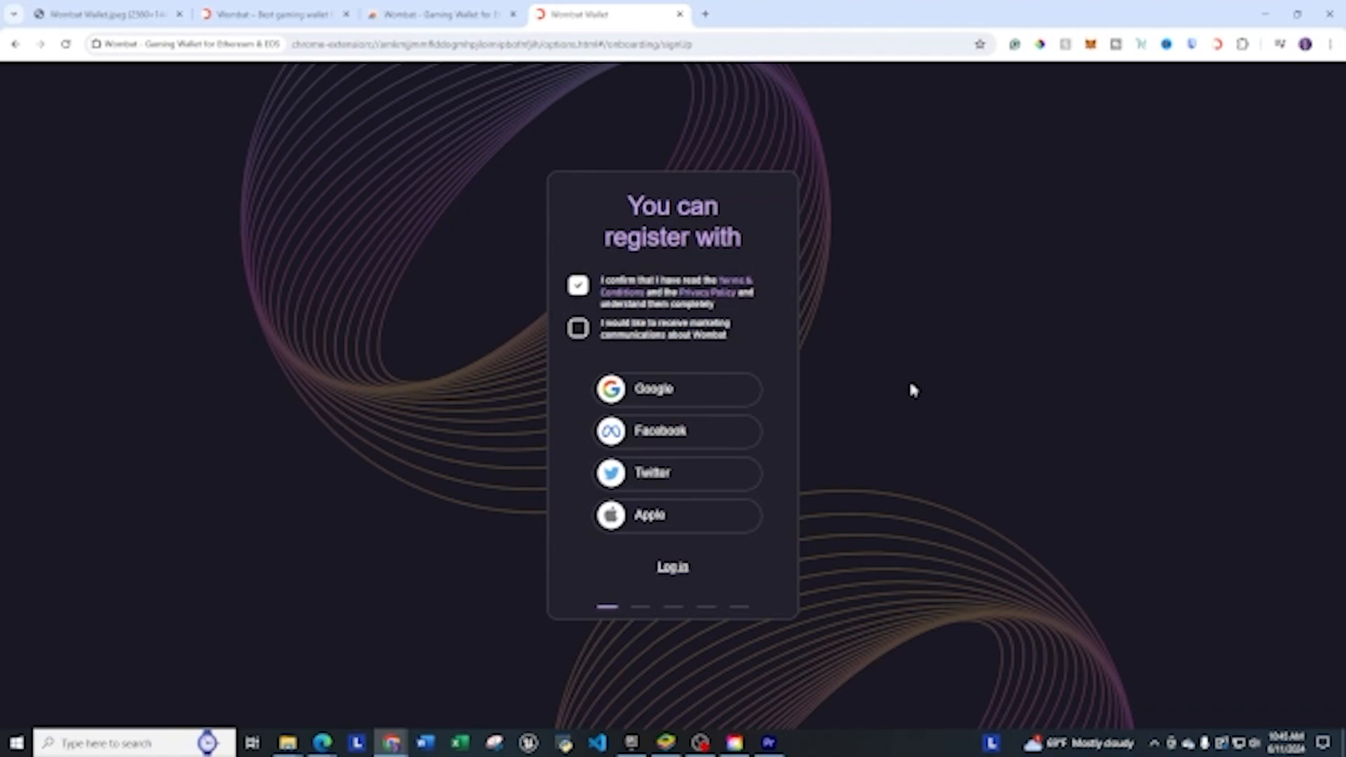
pyautogui.moveTo(678, 515)
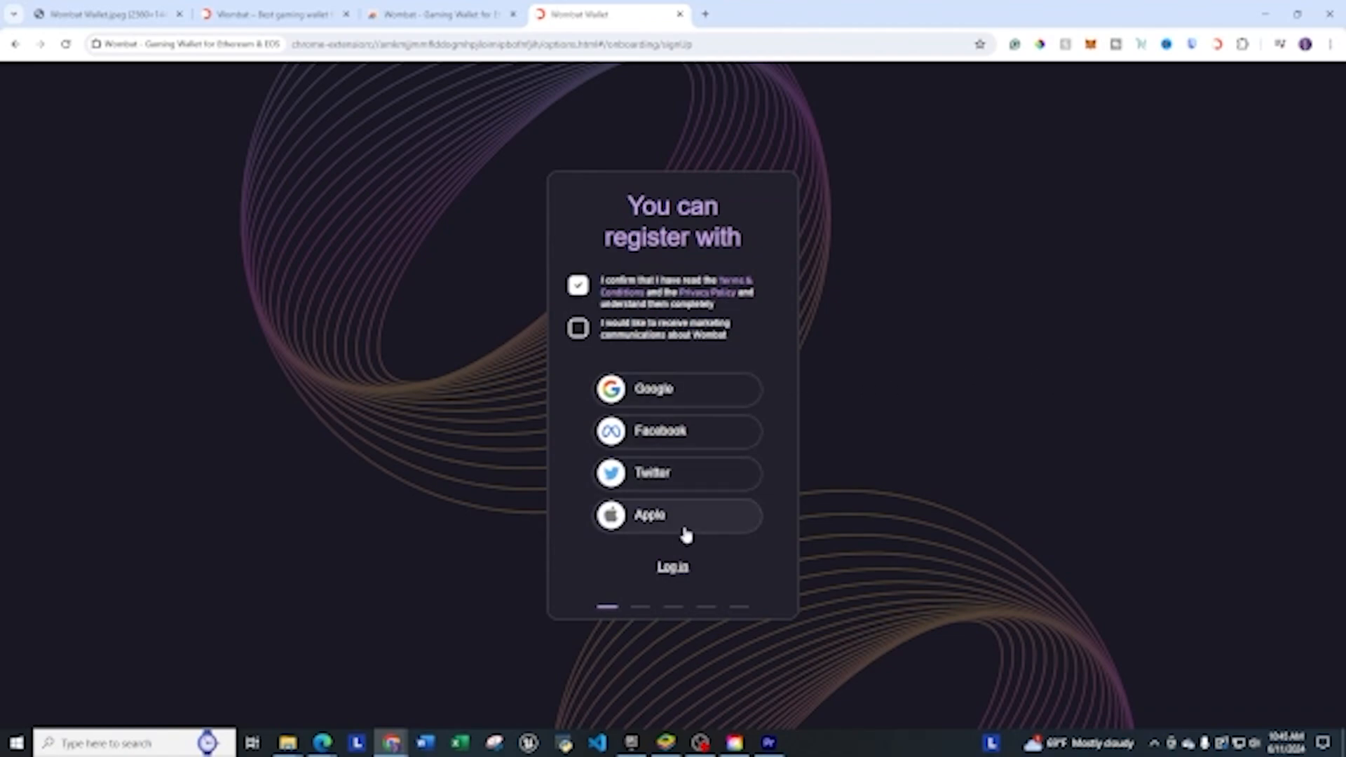
pyautogui.moveTo(1002, 393)
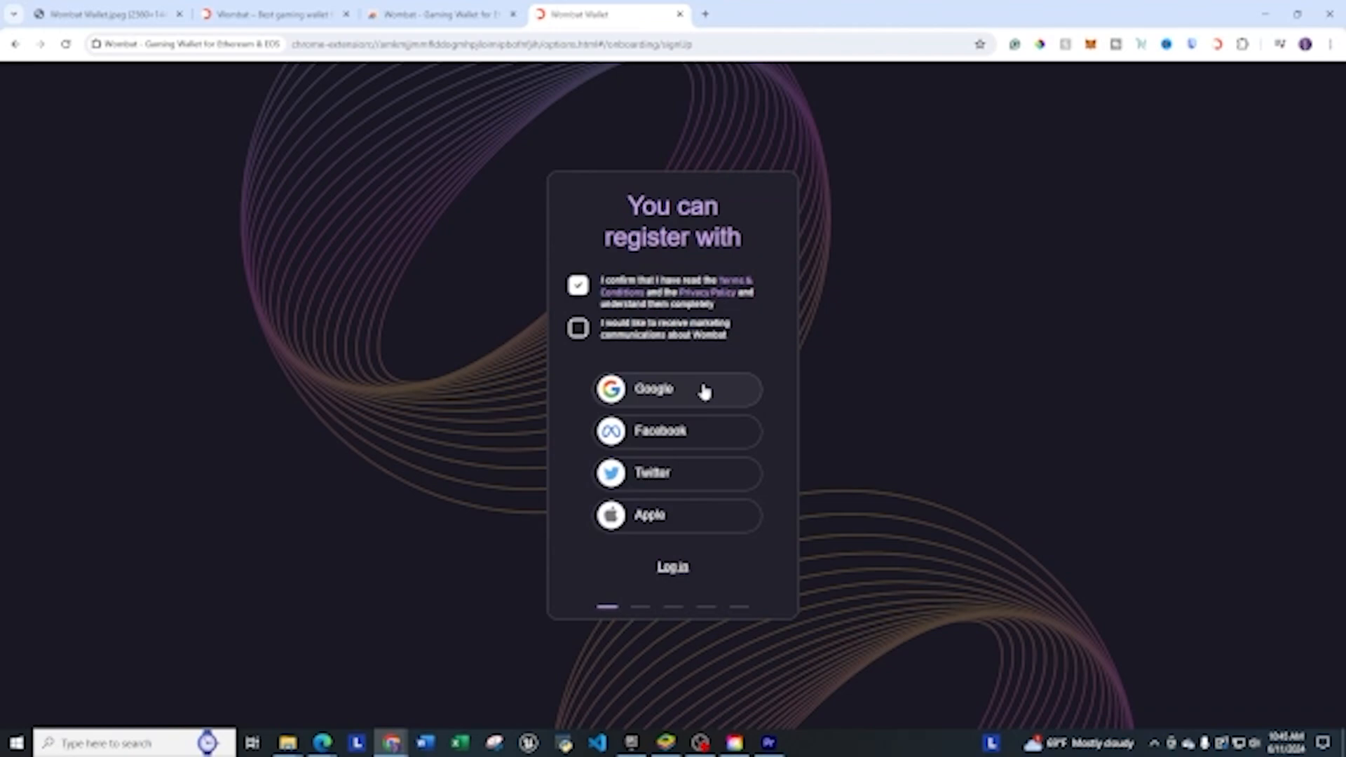
pyautogui.moveTo(720, 477)
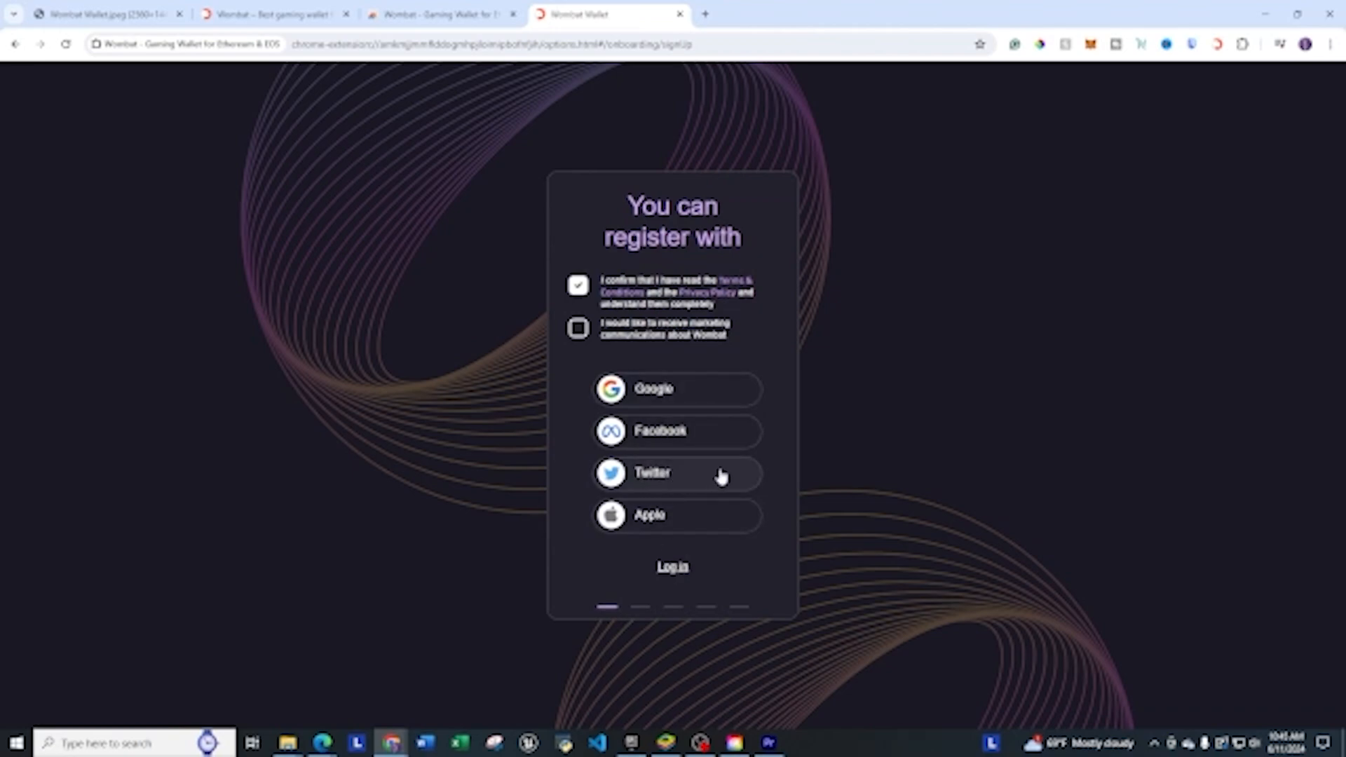
pyautogui.moveTo(663, 476)
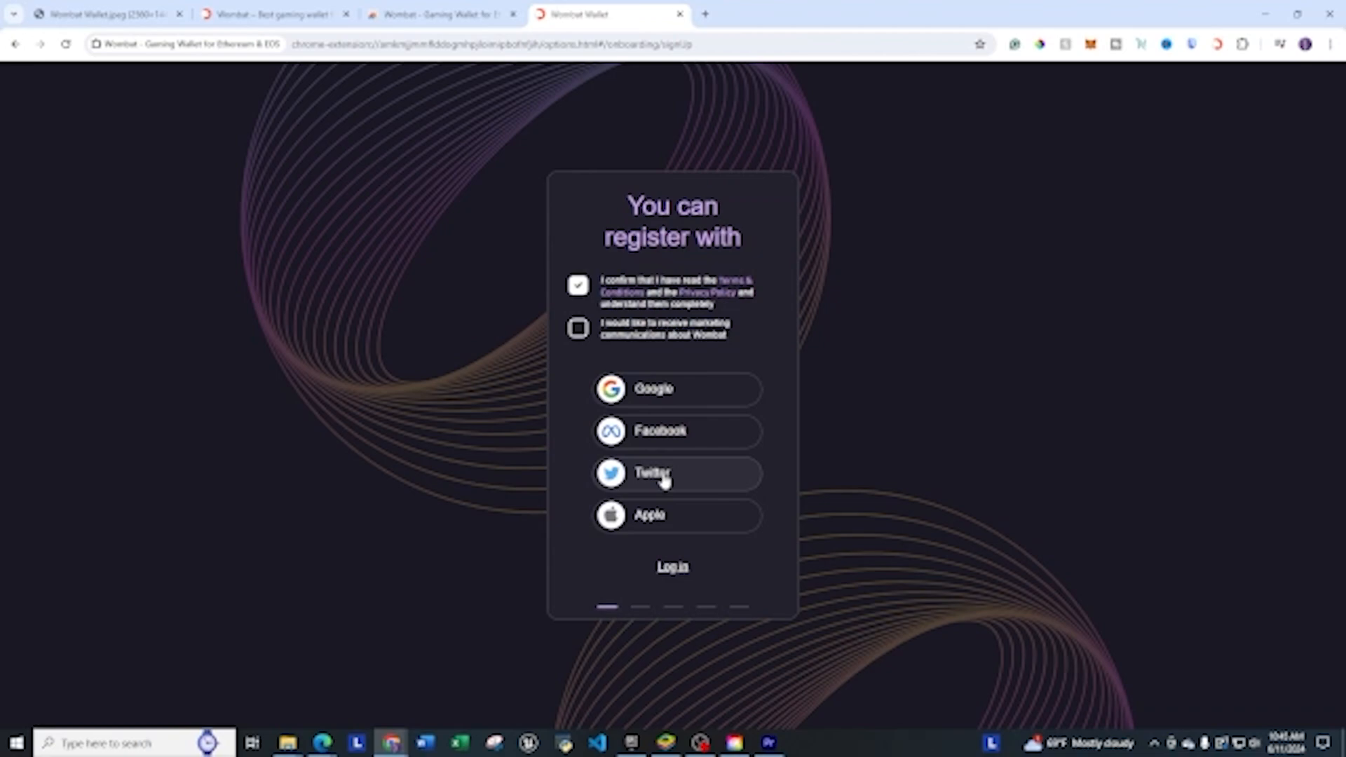
pyautogui.moveTo(899, 421)
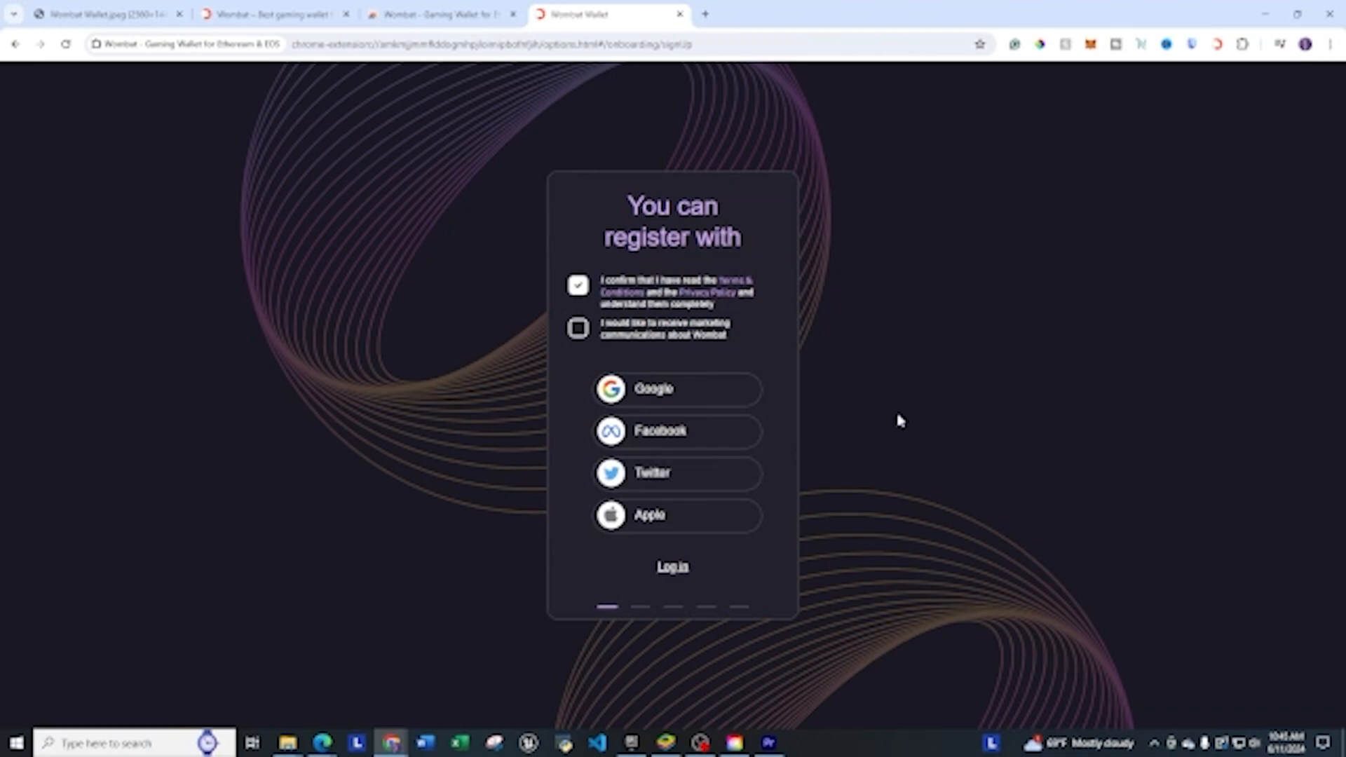
pyautogui.moveTo(869, 373)
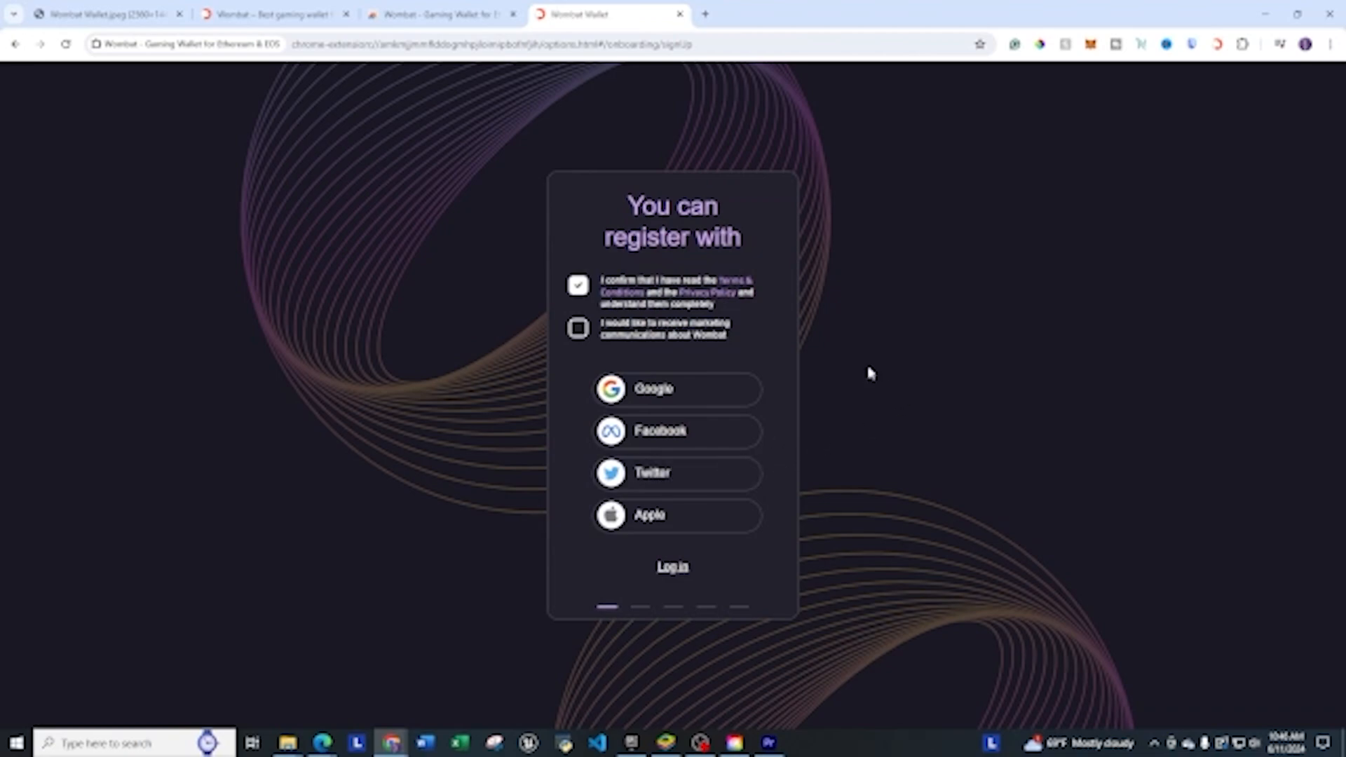
pyautogui.click(677, 388)
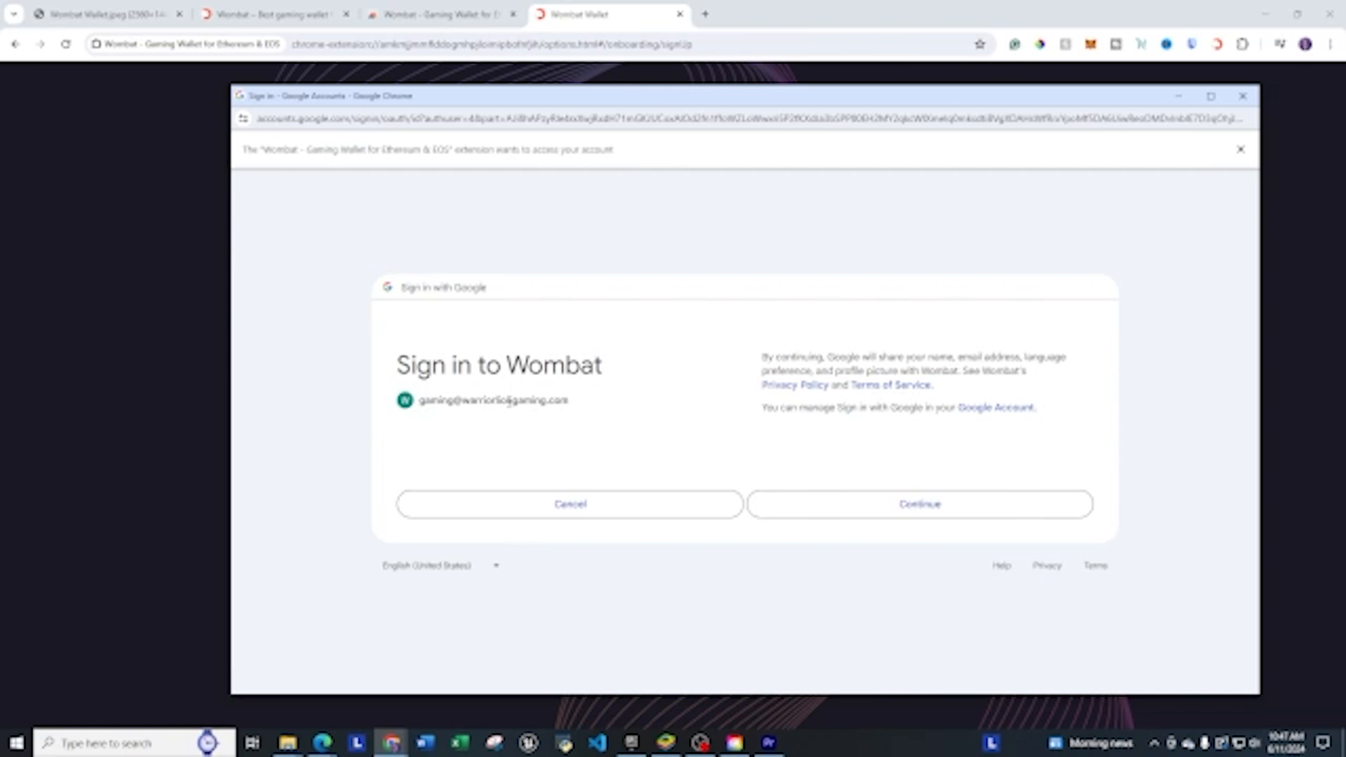
pyautogui.moveTo(1062, 302)
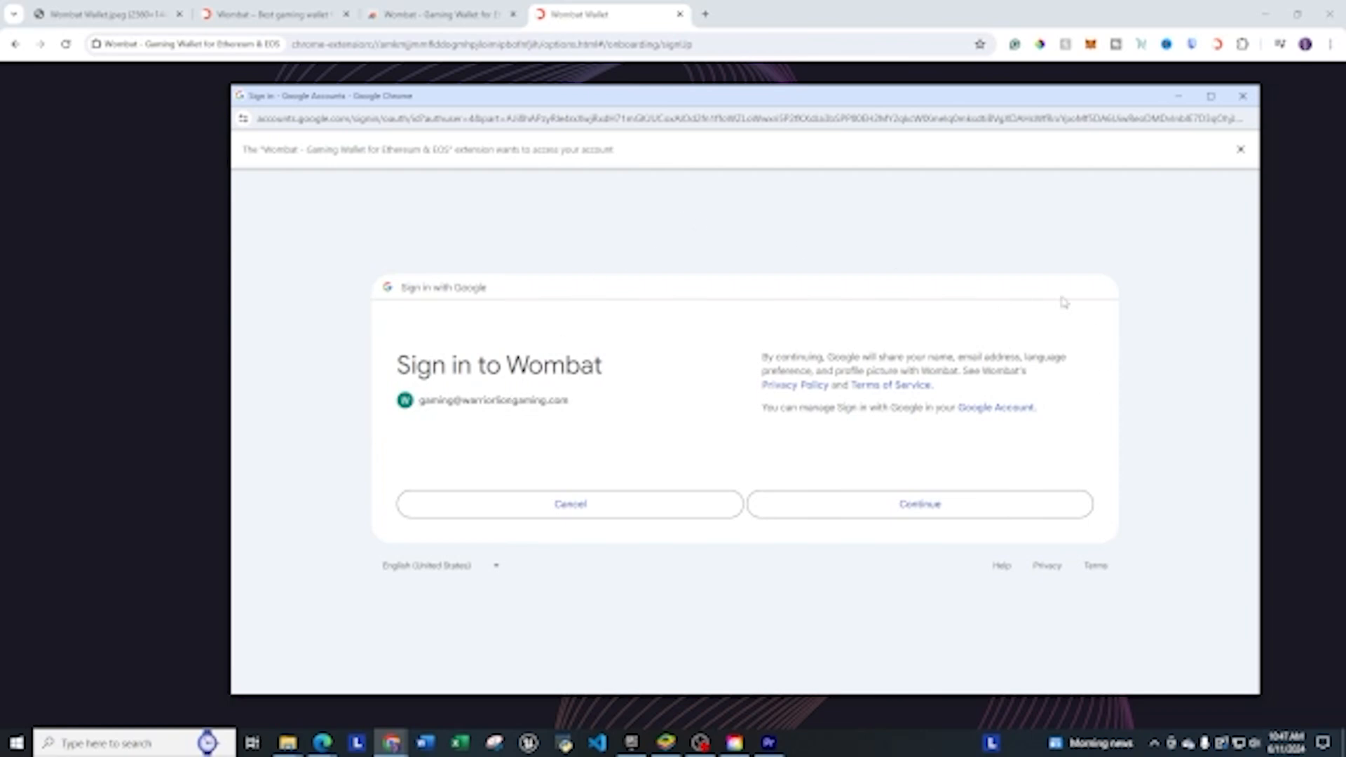
pyautogui.moveTo(1004, 437)
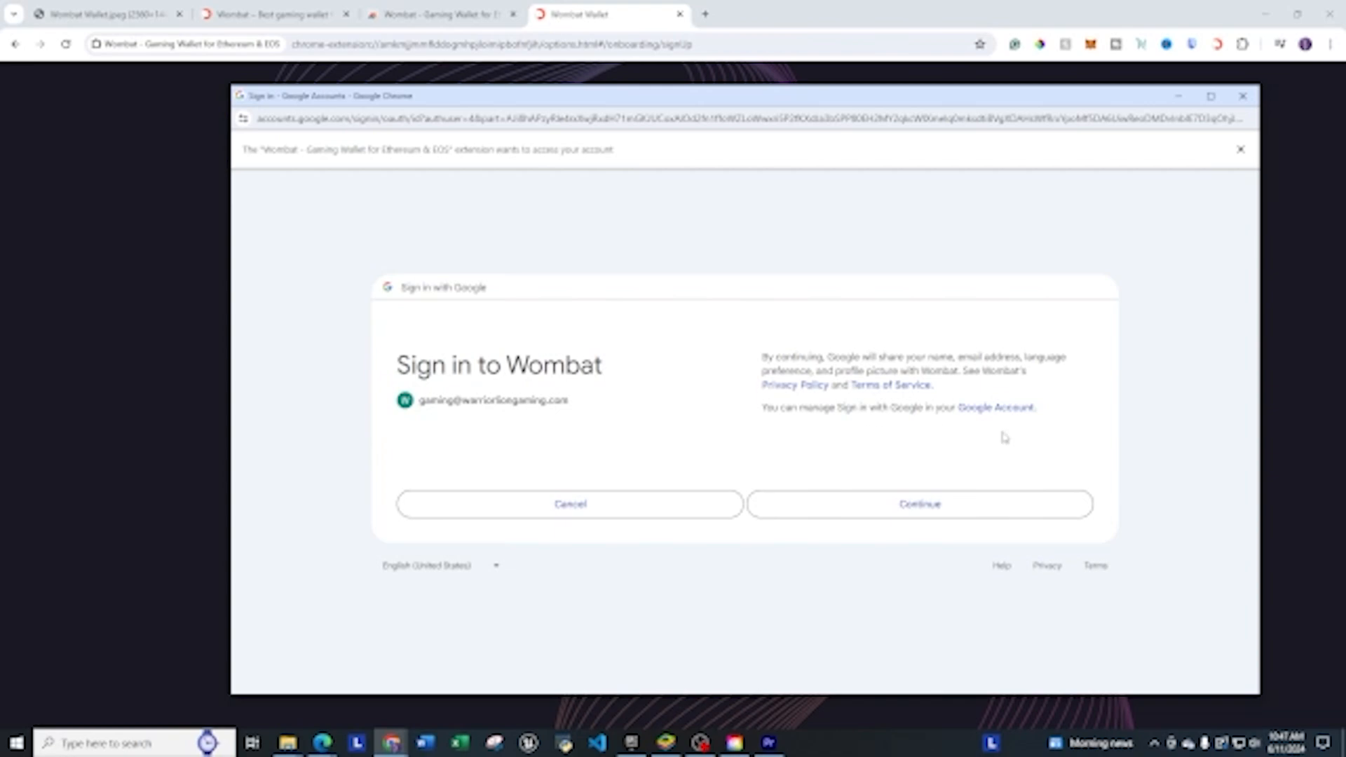
pyautogui.moveTo(1142, 440)
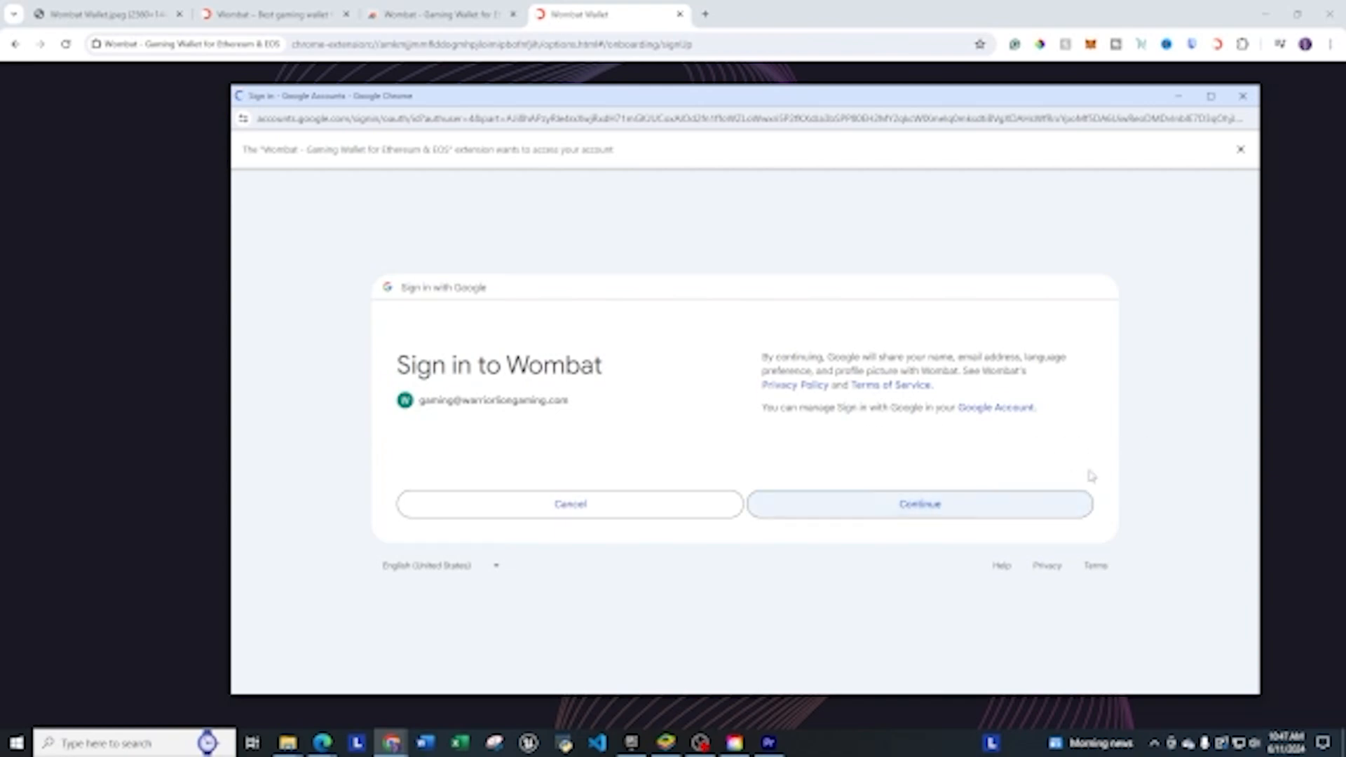
# Approve signing in to Wombat with the chosen Google account.
pyautogui.click(919, 504)
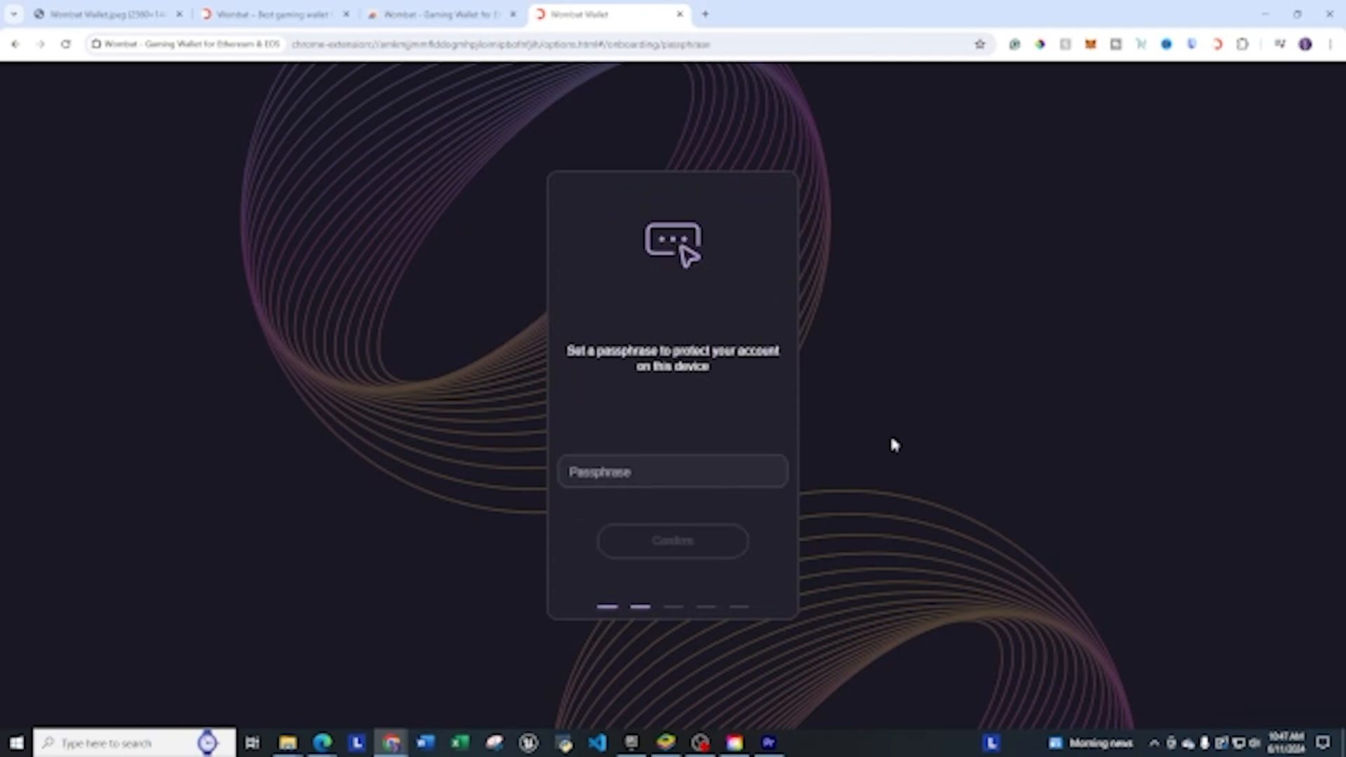
pyautogui.moveTo(889, 405)
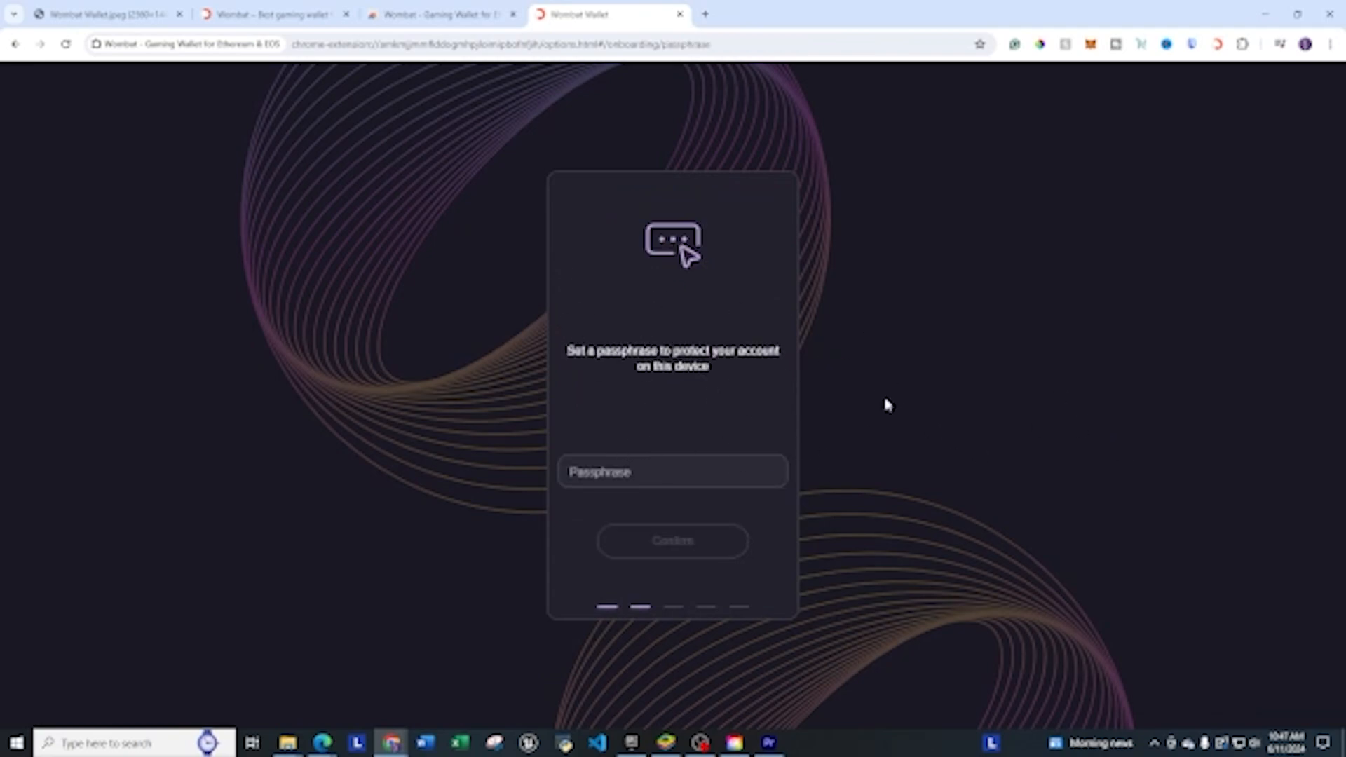
pyautogui.moveTo(856, 398)
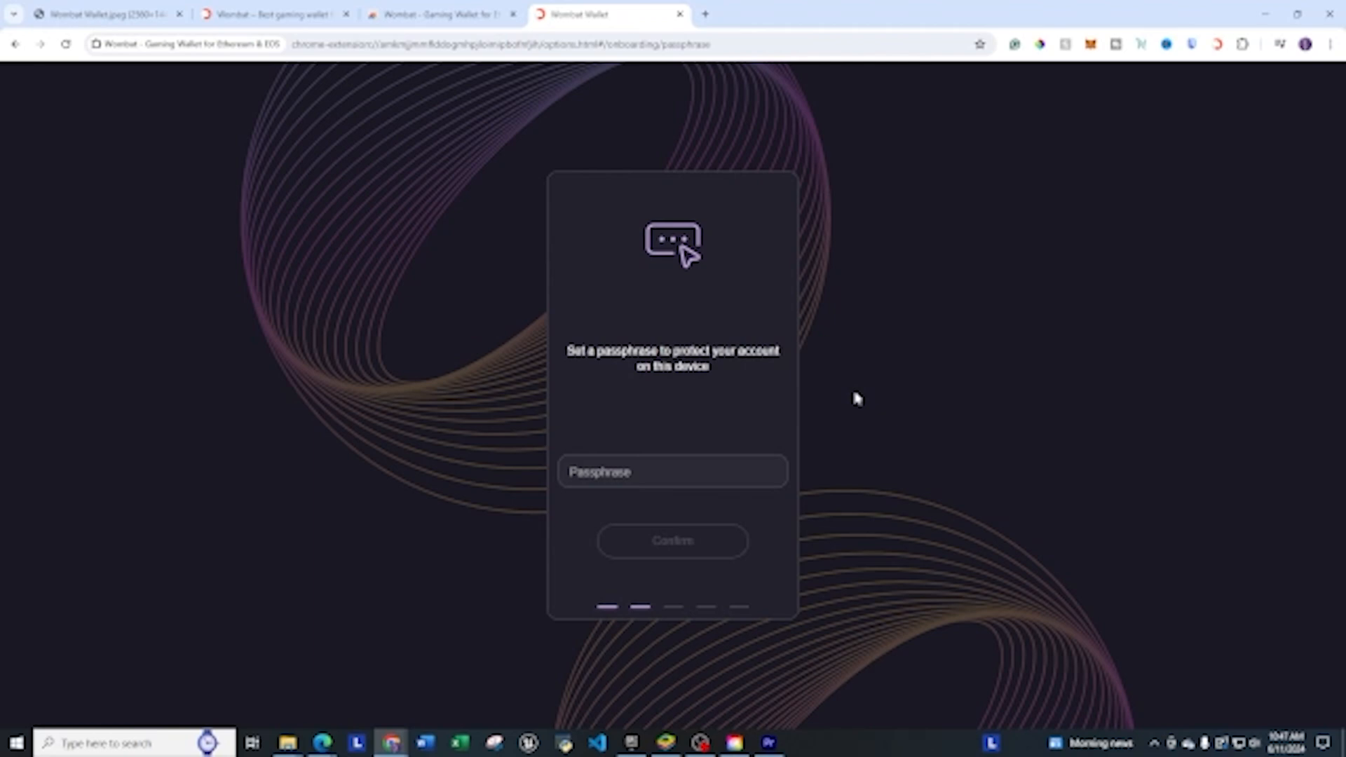
# Enter a passphrase of at least 8 characters and confirm it.
pyautogui.click(672, 471)
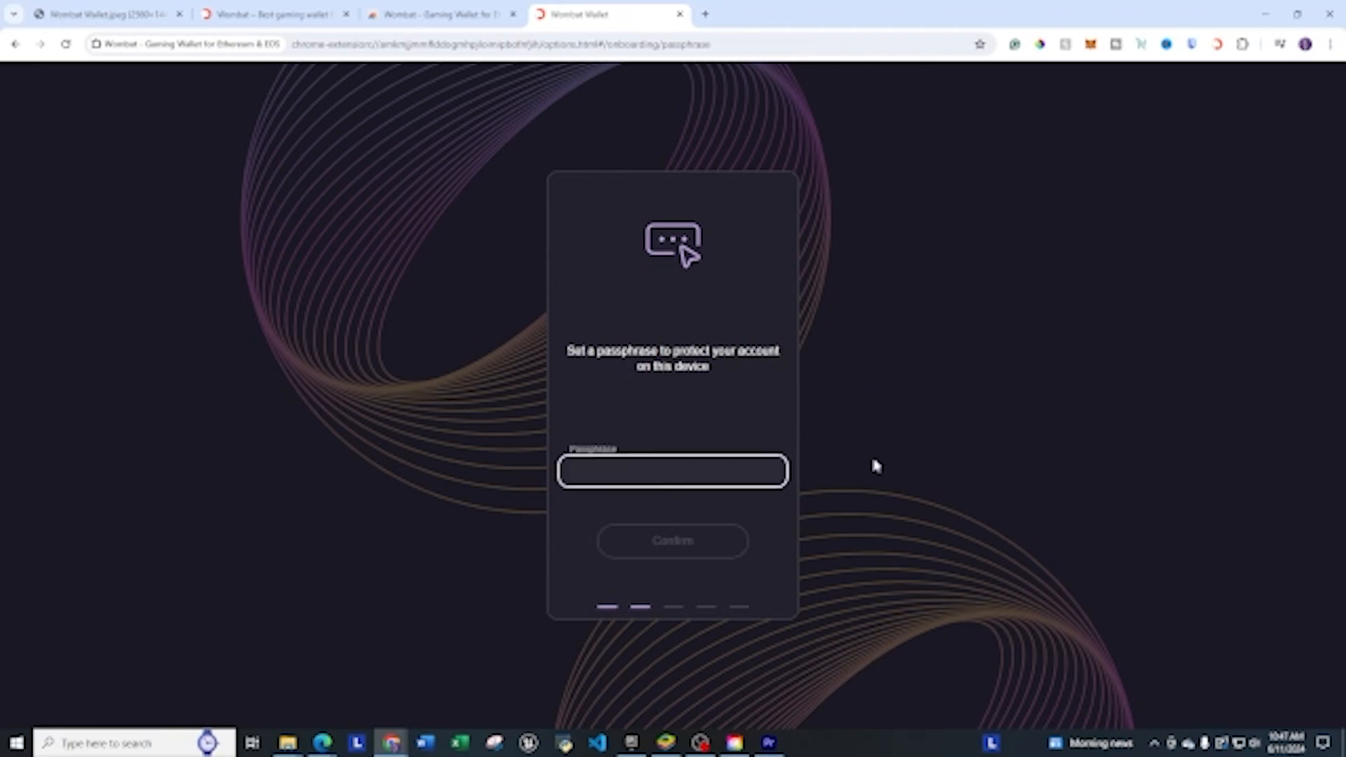
pyautogui.write('•')
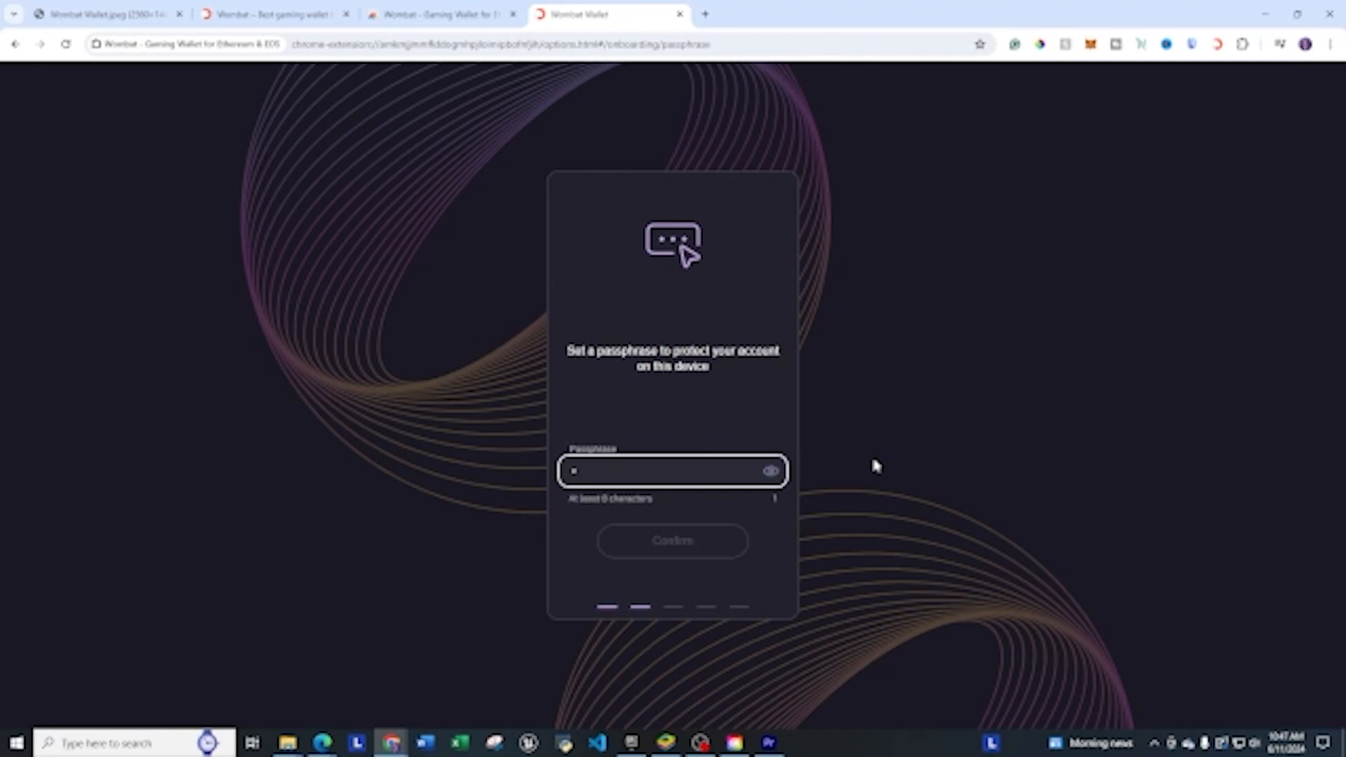
pyautogui.write('x')
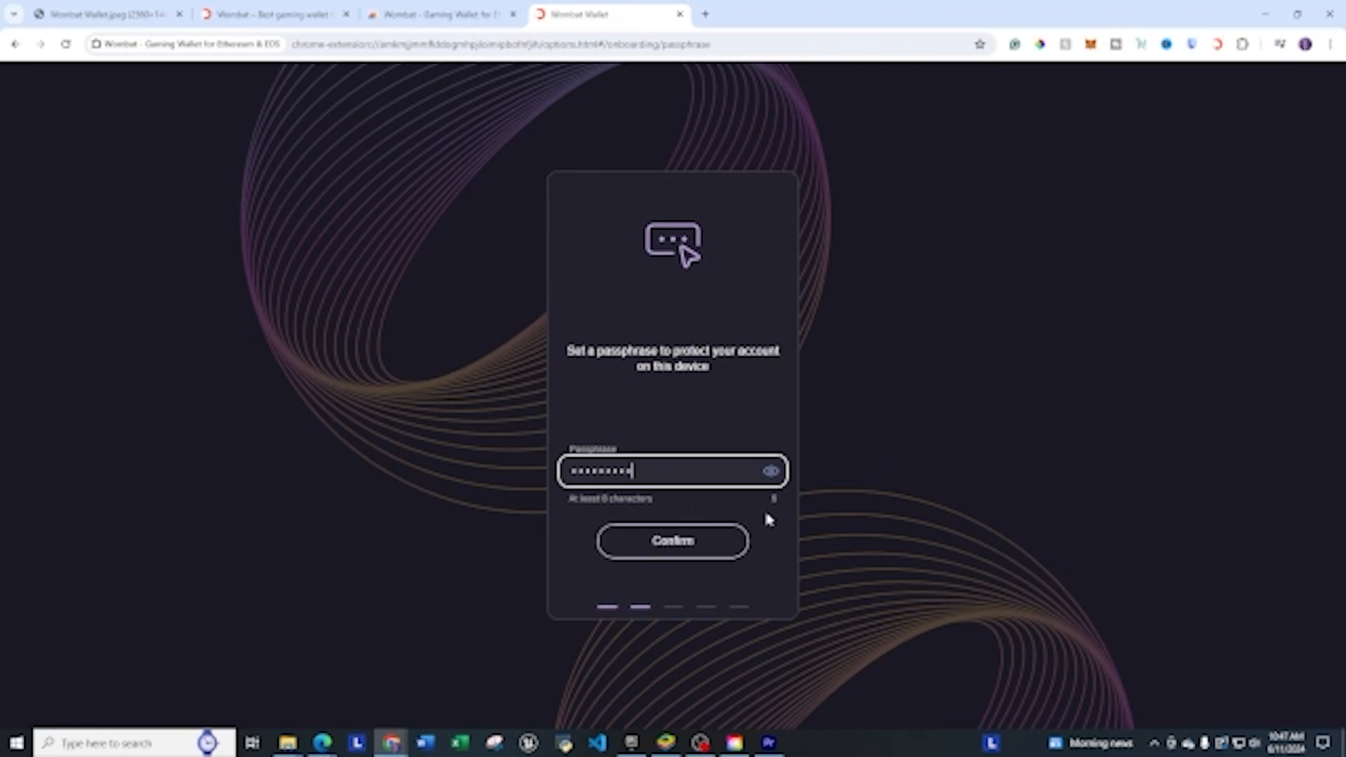
pyautogui.moveTo(794, 511)
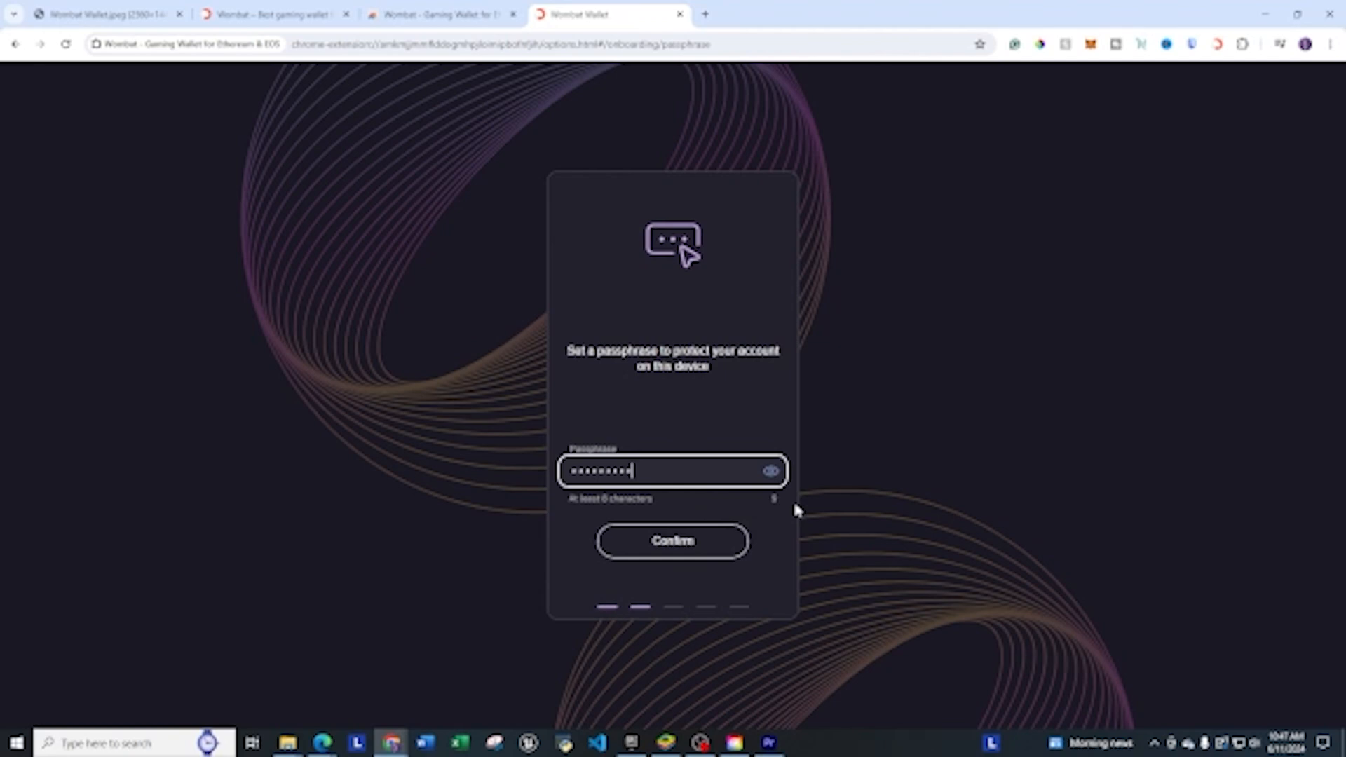
pyautogui.moveTo(773, 471)
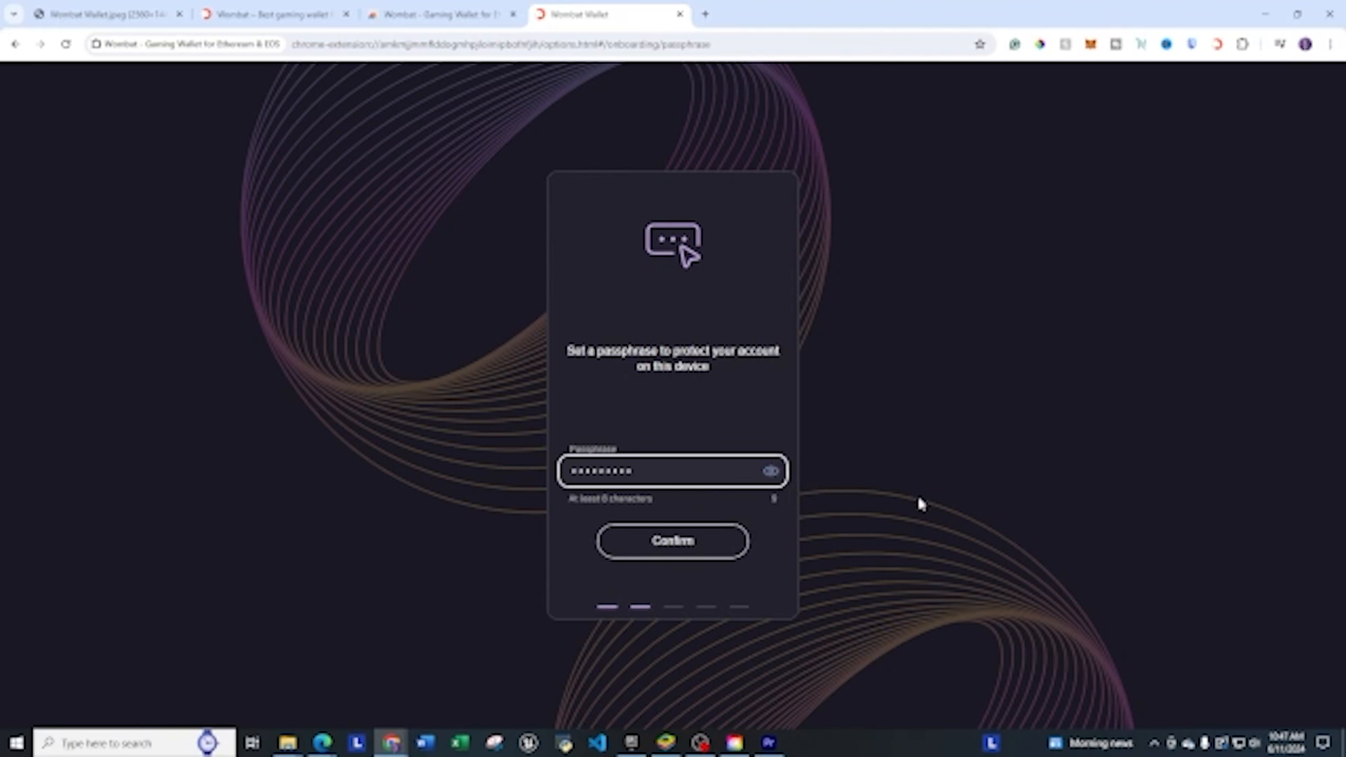
pyautogui.moveTo(737, 575)
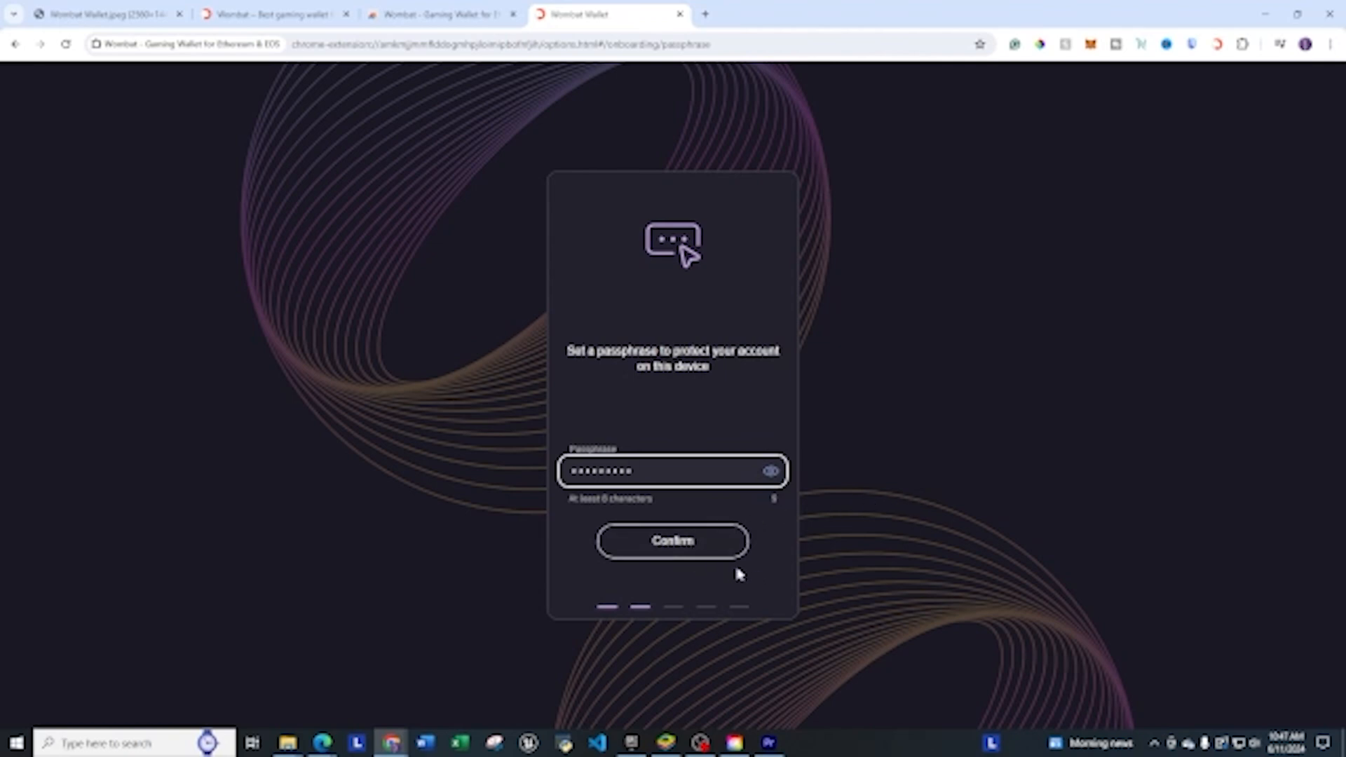
pyautogui.click(671, 541)
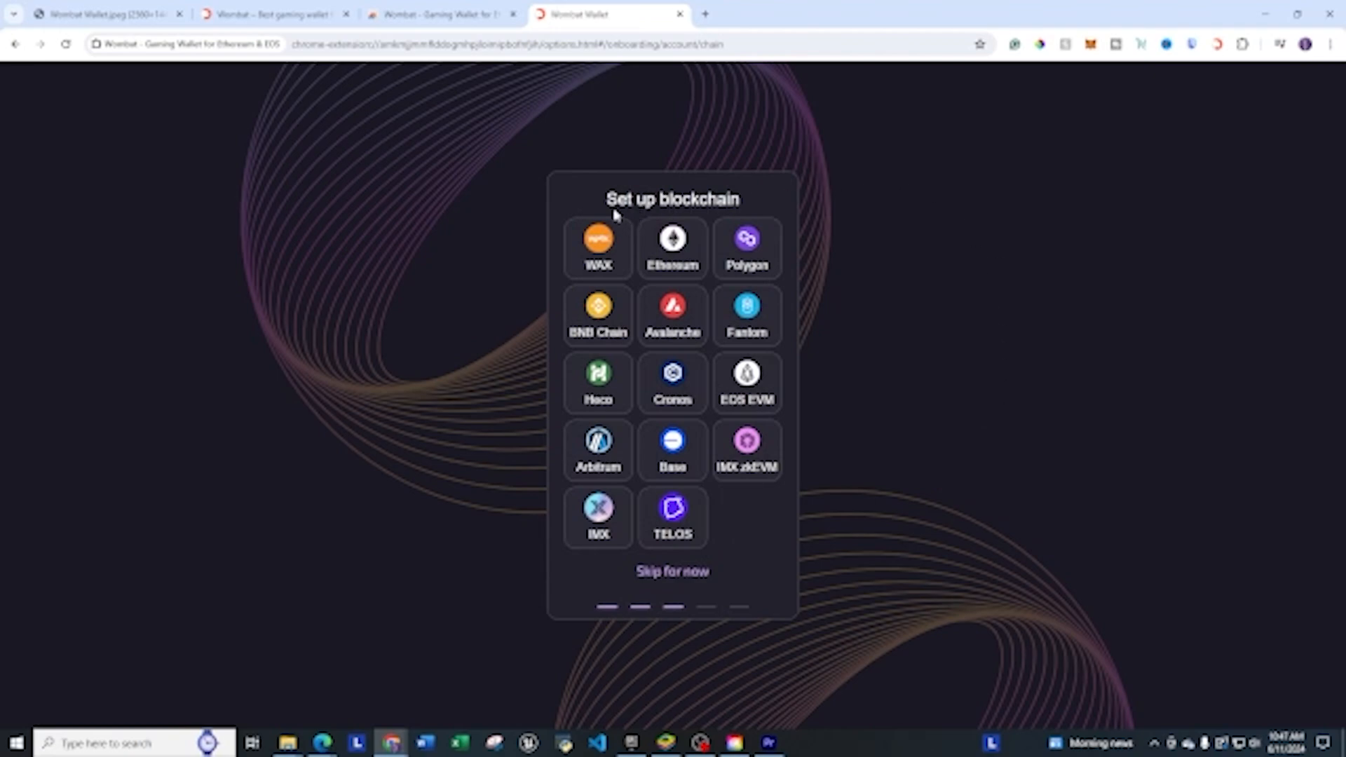
pyautogui.moveTo(977, 238)
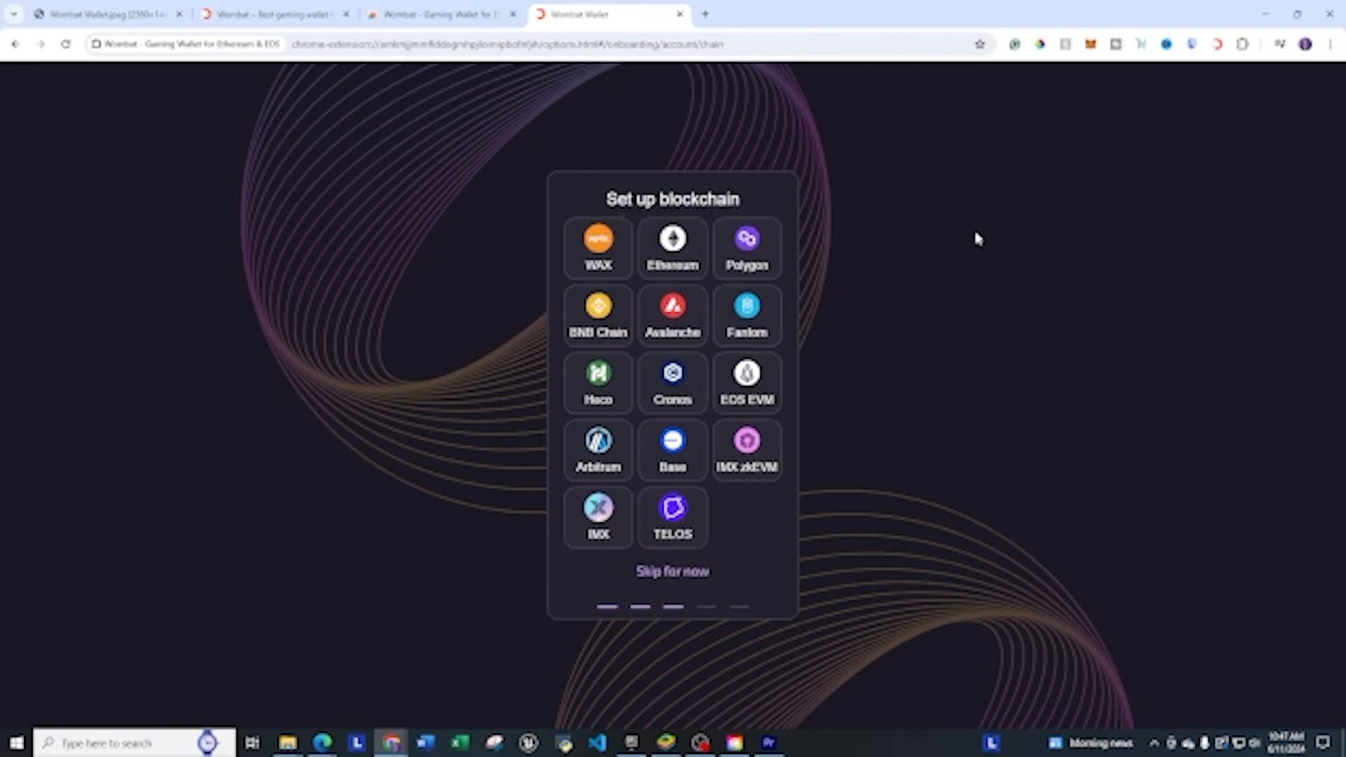
pyautogui.moveTo(598, 238)
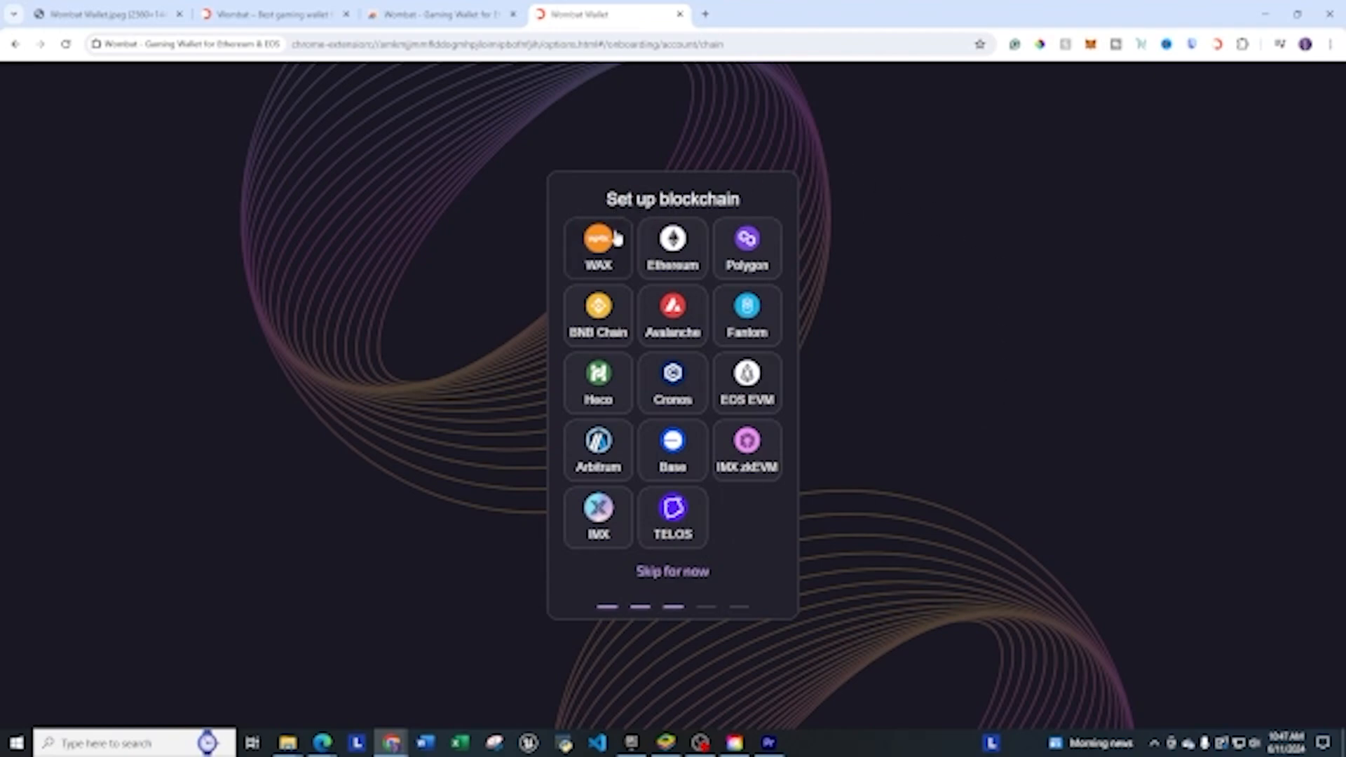
# Try WAX, go back, pick Polygon and start creating a free Polygon account.
pyautogui.click(598, 249)
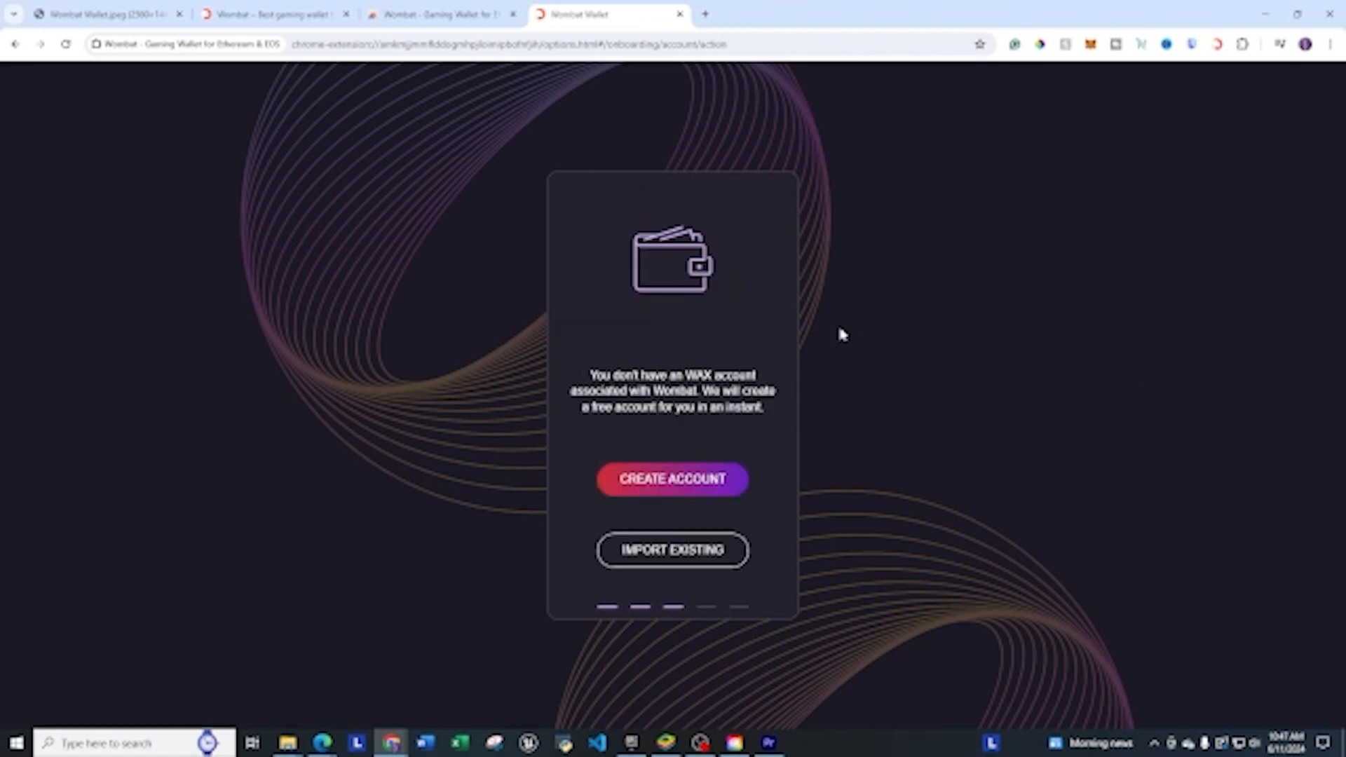
pyautogui.click(672, 479)
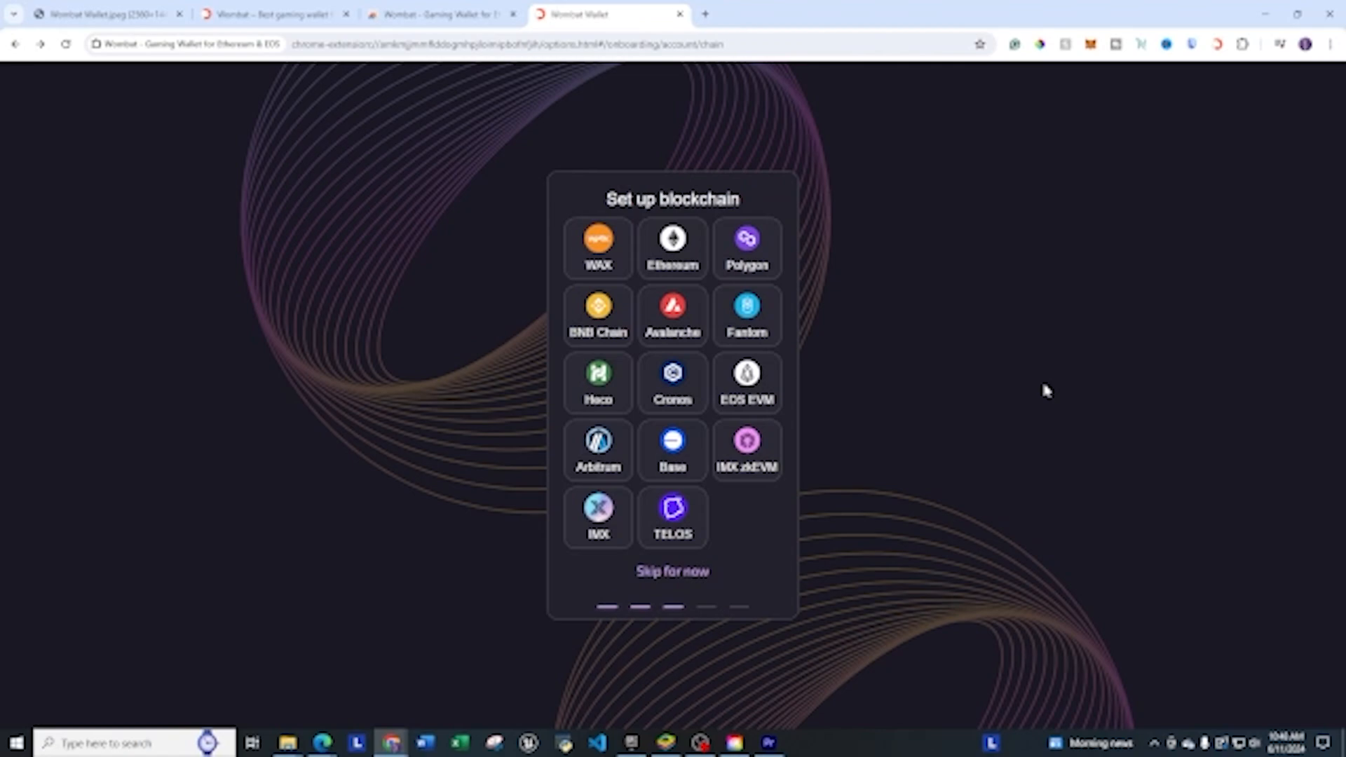
pyautogui.moveTo(773, 246)
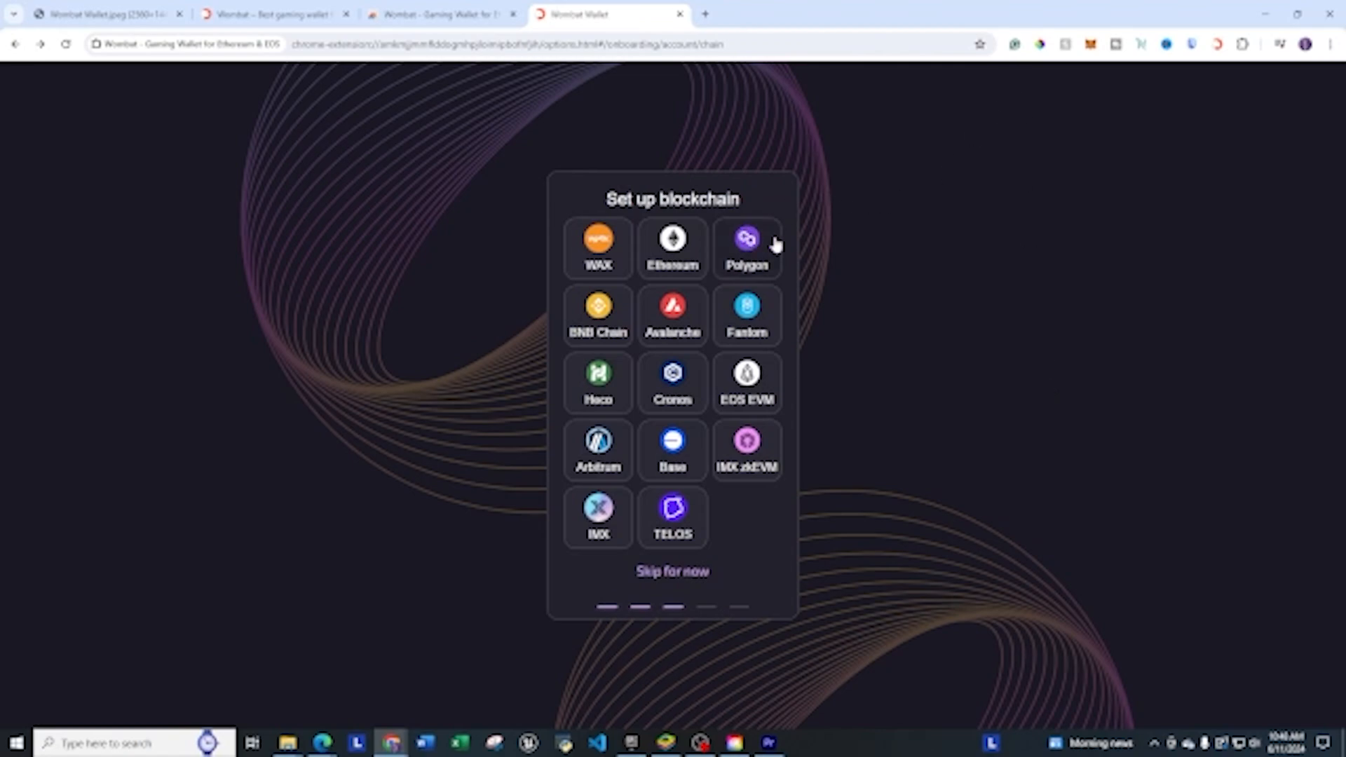
pyautogui.click(745, 238)
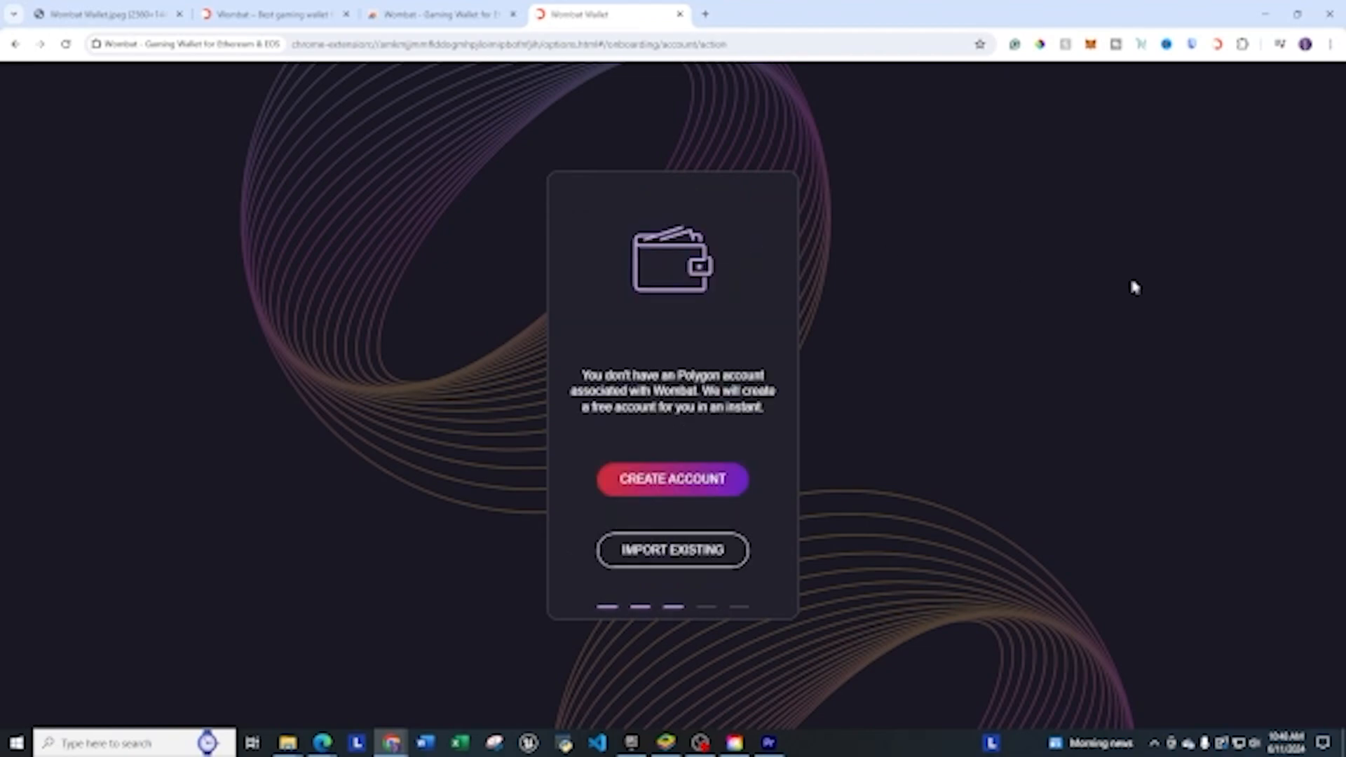
pyautogui.moveTo(673, 479)
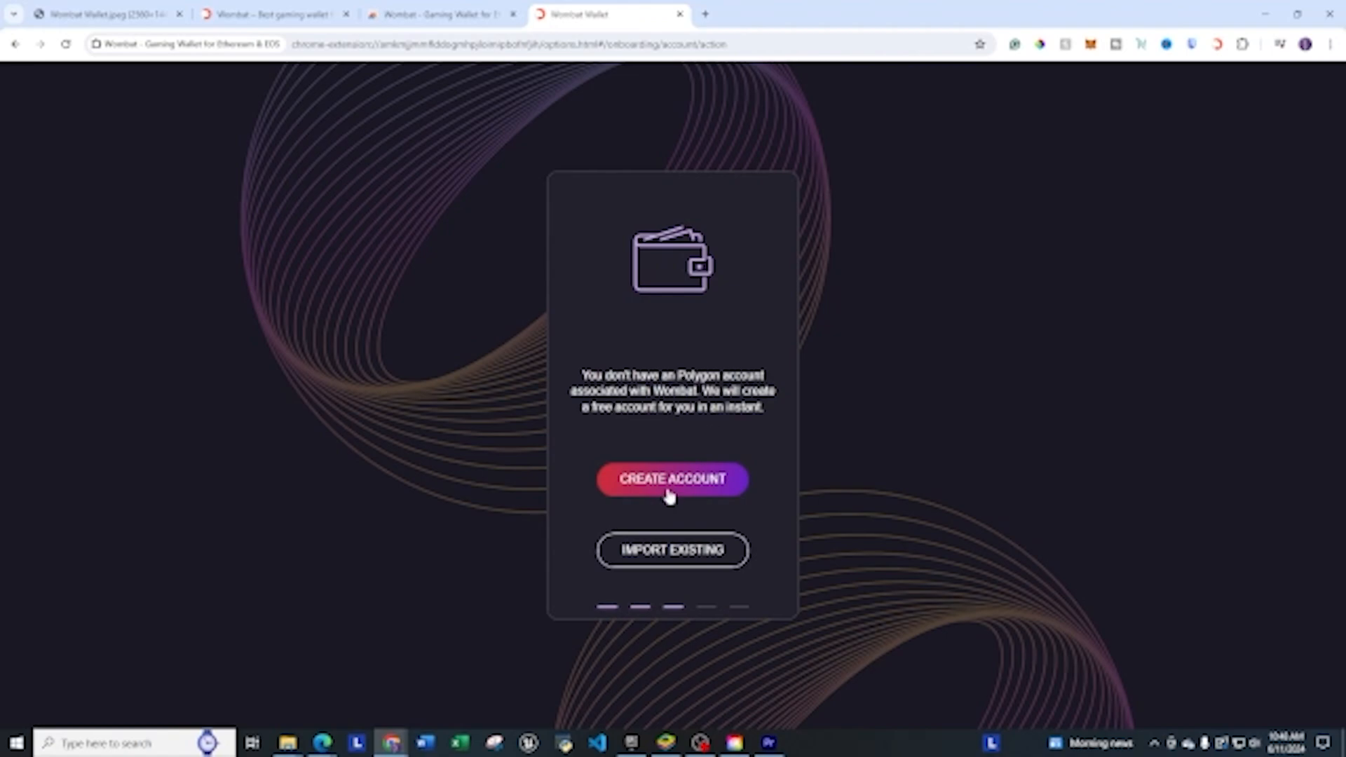
pyautogui.click(672, 479)
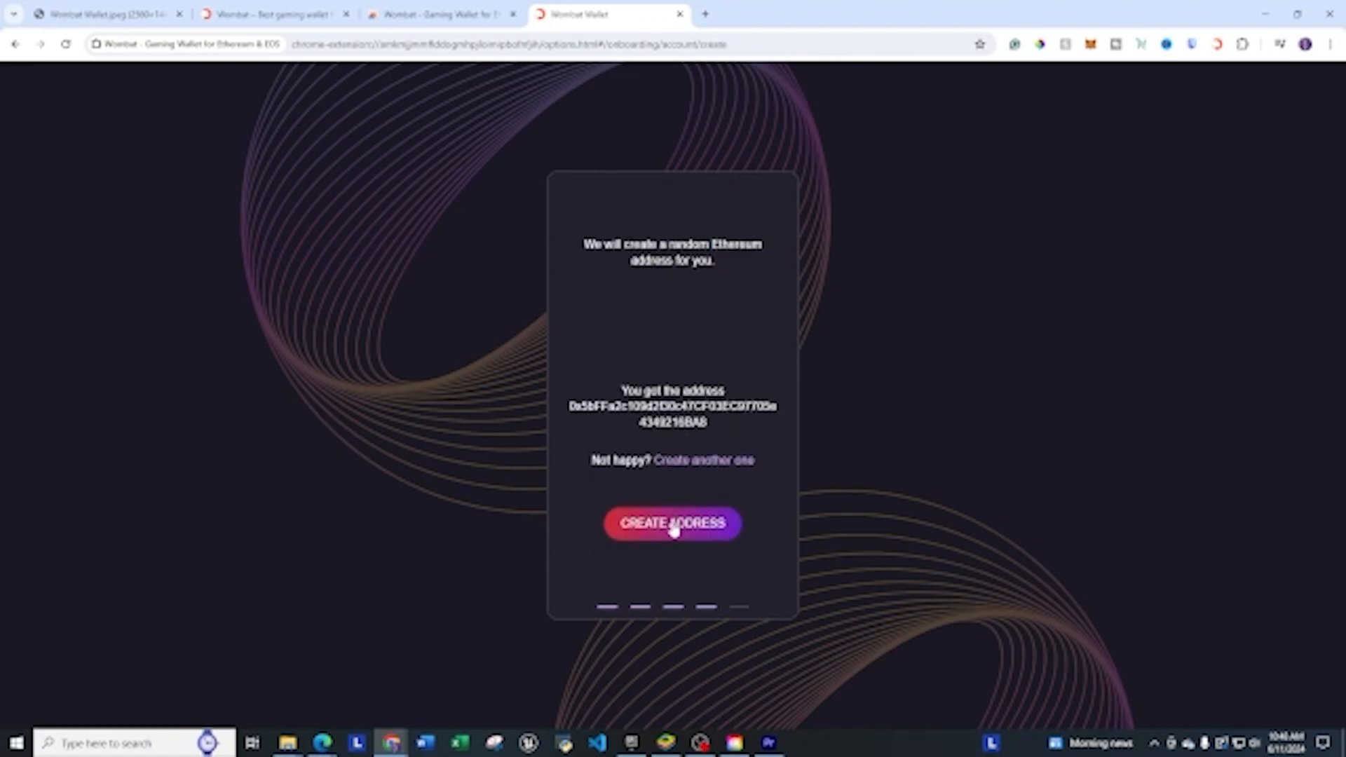
# Confirm the generated address and choose 'Backup on Google Drive'.
pyautogui.click(672, 524)
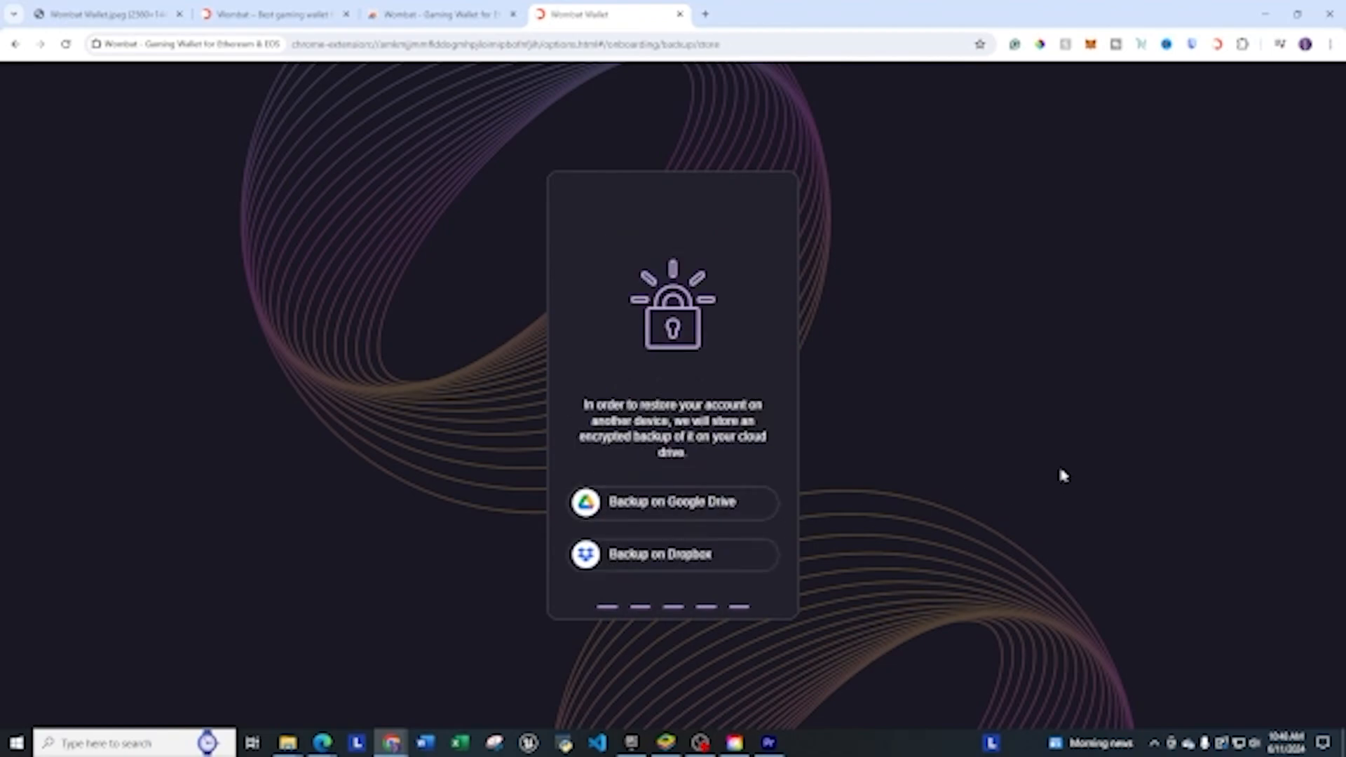
pyautogui.moveTo(918, 425)
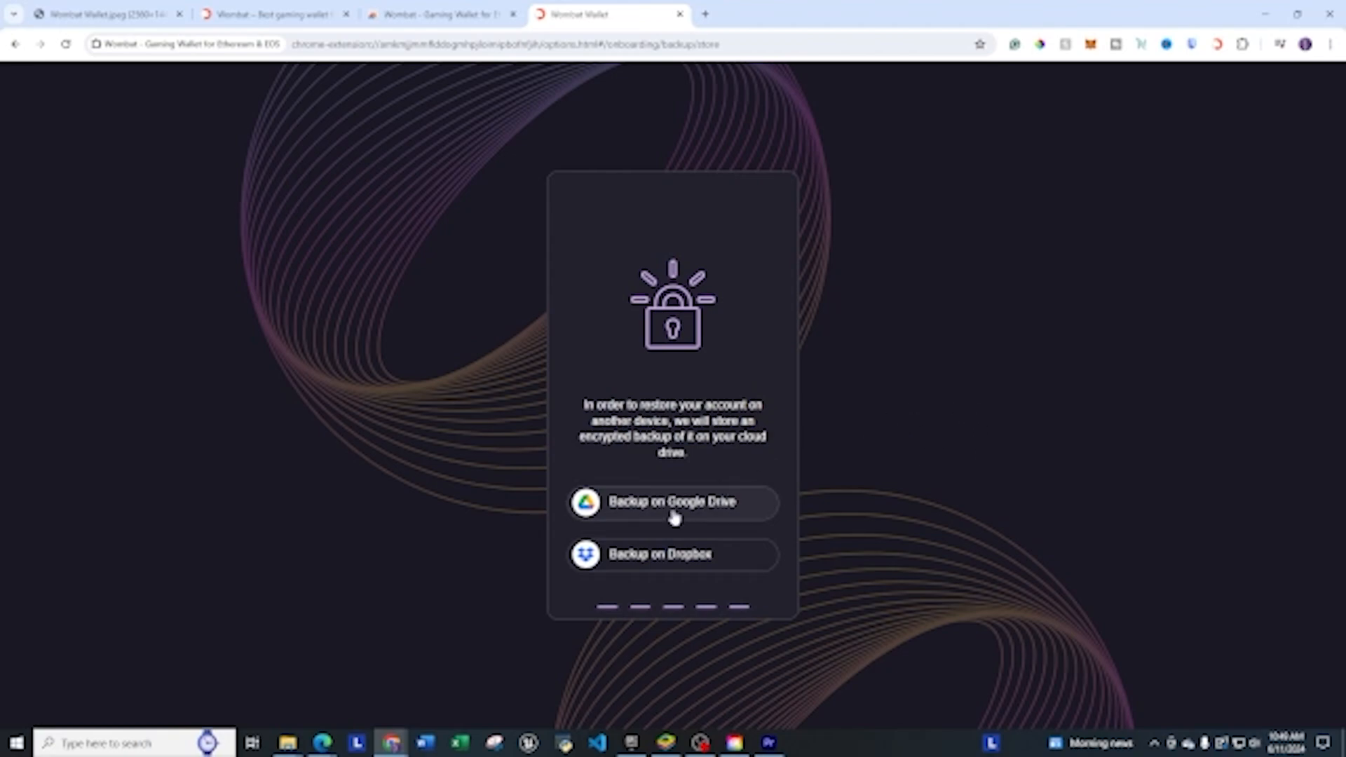
pyautogui.moveTo(1116, 424)
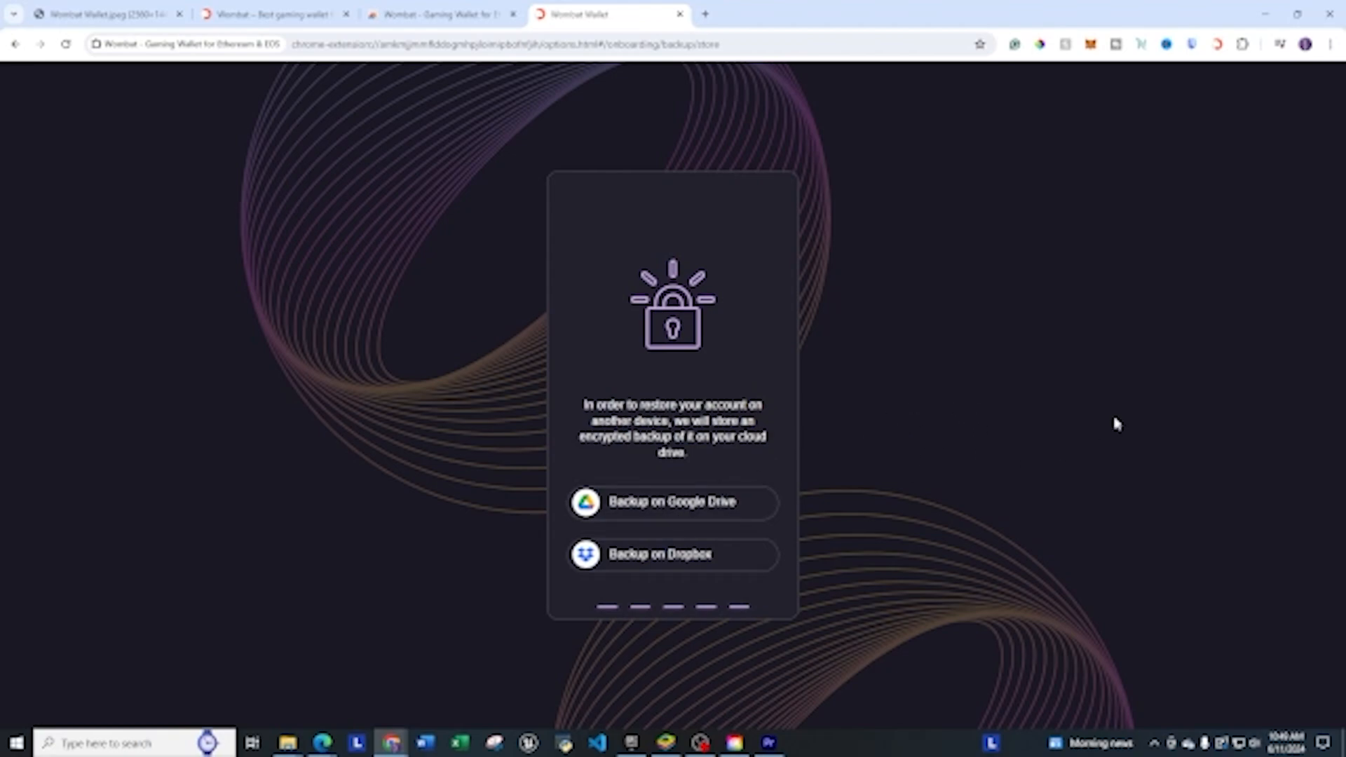
pyautogui.click(672, 502)
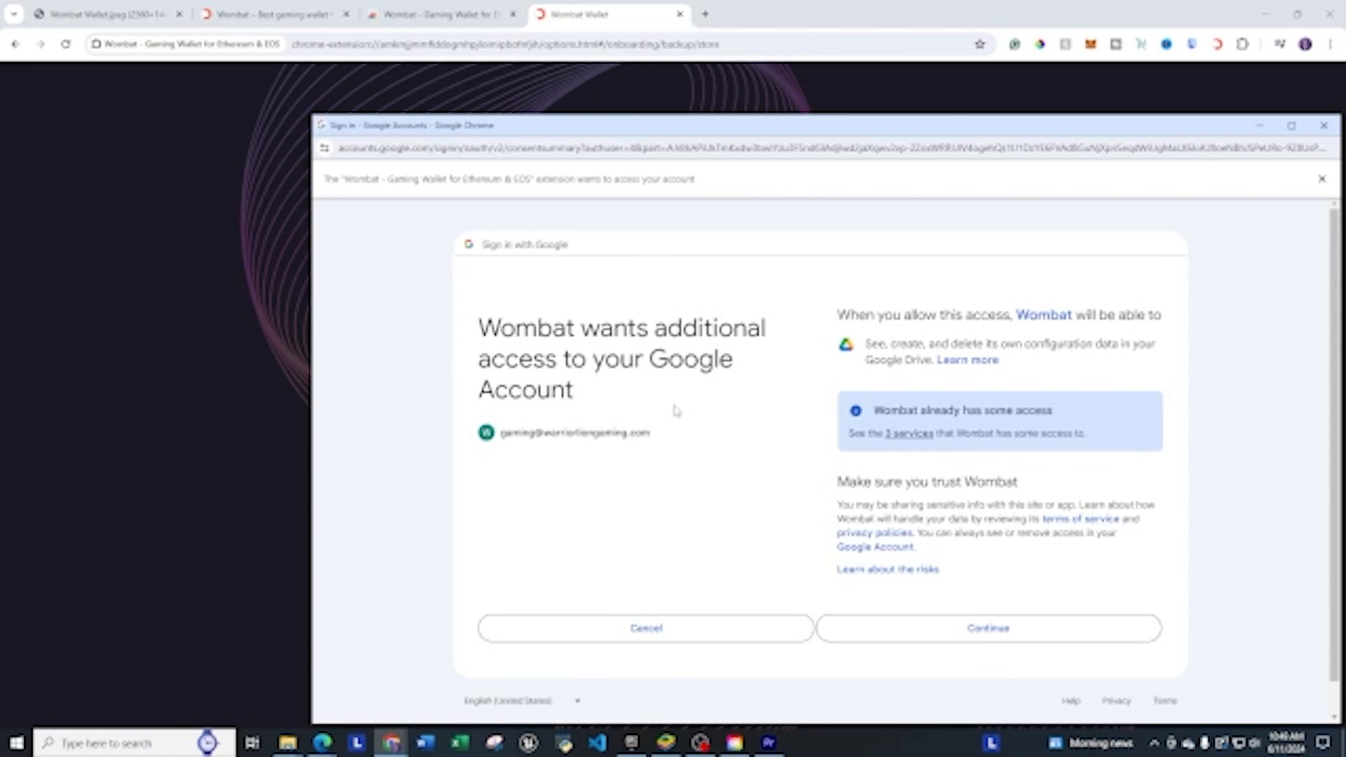
pyautogui.moveTo(1000, 432)
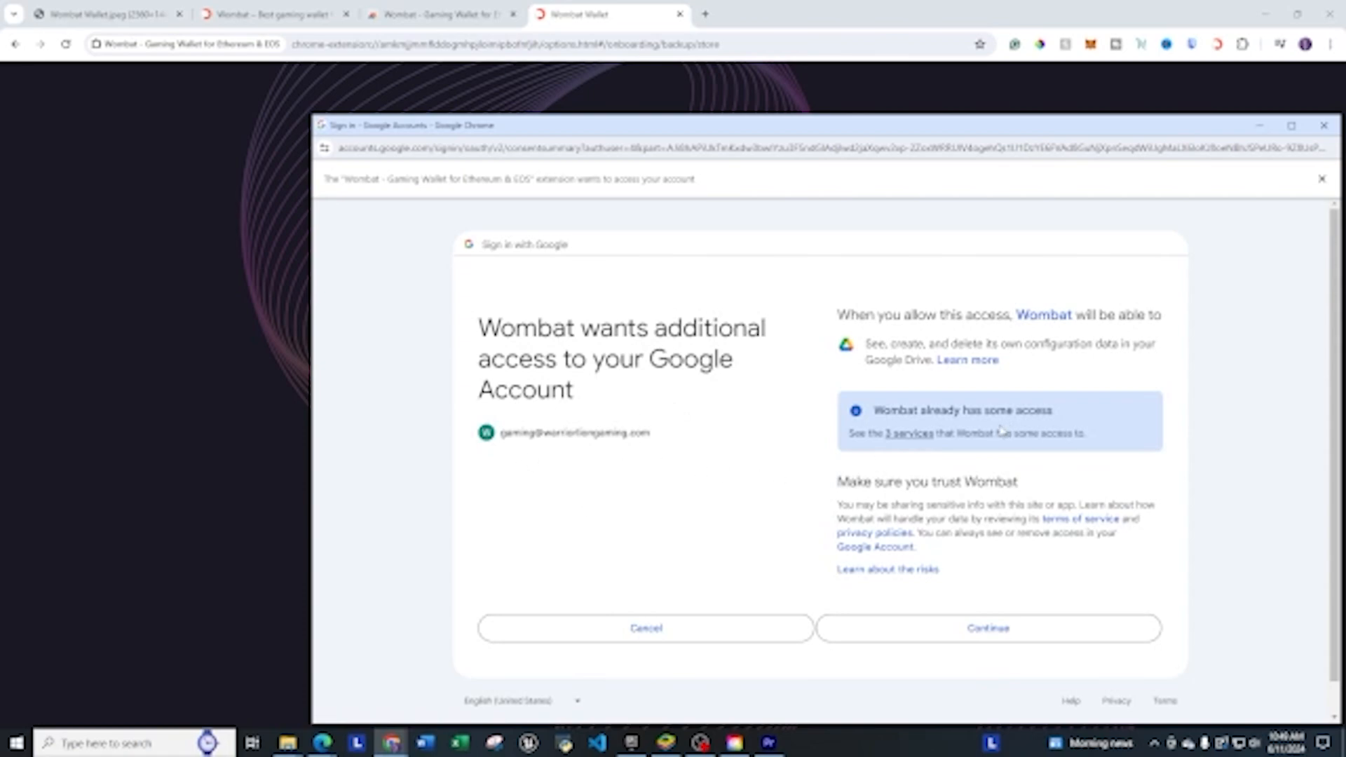
pyautogui.moveTo(1028, 382)
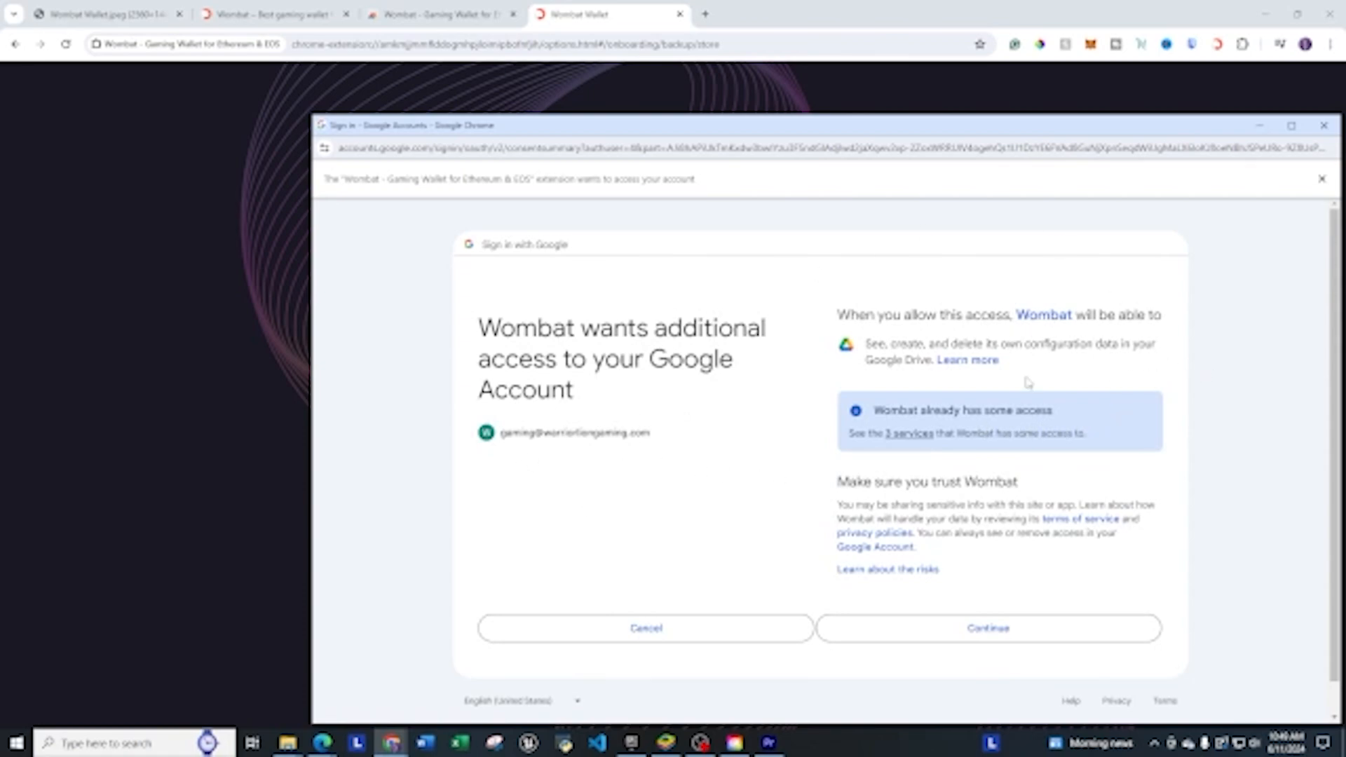
pyautogui.moveTo(1250, 573)
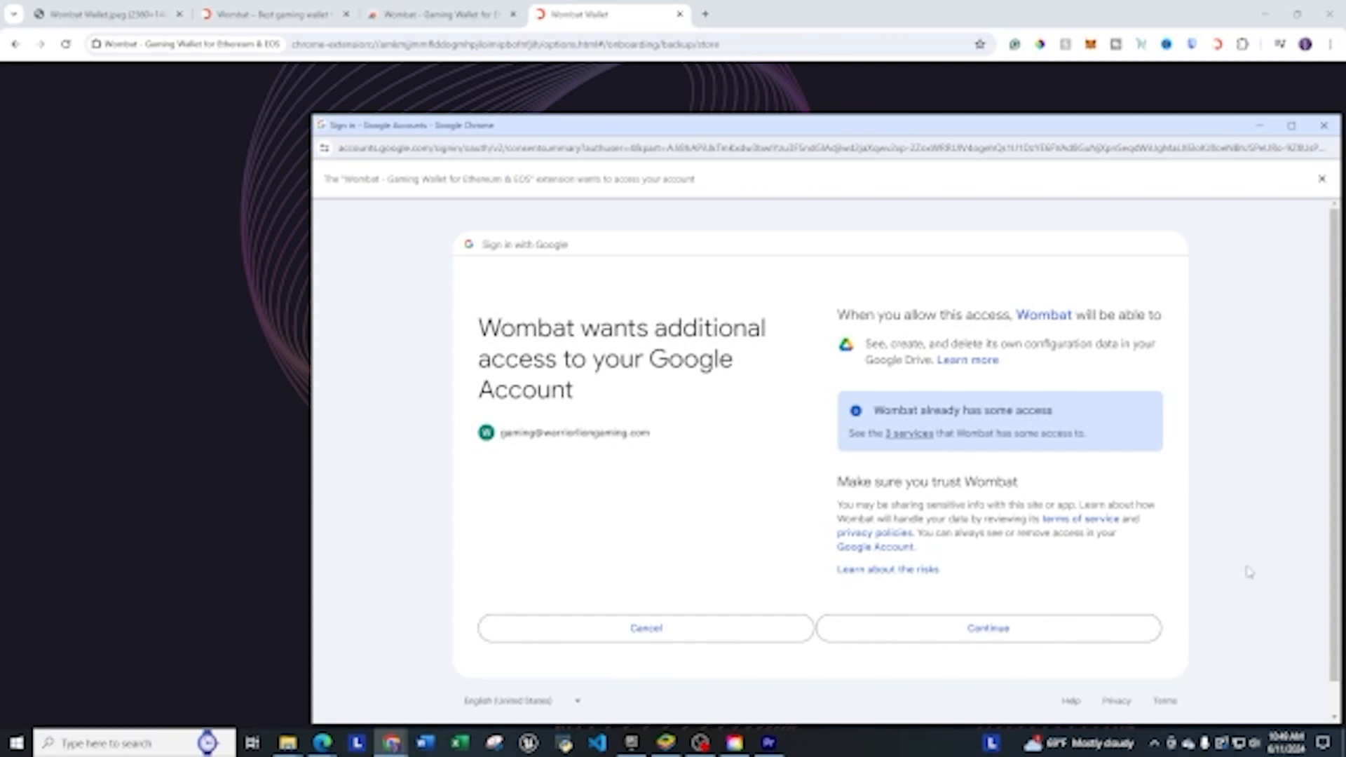
pyautogui.moveTo(1162, 617)
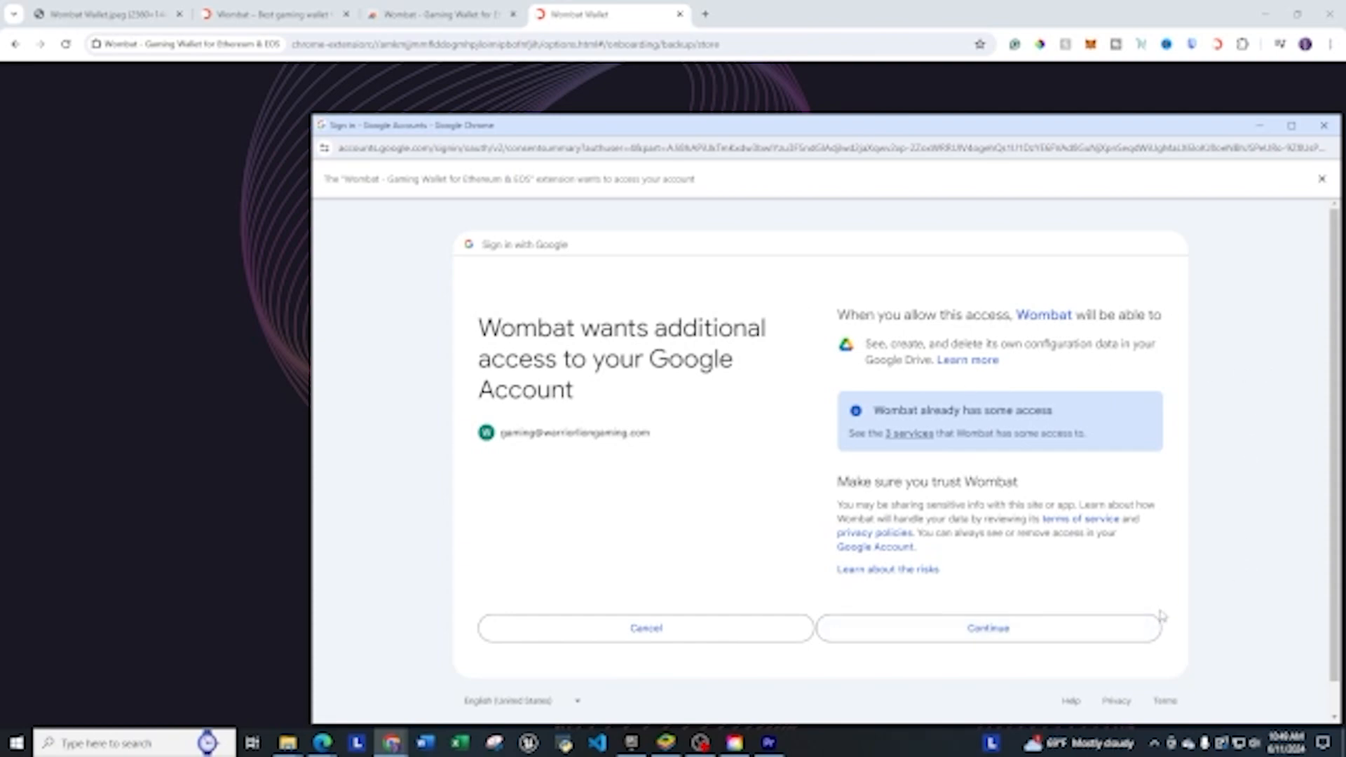
# Grant Wombat access to manage its configuration data in Google Drive.
pyautogui.click(987, 627)
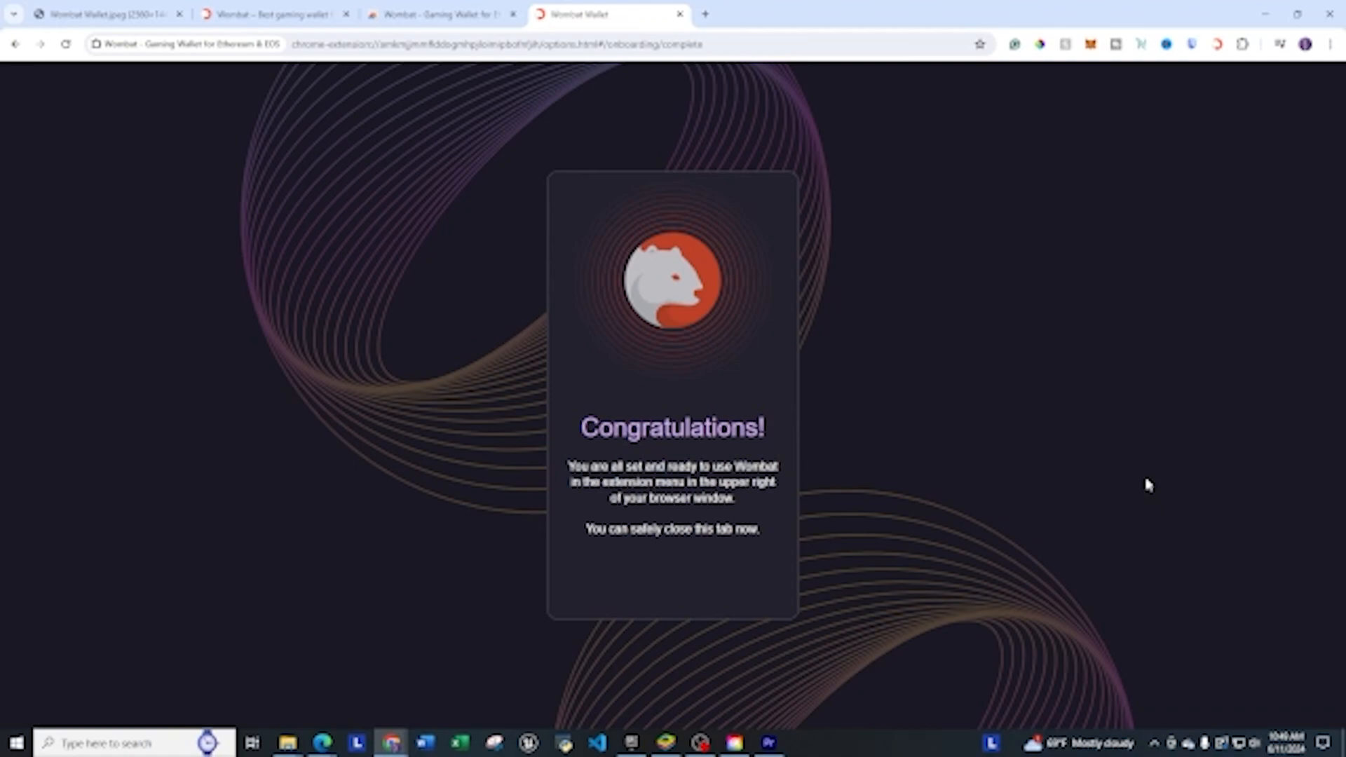
pyautogui.moveTo(895, 337)
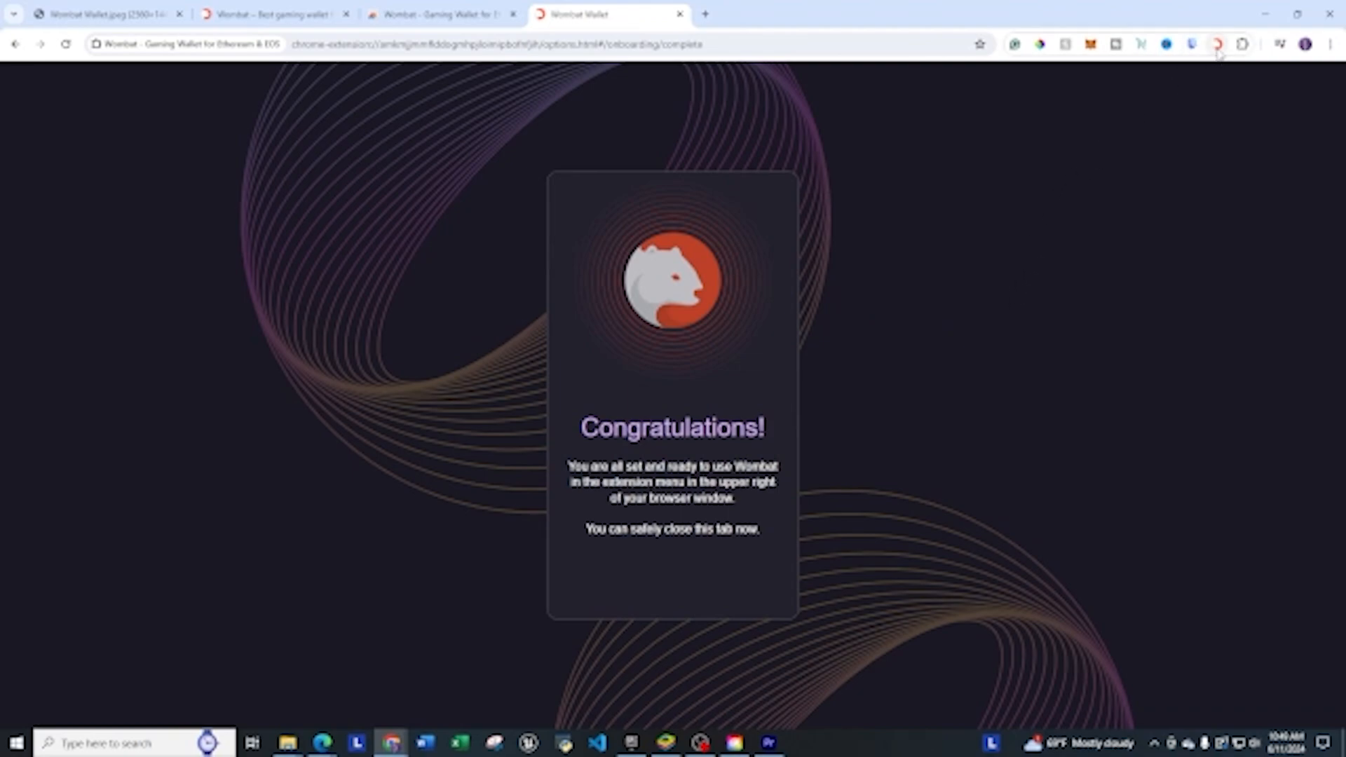
# Open the Wombat popup and review zero balances for BNB, CRO, EOS, ETH, MATIC, WAX, PBTC.
pyautogui.click(1218, 43)
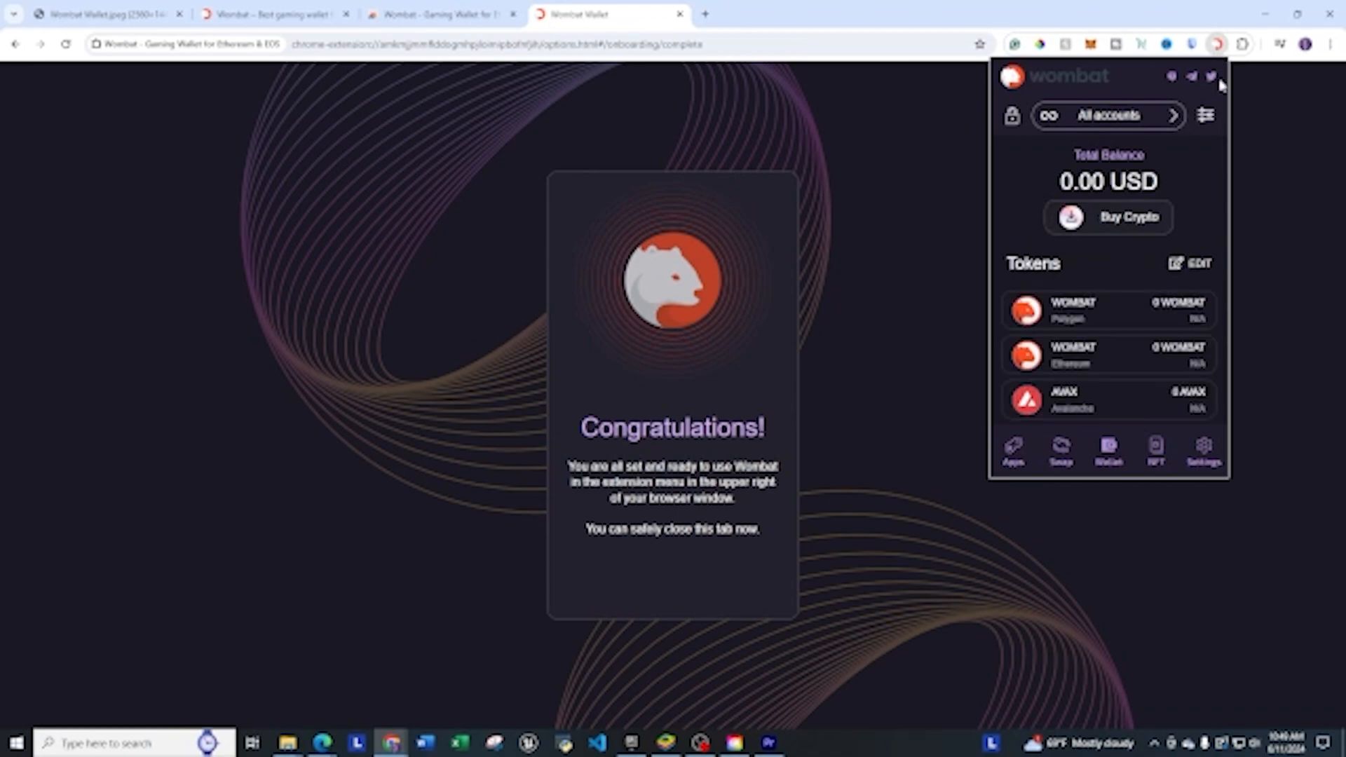
pyautogui.scroll(-3)
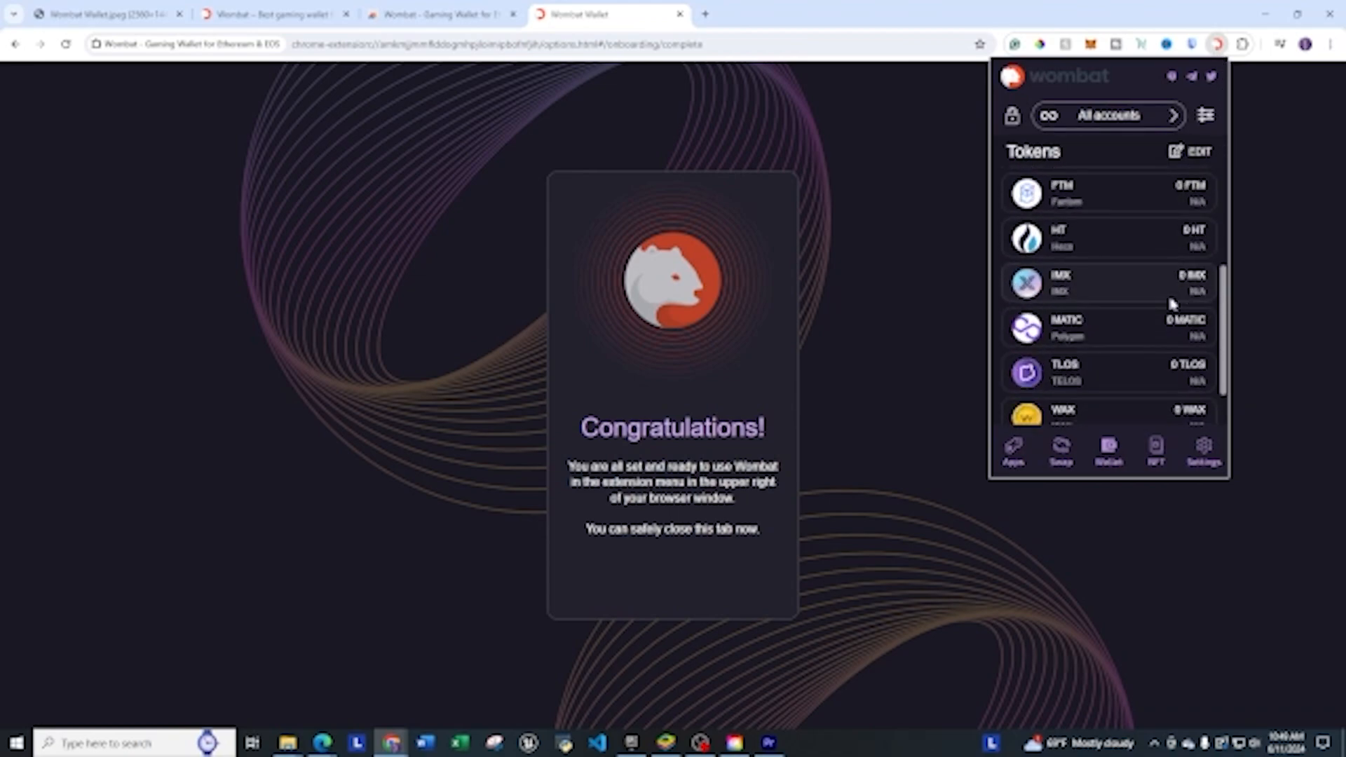
pyautogui.scroll(3)
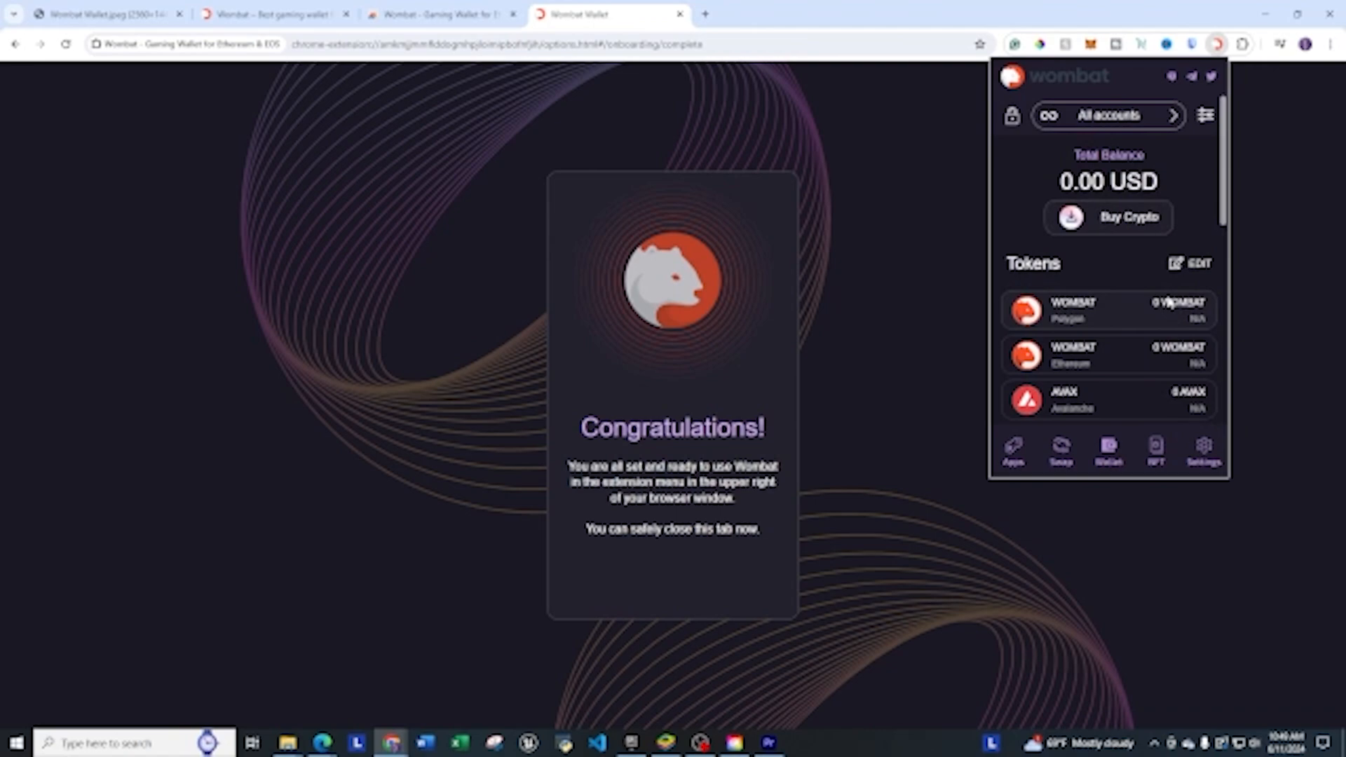
pyautogui.moveTo(1151, 307)
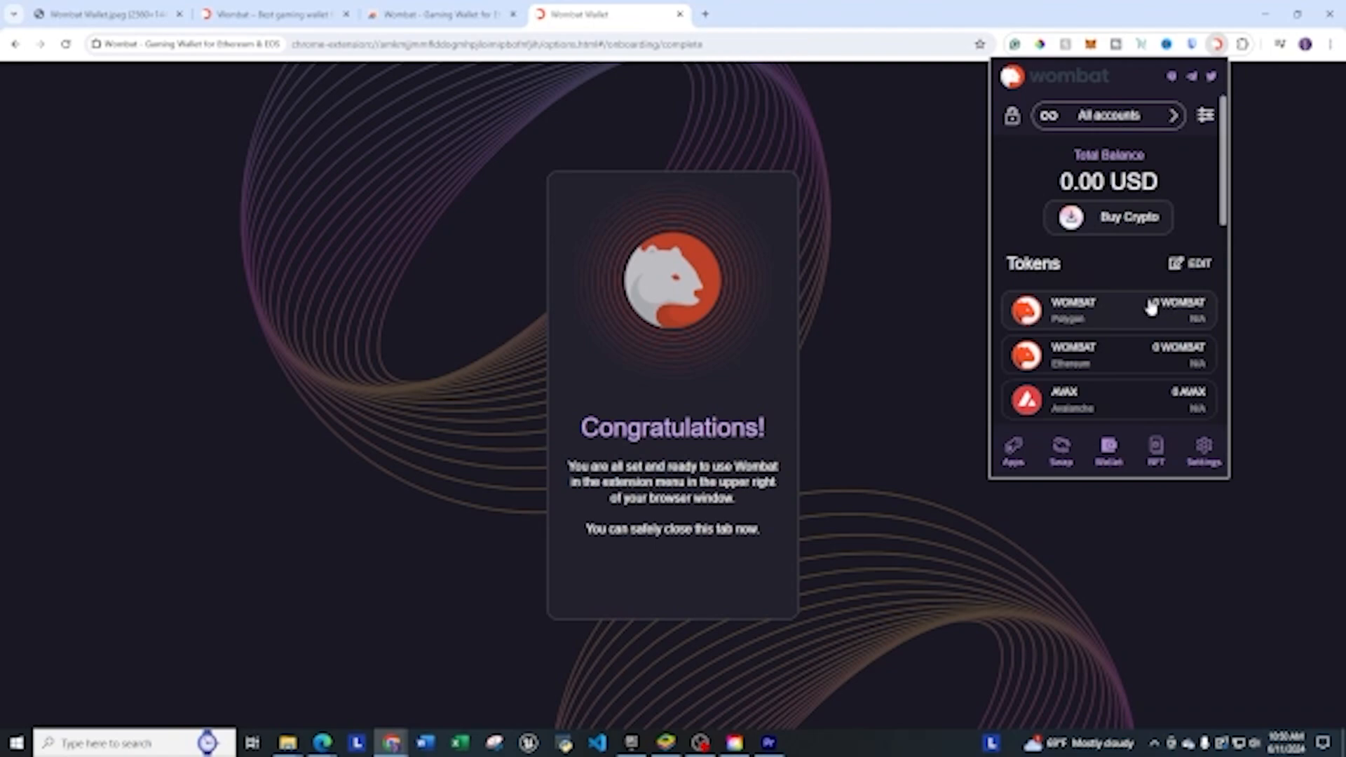
pyautogui.scroll(-3)
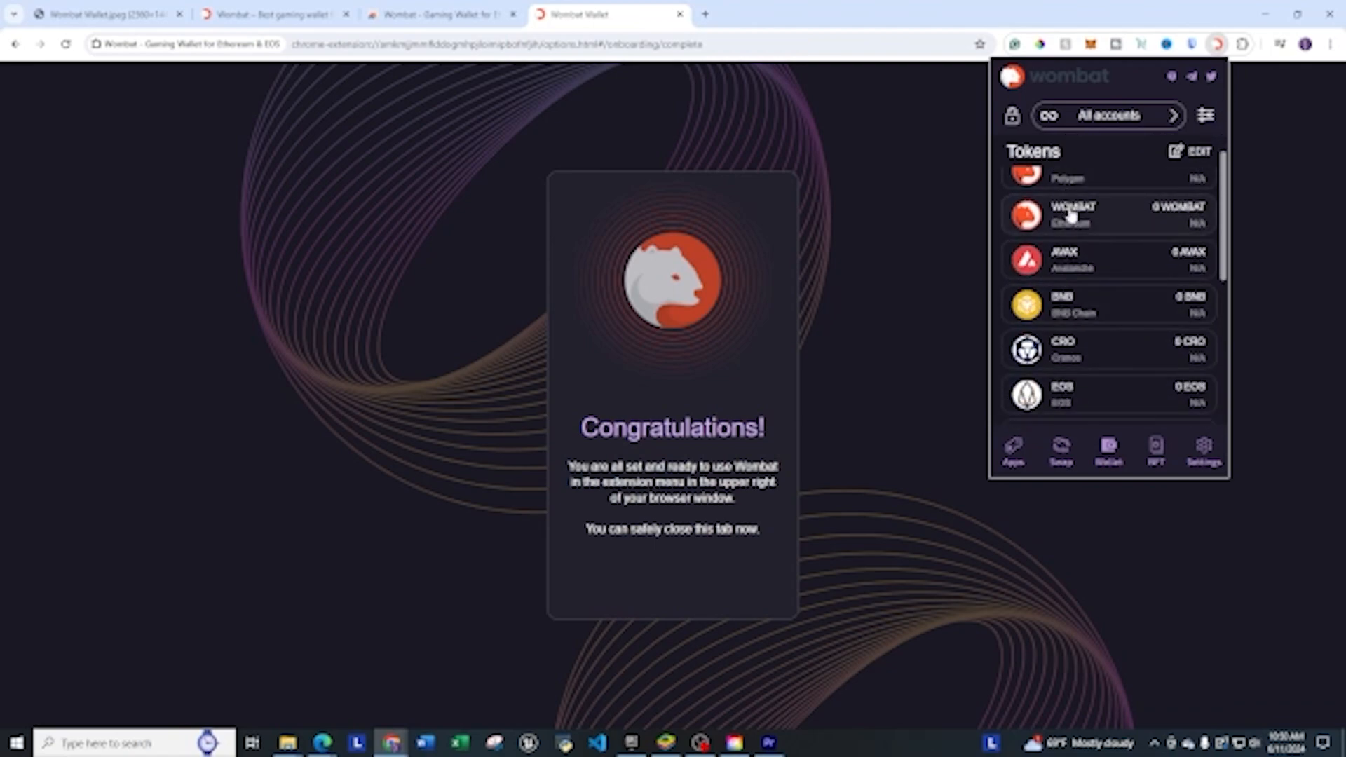
pyautogui.scroll(-3)
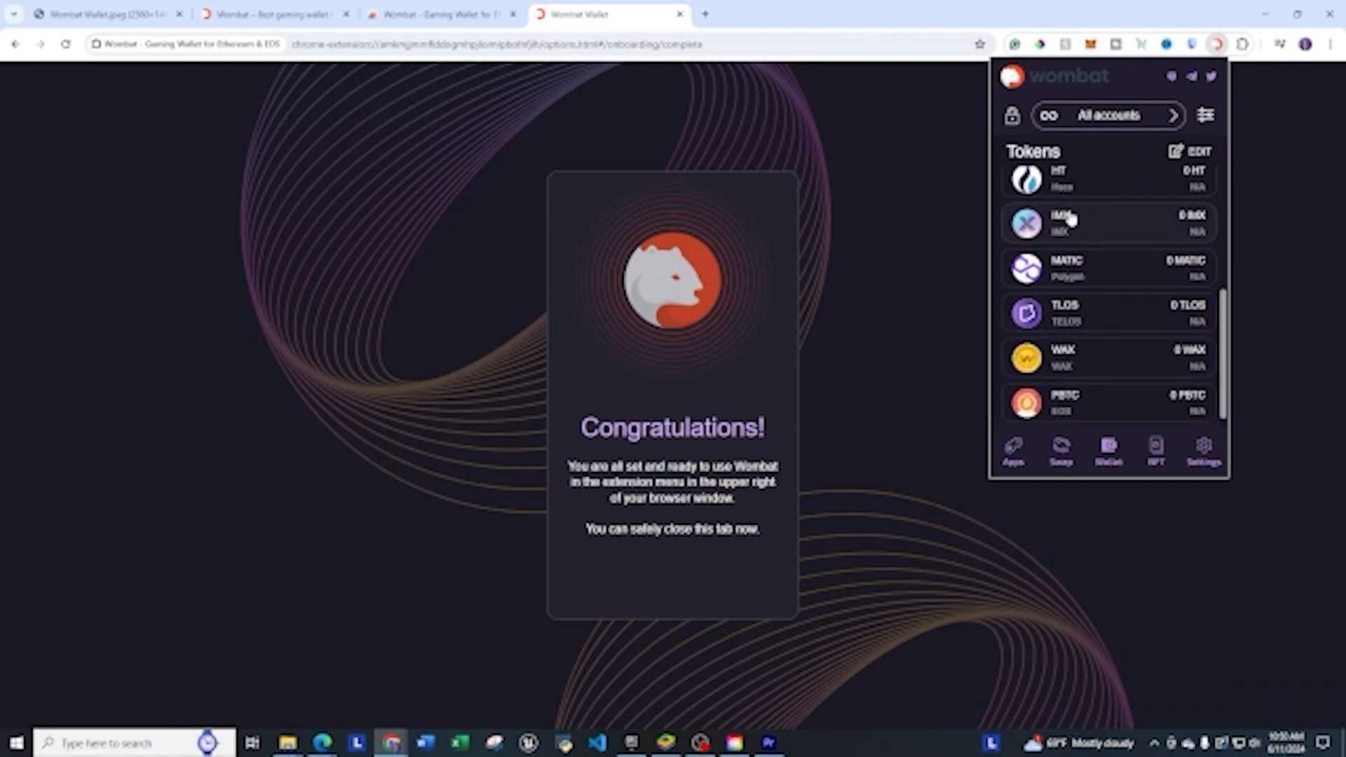
pyautogui.scroll(-3)
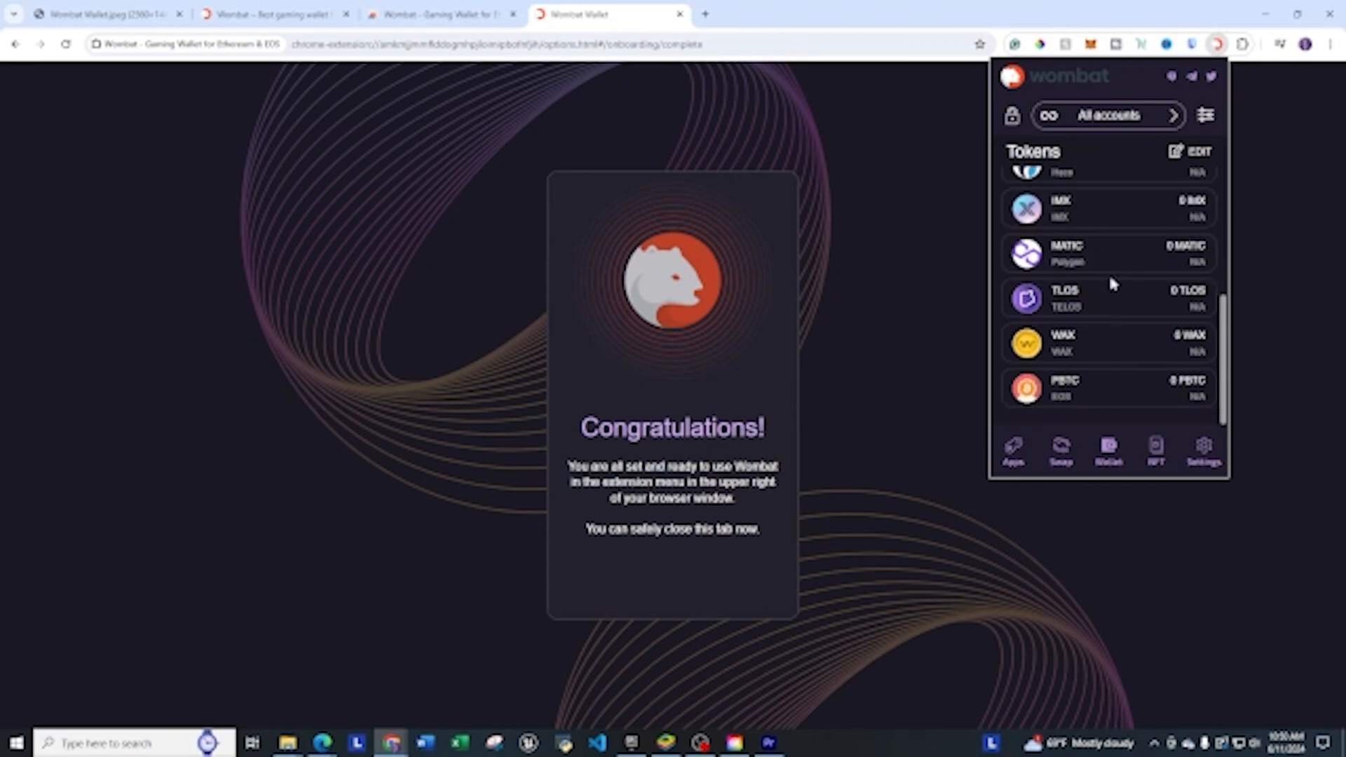
pyautogui.scroll(3)
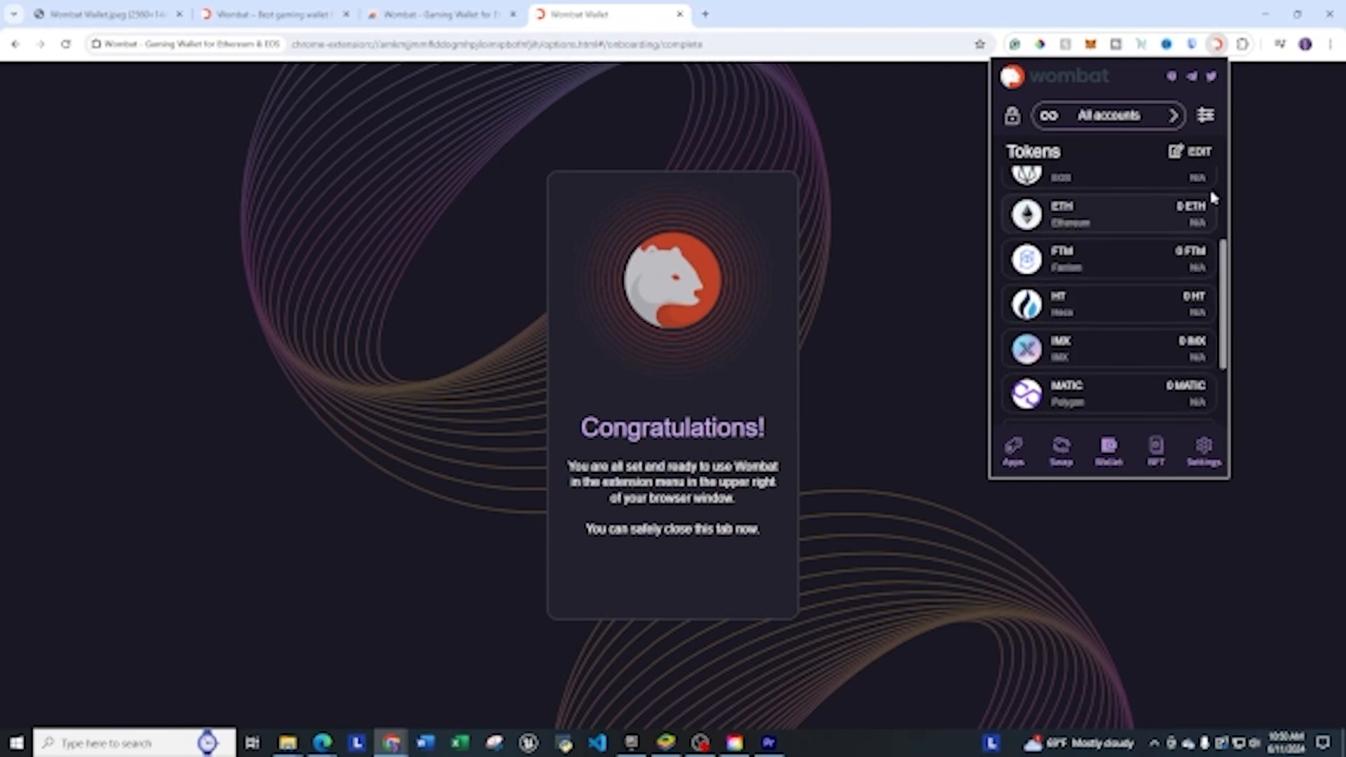
pyautogui.scroll(3)
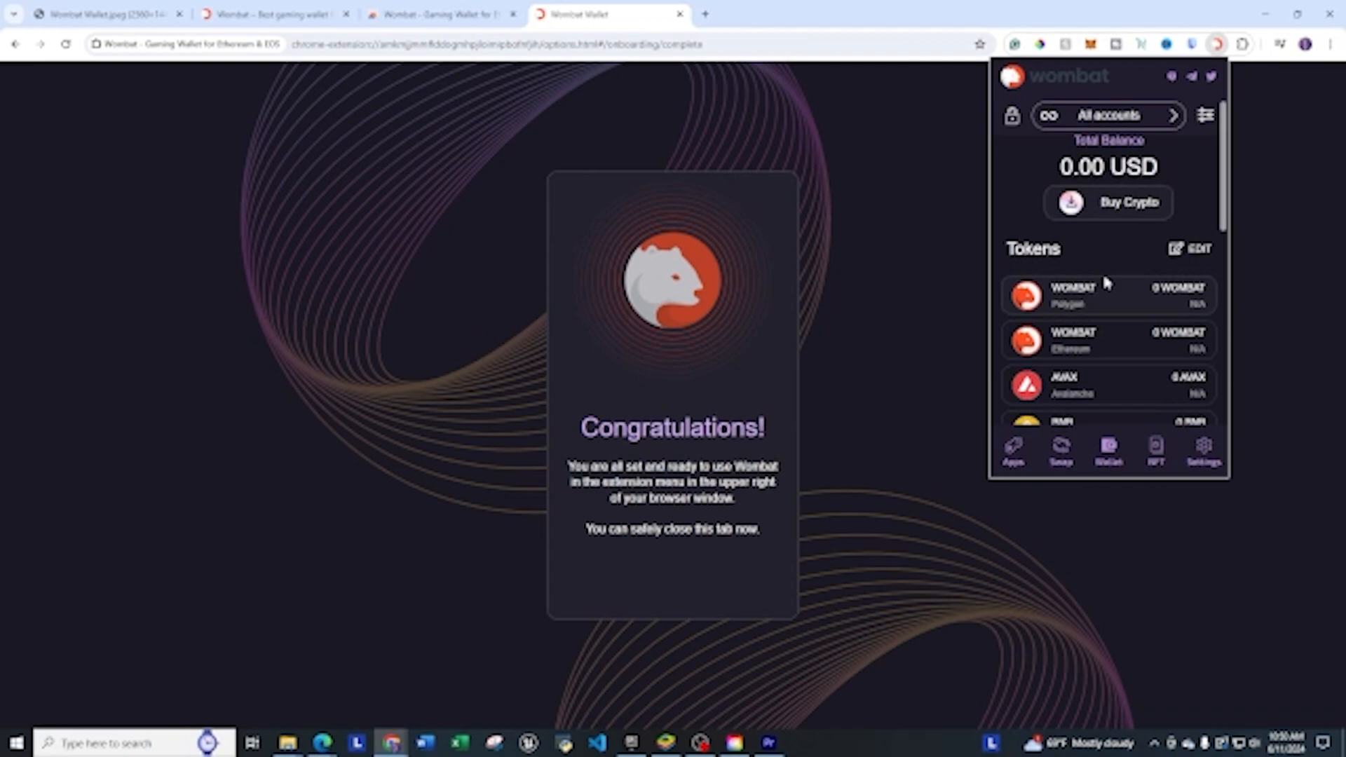
pyautogui.moveTo(1241, 305)
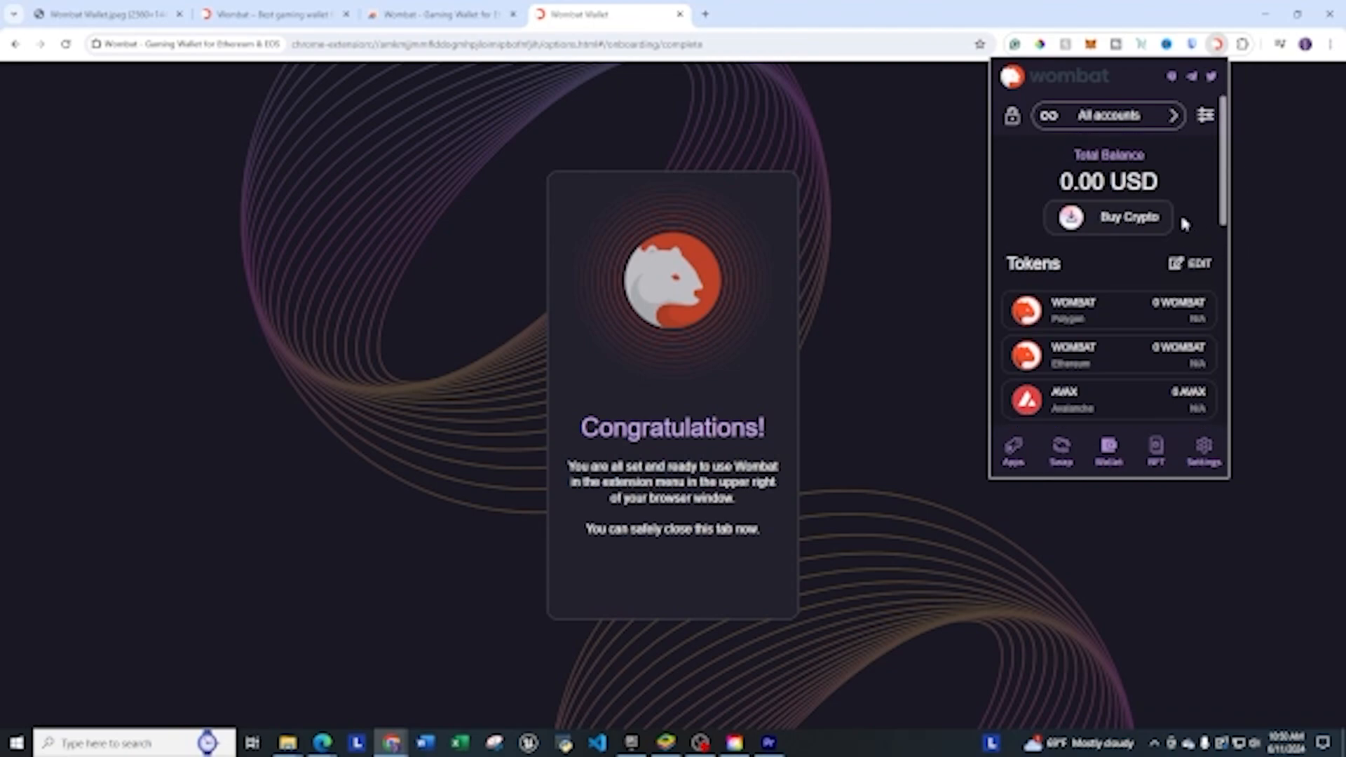
pyautogui.moveTo(1274, 207)
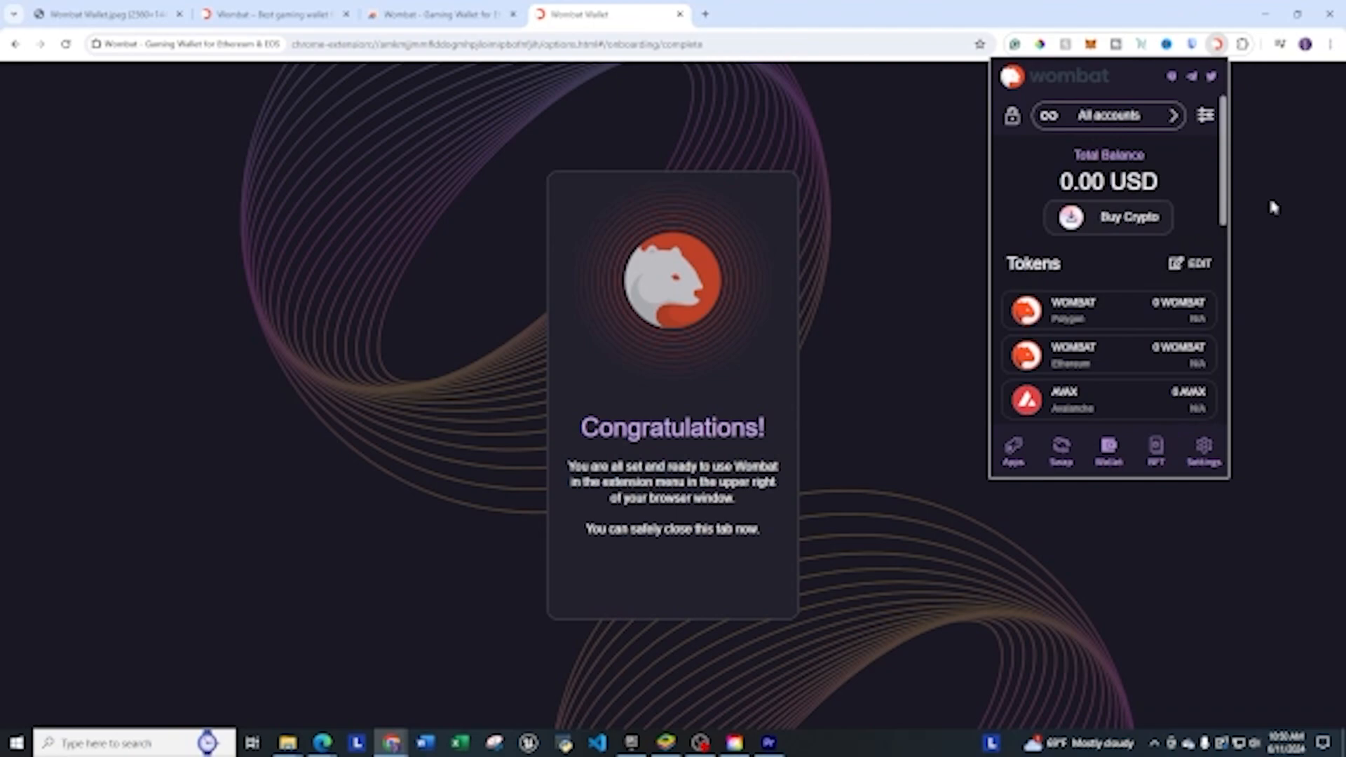